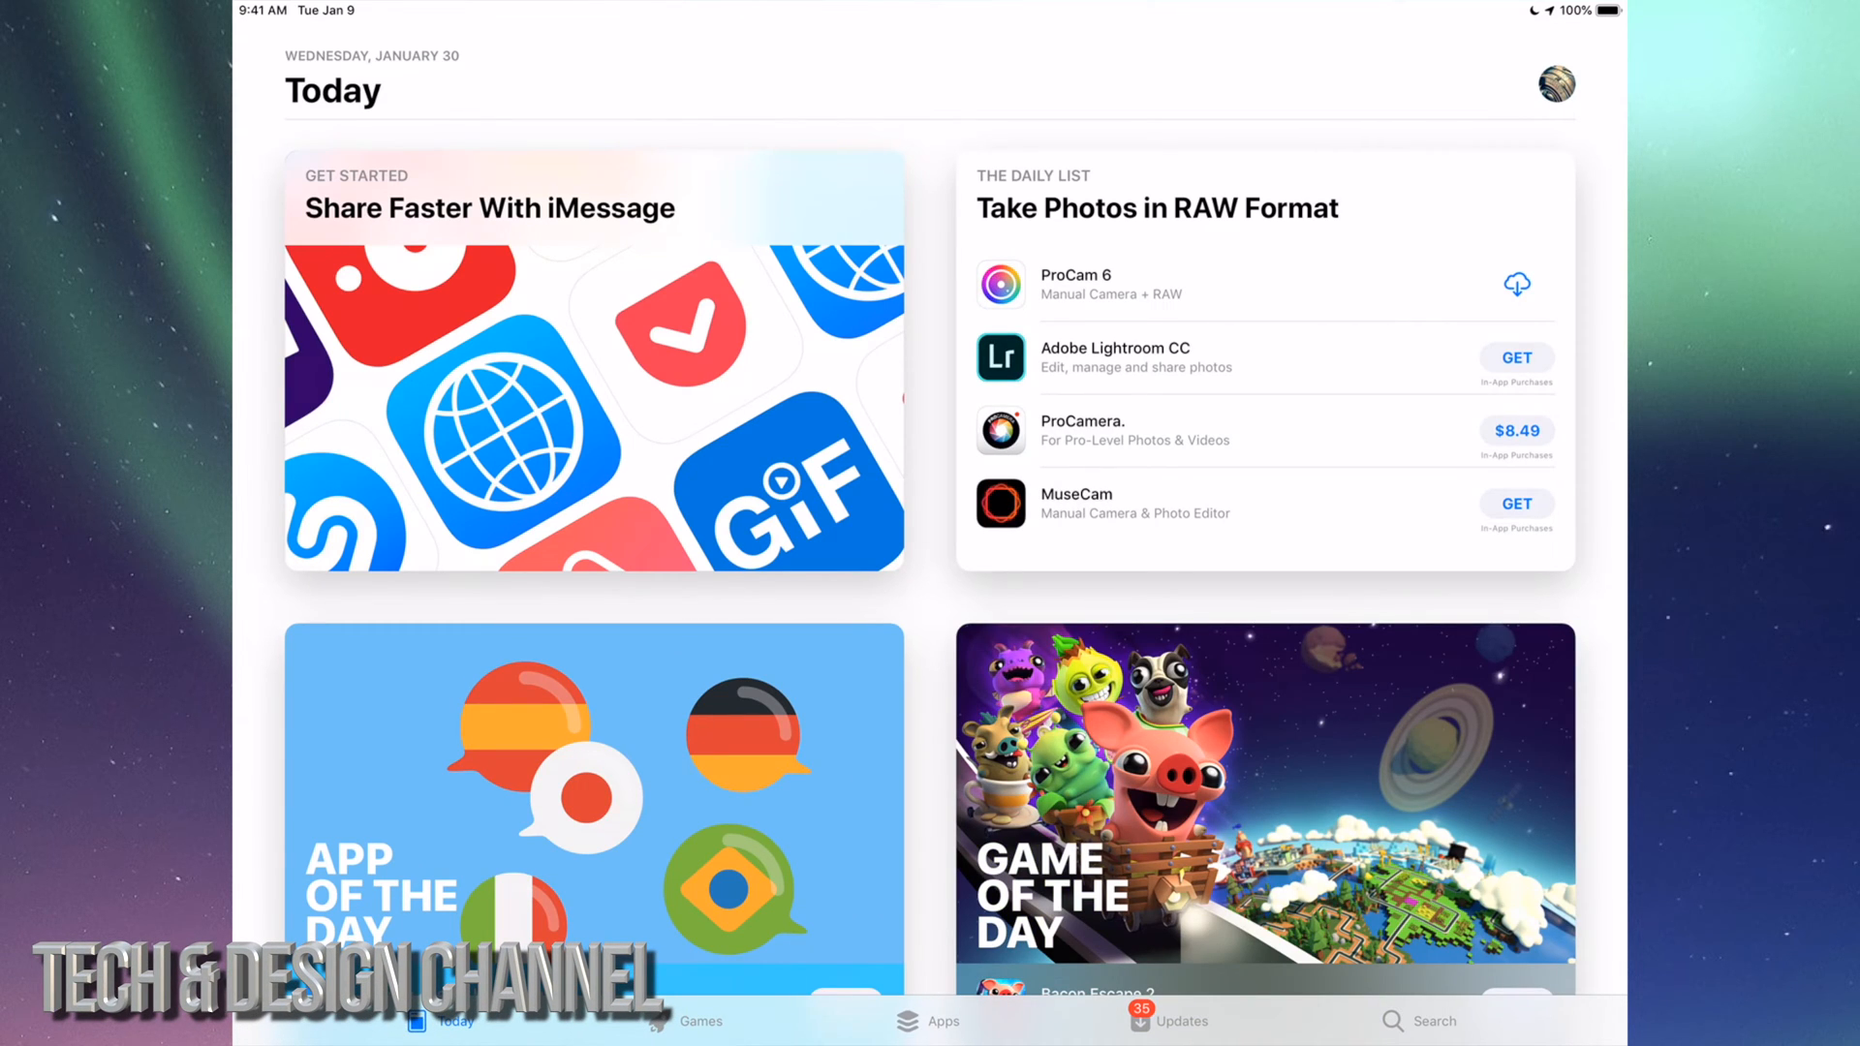
# Step: Show the Updates list and scroll through all pending app updates
pyautogui.click(1168, 1021)
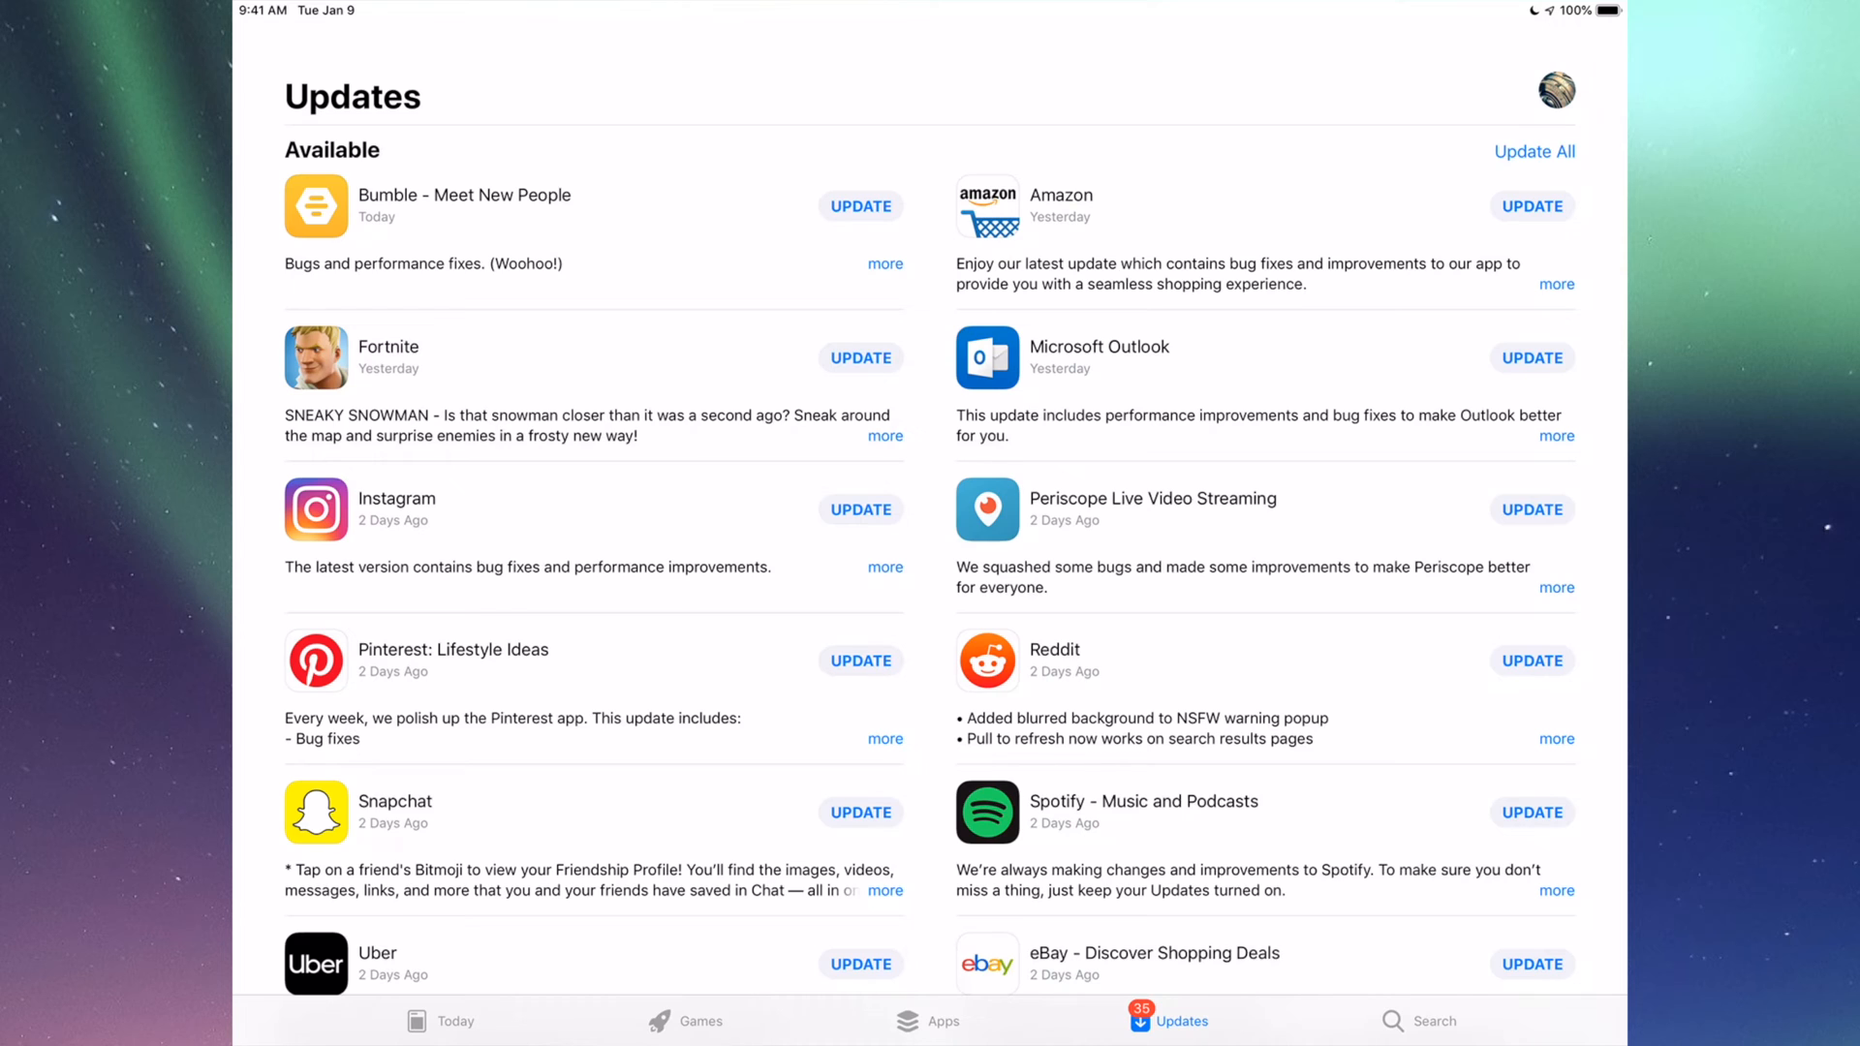
pyautogui.scroll(-3)
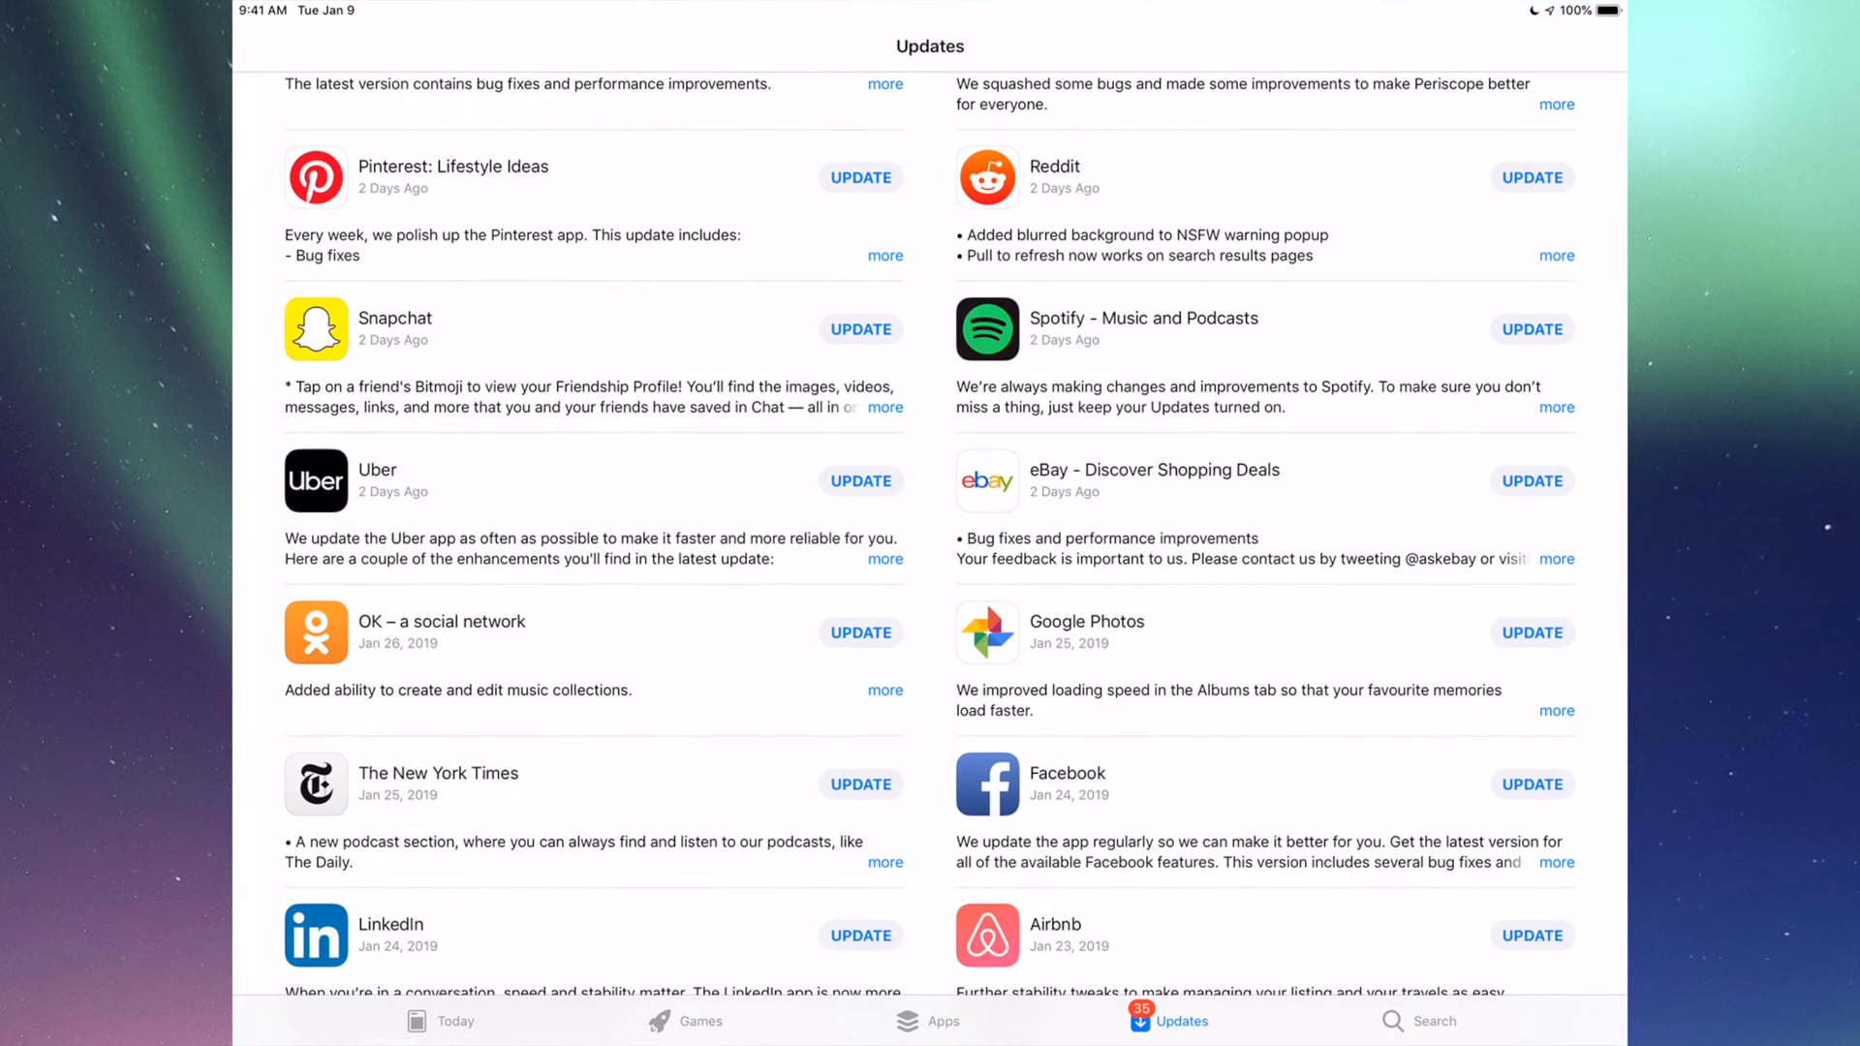
pyautogui.scroll(-3)
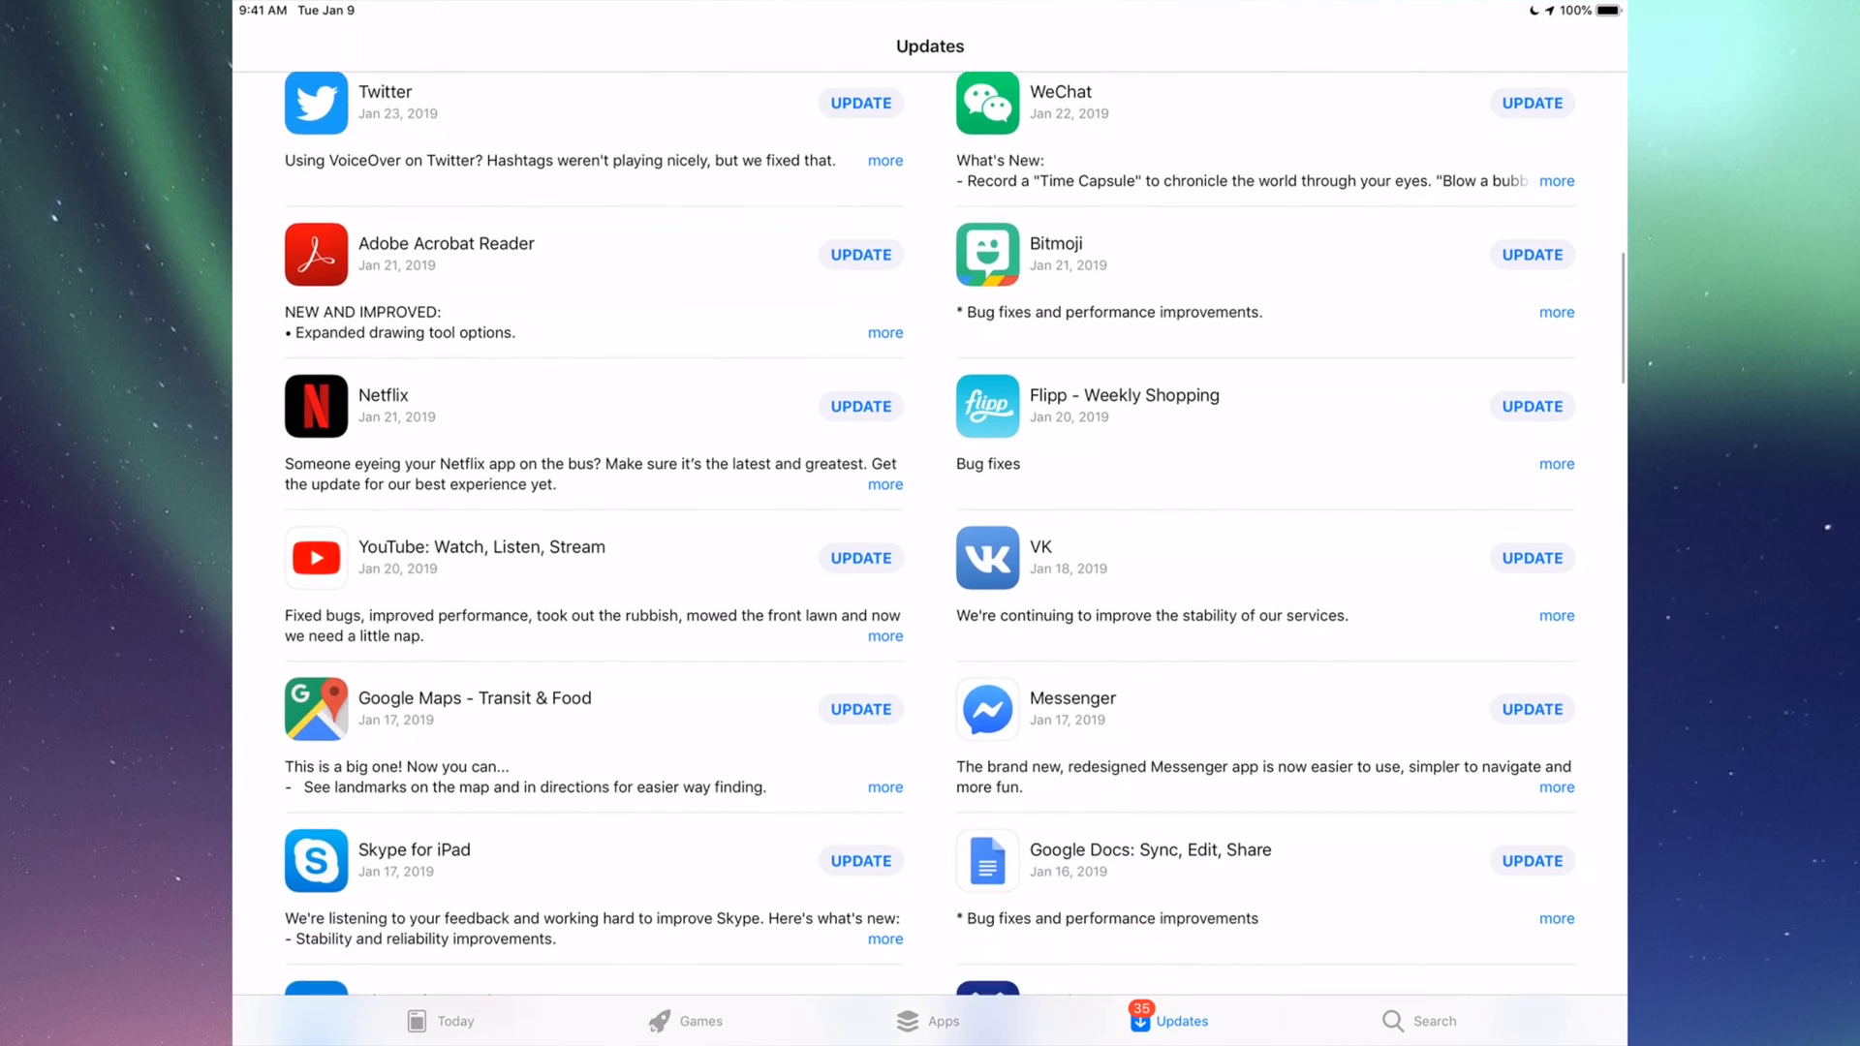
pyautogui.scroll(-3)
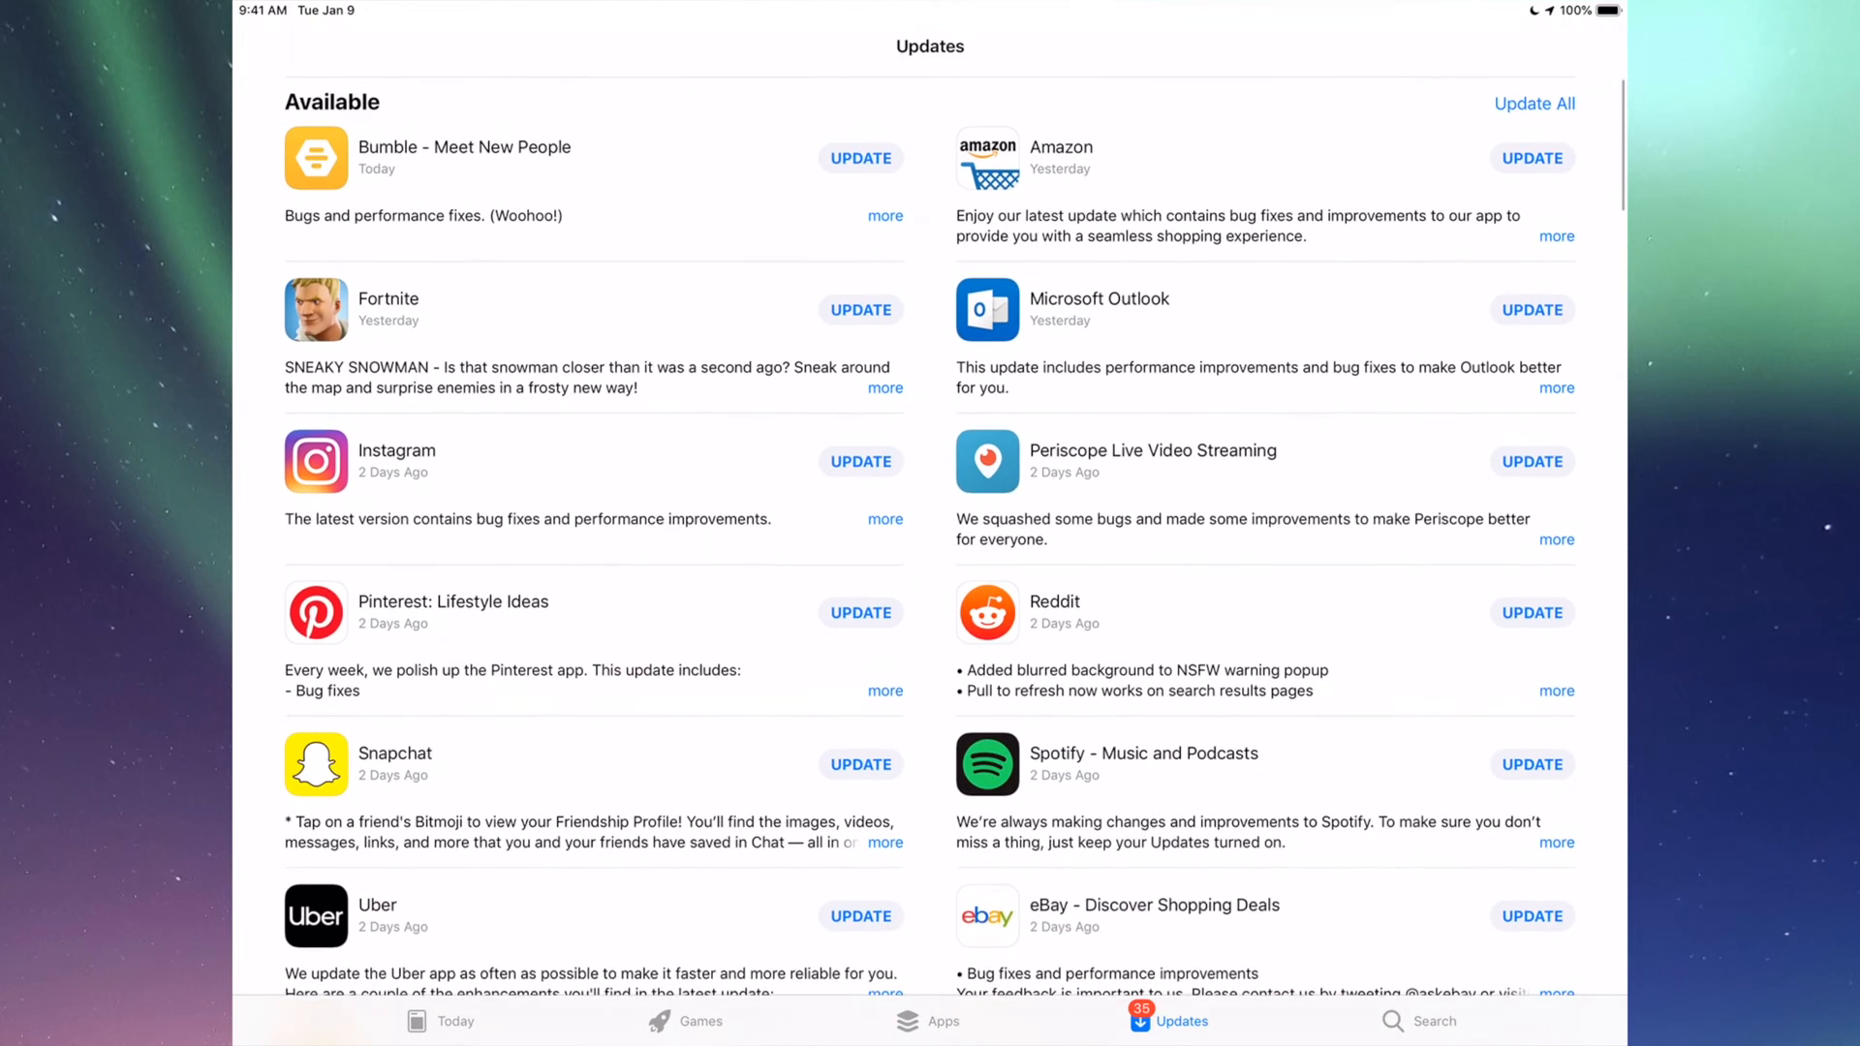
pyautogui.scroll(-3)
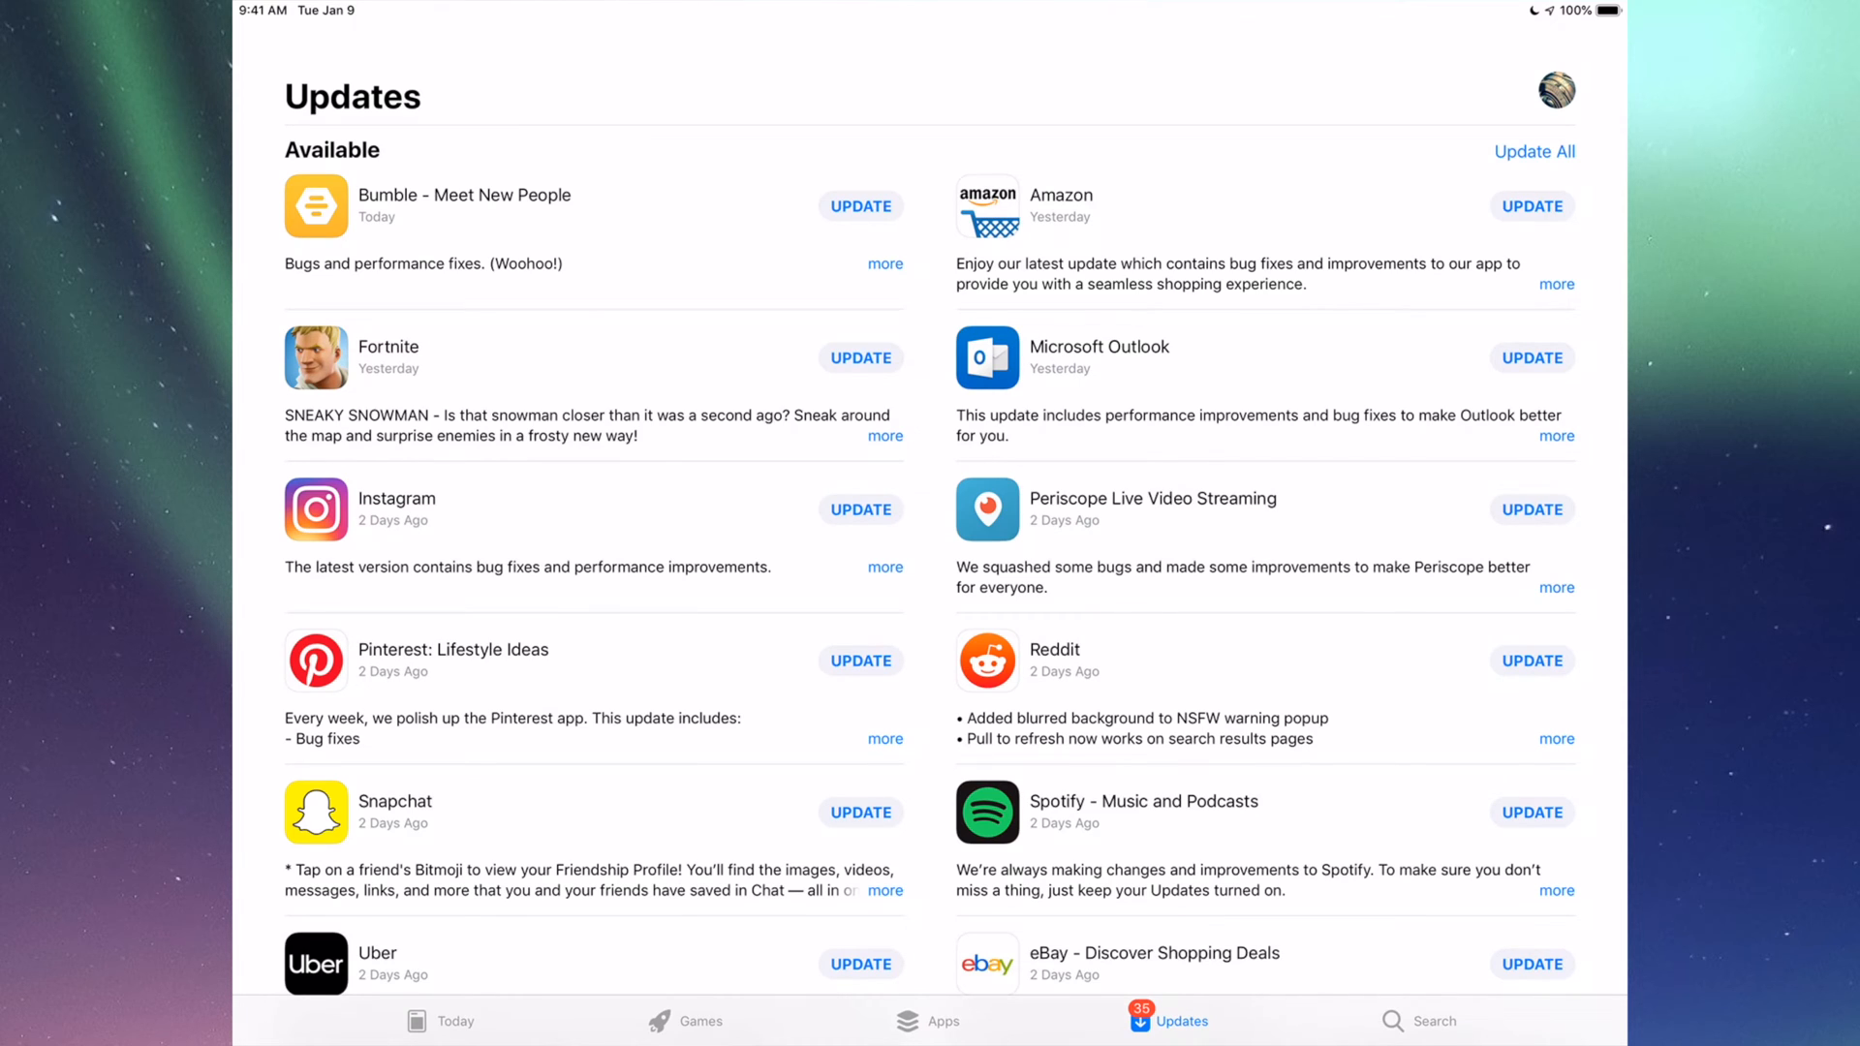
# Step: Search for Fortnite, start its update, and return to the Updates list
pyautogui.click(1433, 1021)
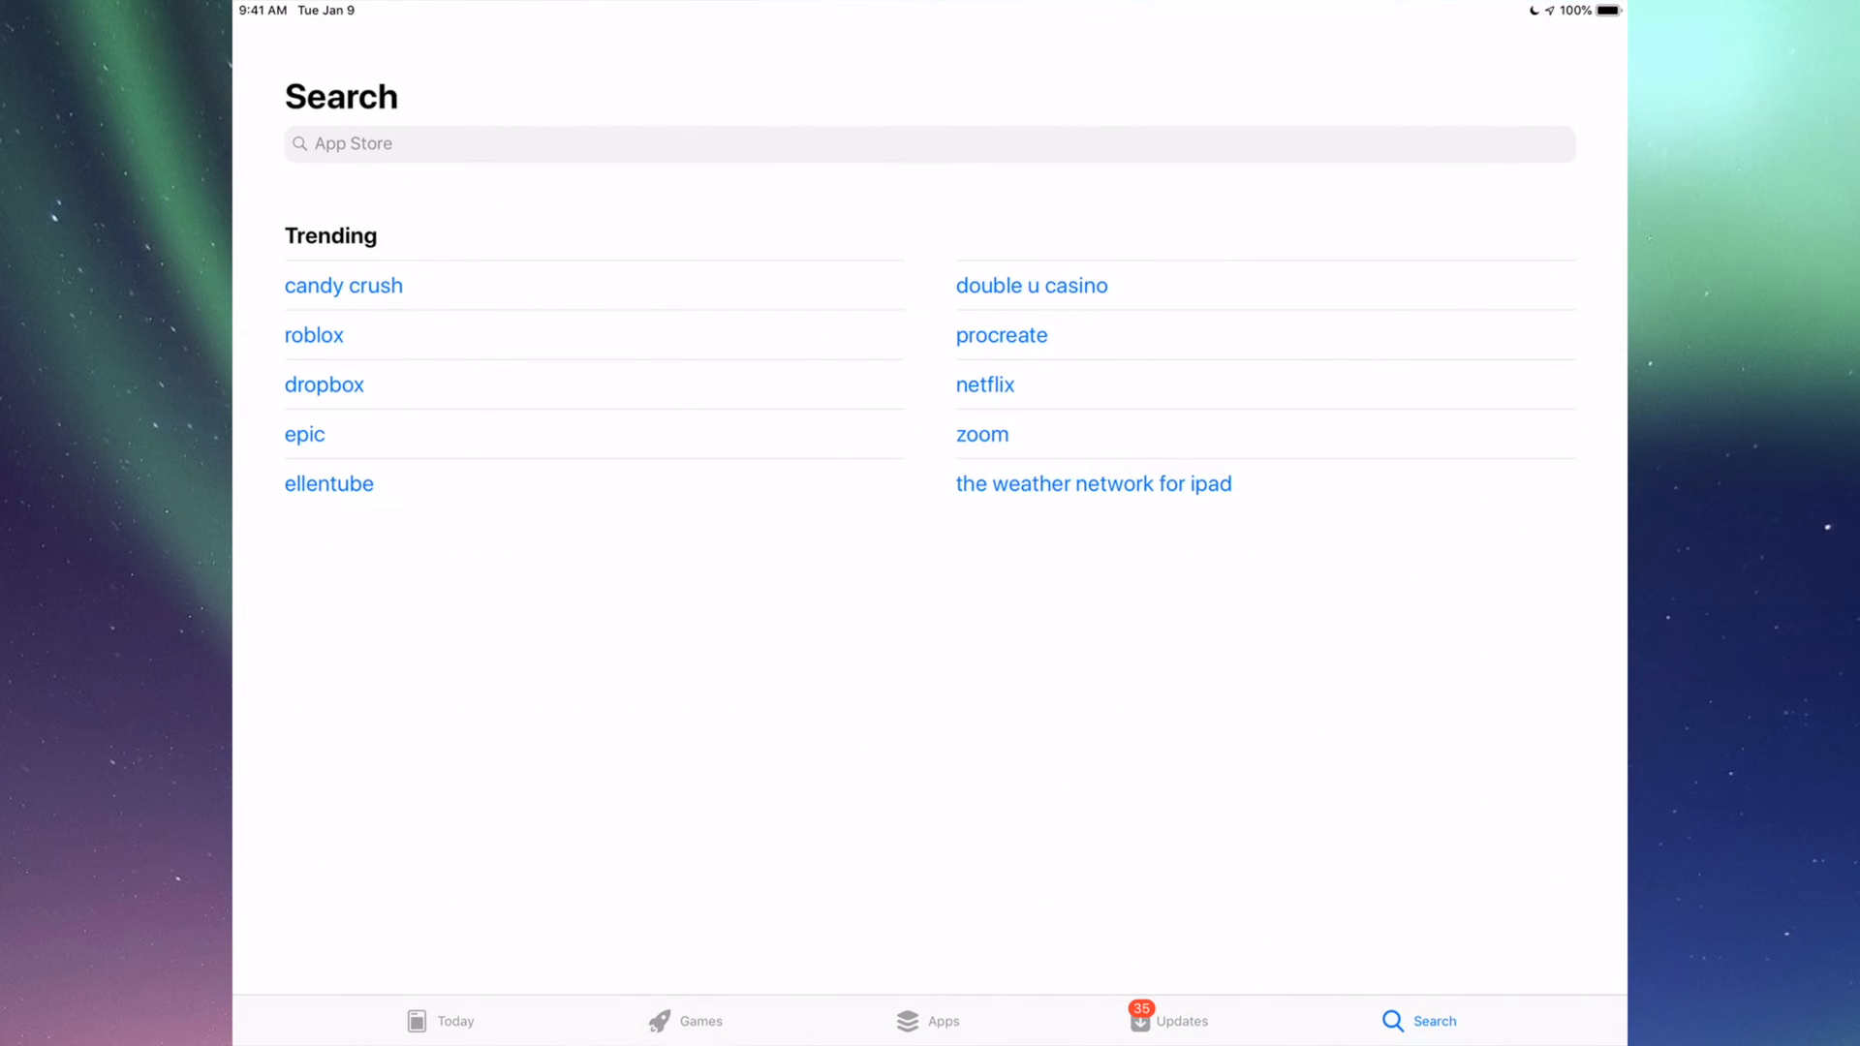
pyautogui.click(928, 143)
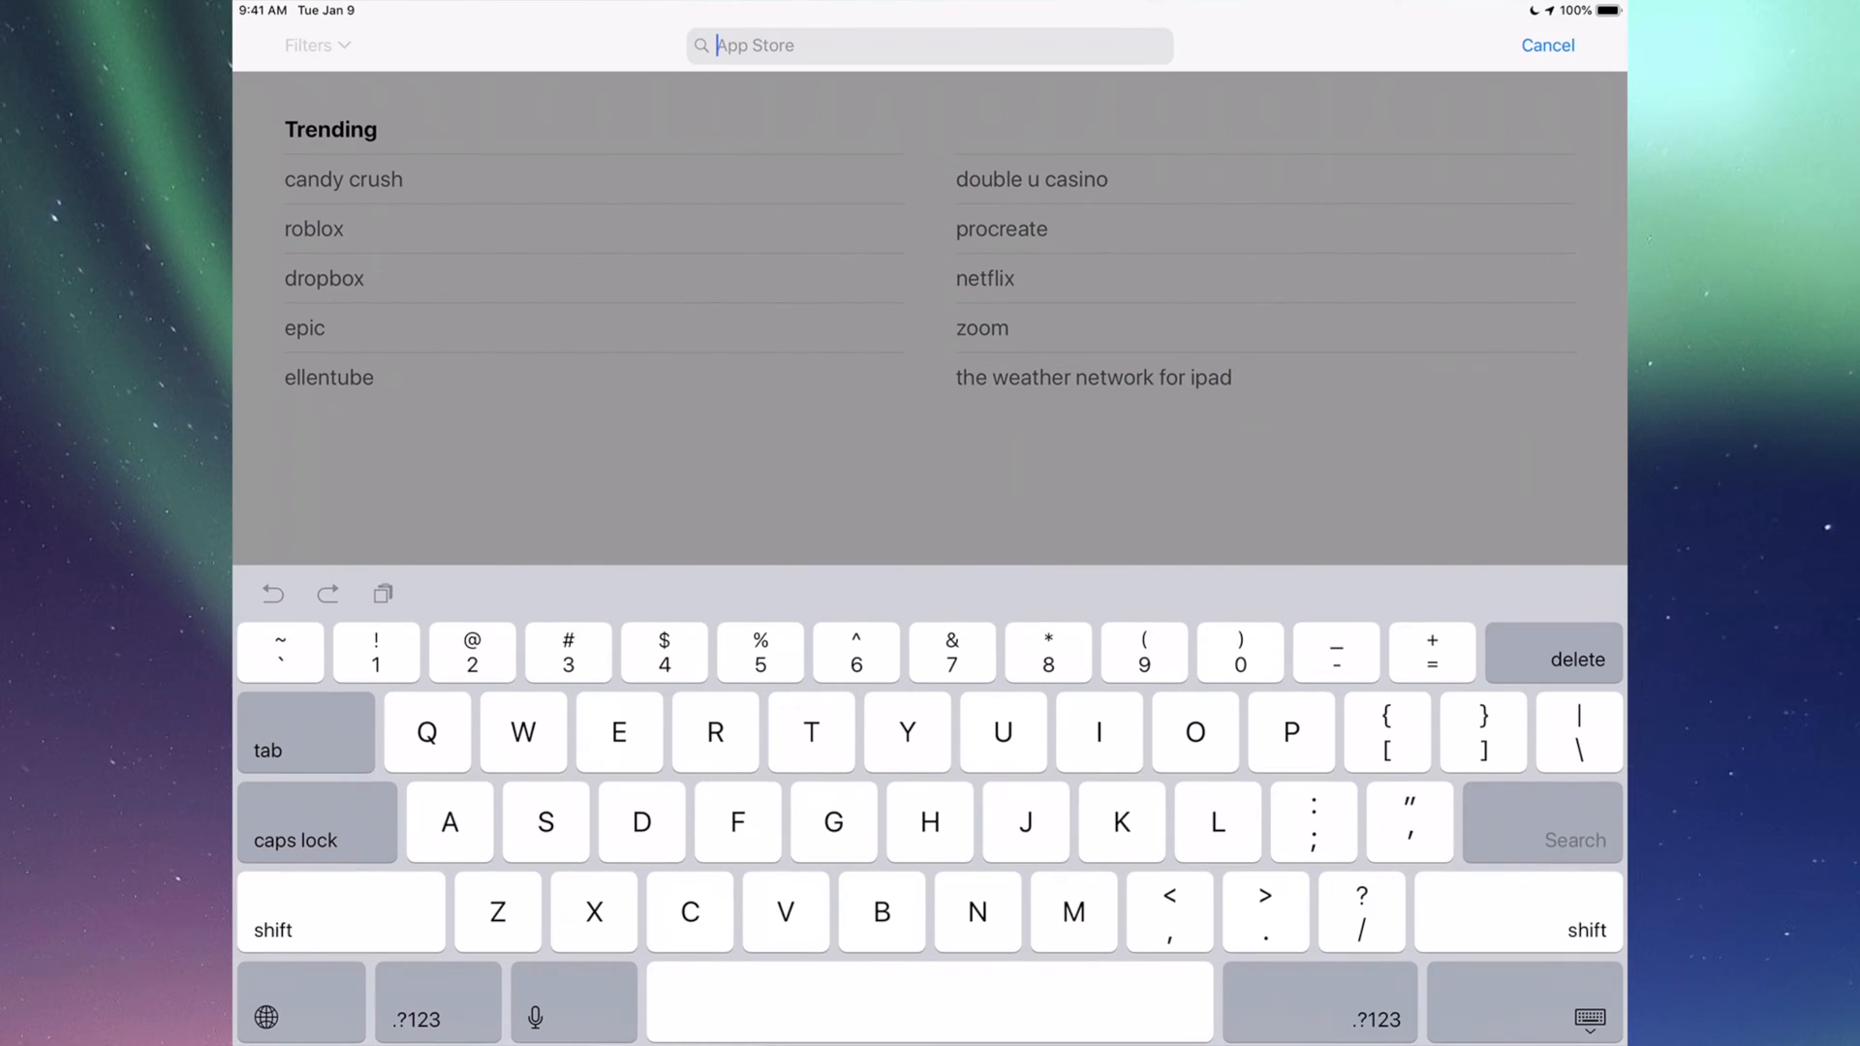
pyautogui.write('Fortnite')
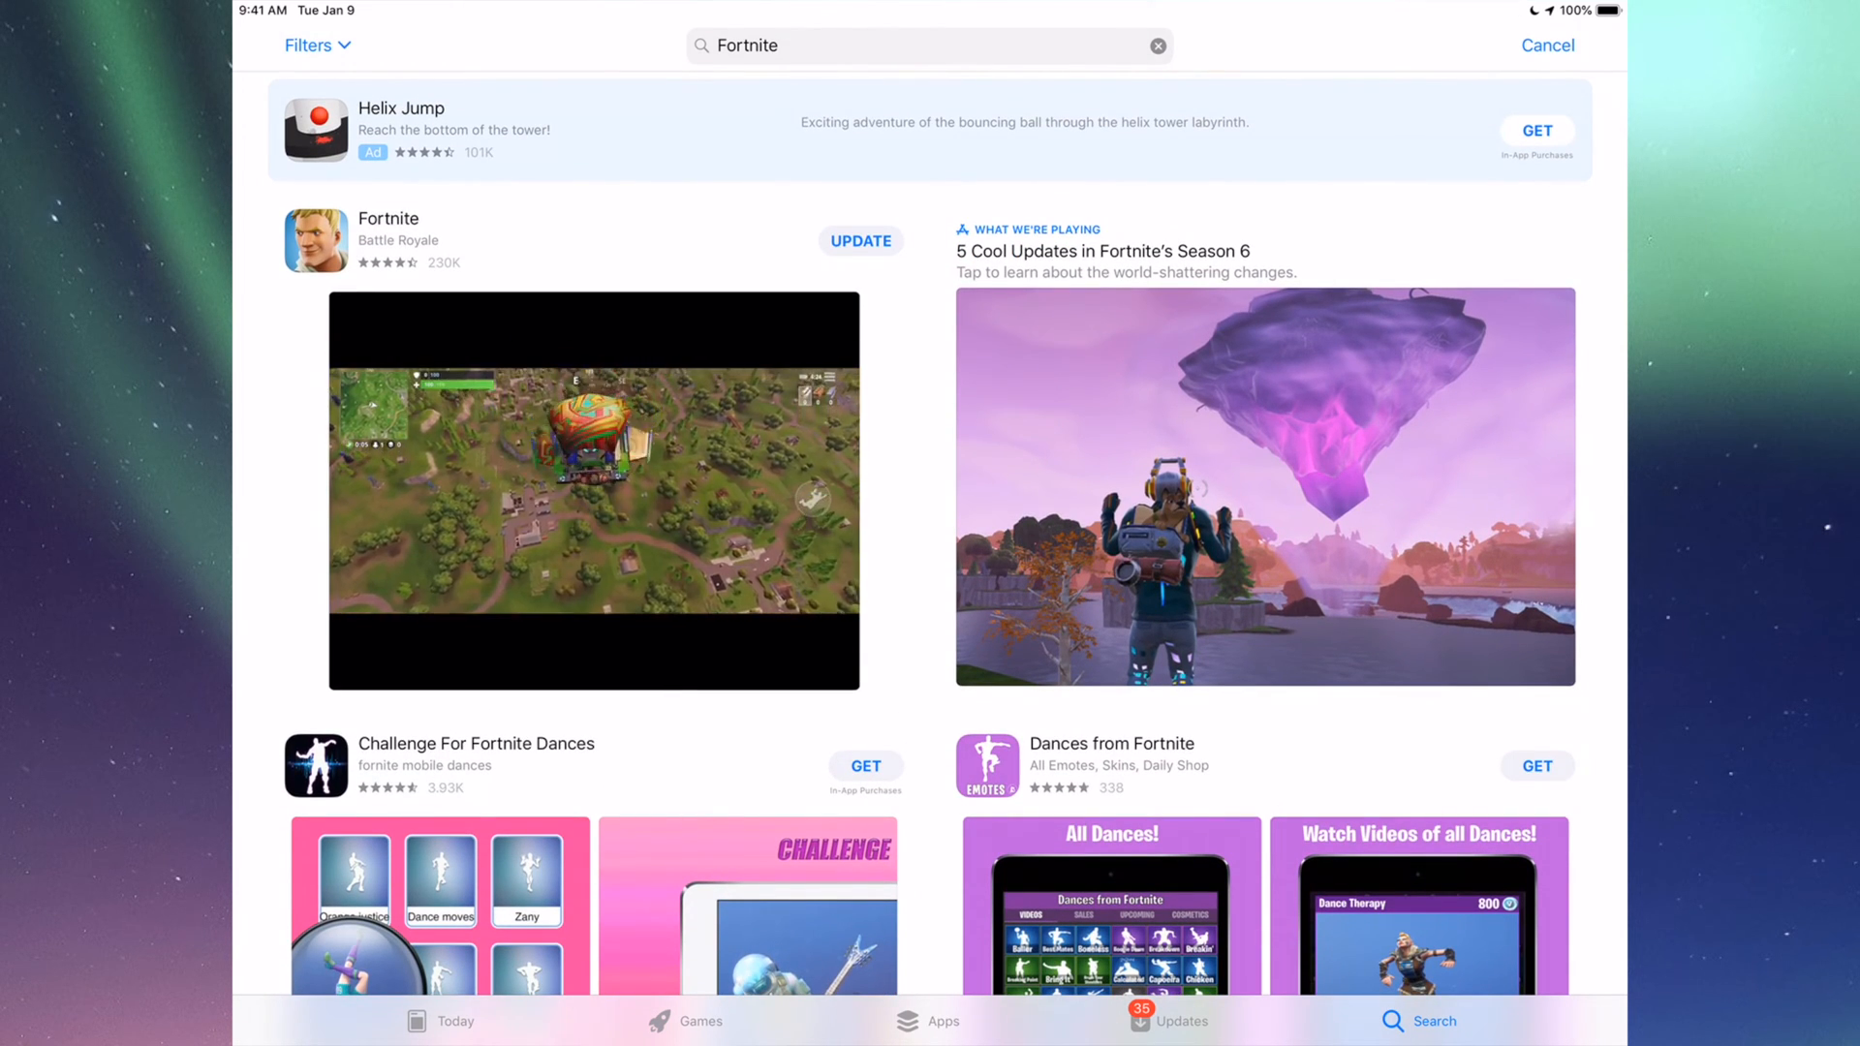
pyautogui.click(860, 241)
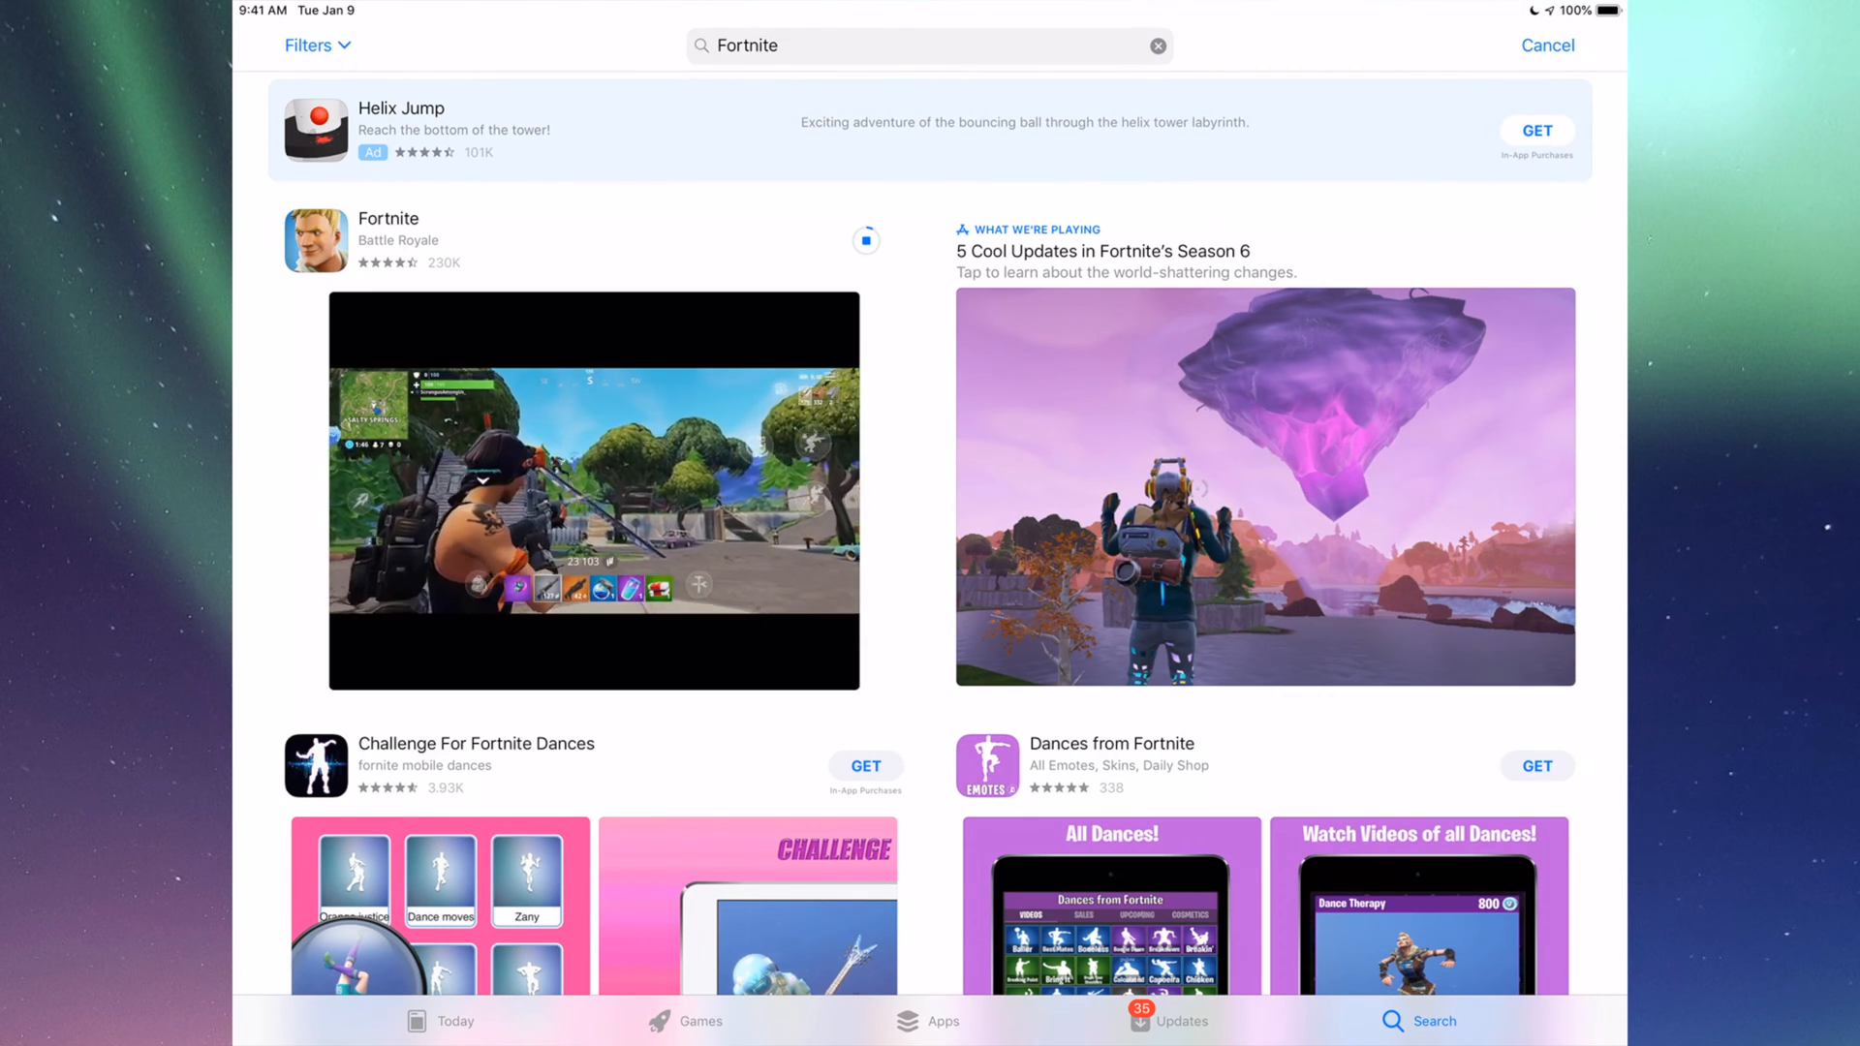
pyautogui.click(1170, 1021)
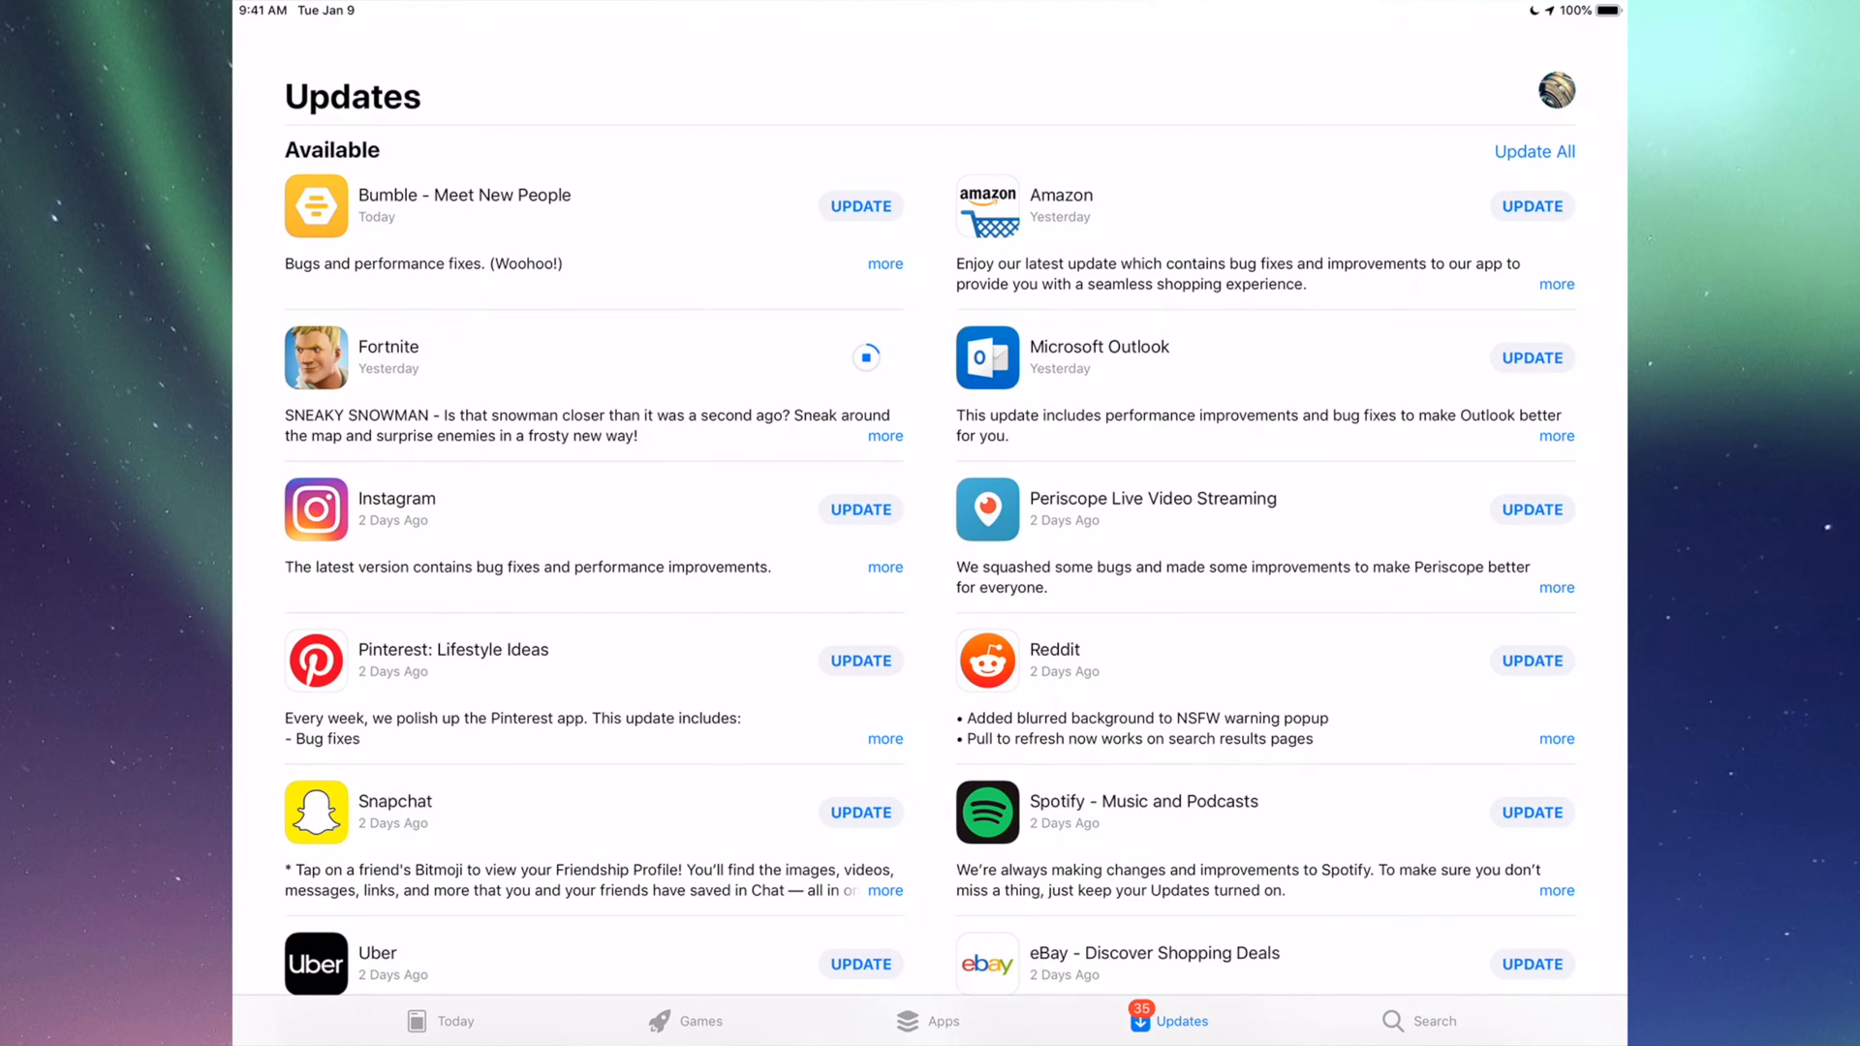
# Step: Search for Instagram and start its update from the search result
pyautogui.click(1433, 1021)
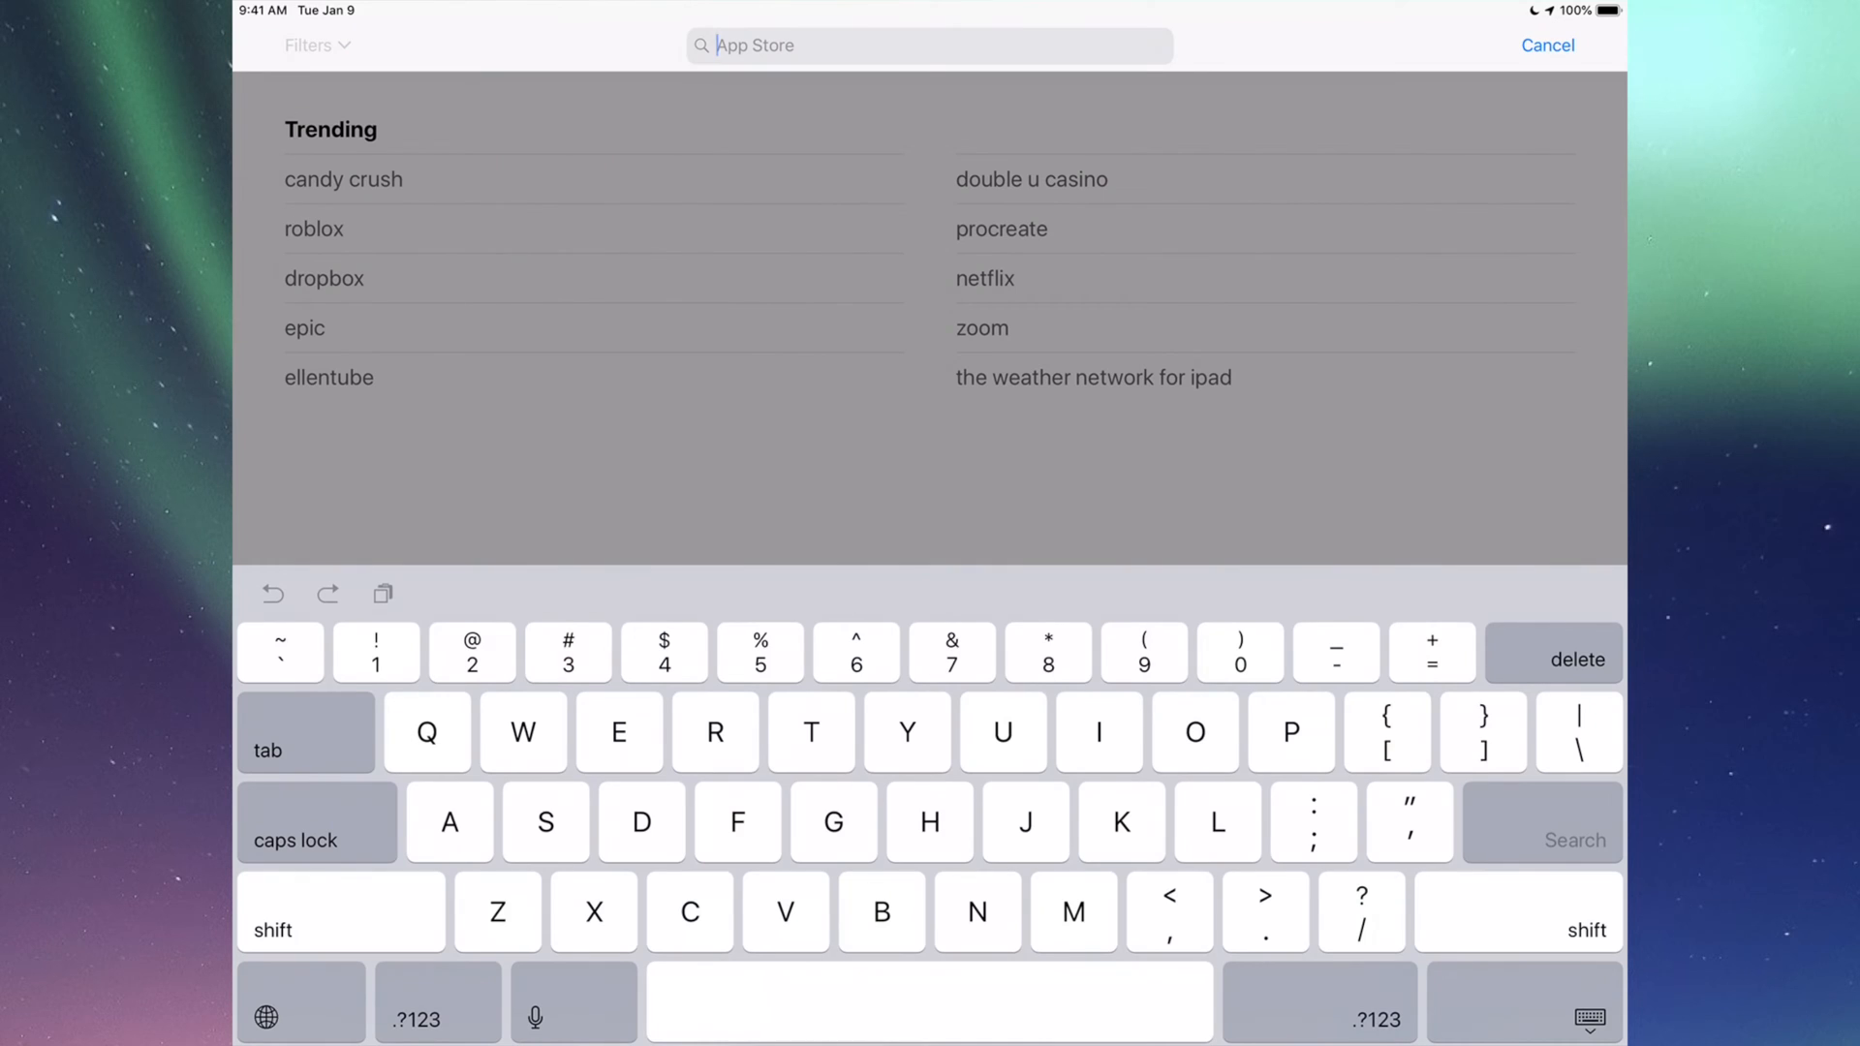
pyautogui.write('Instagram')
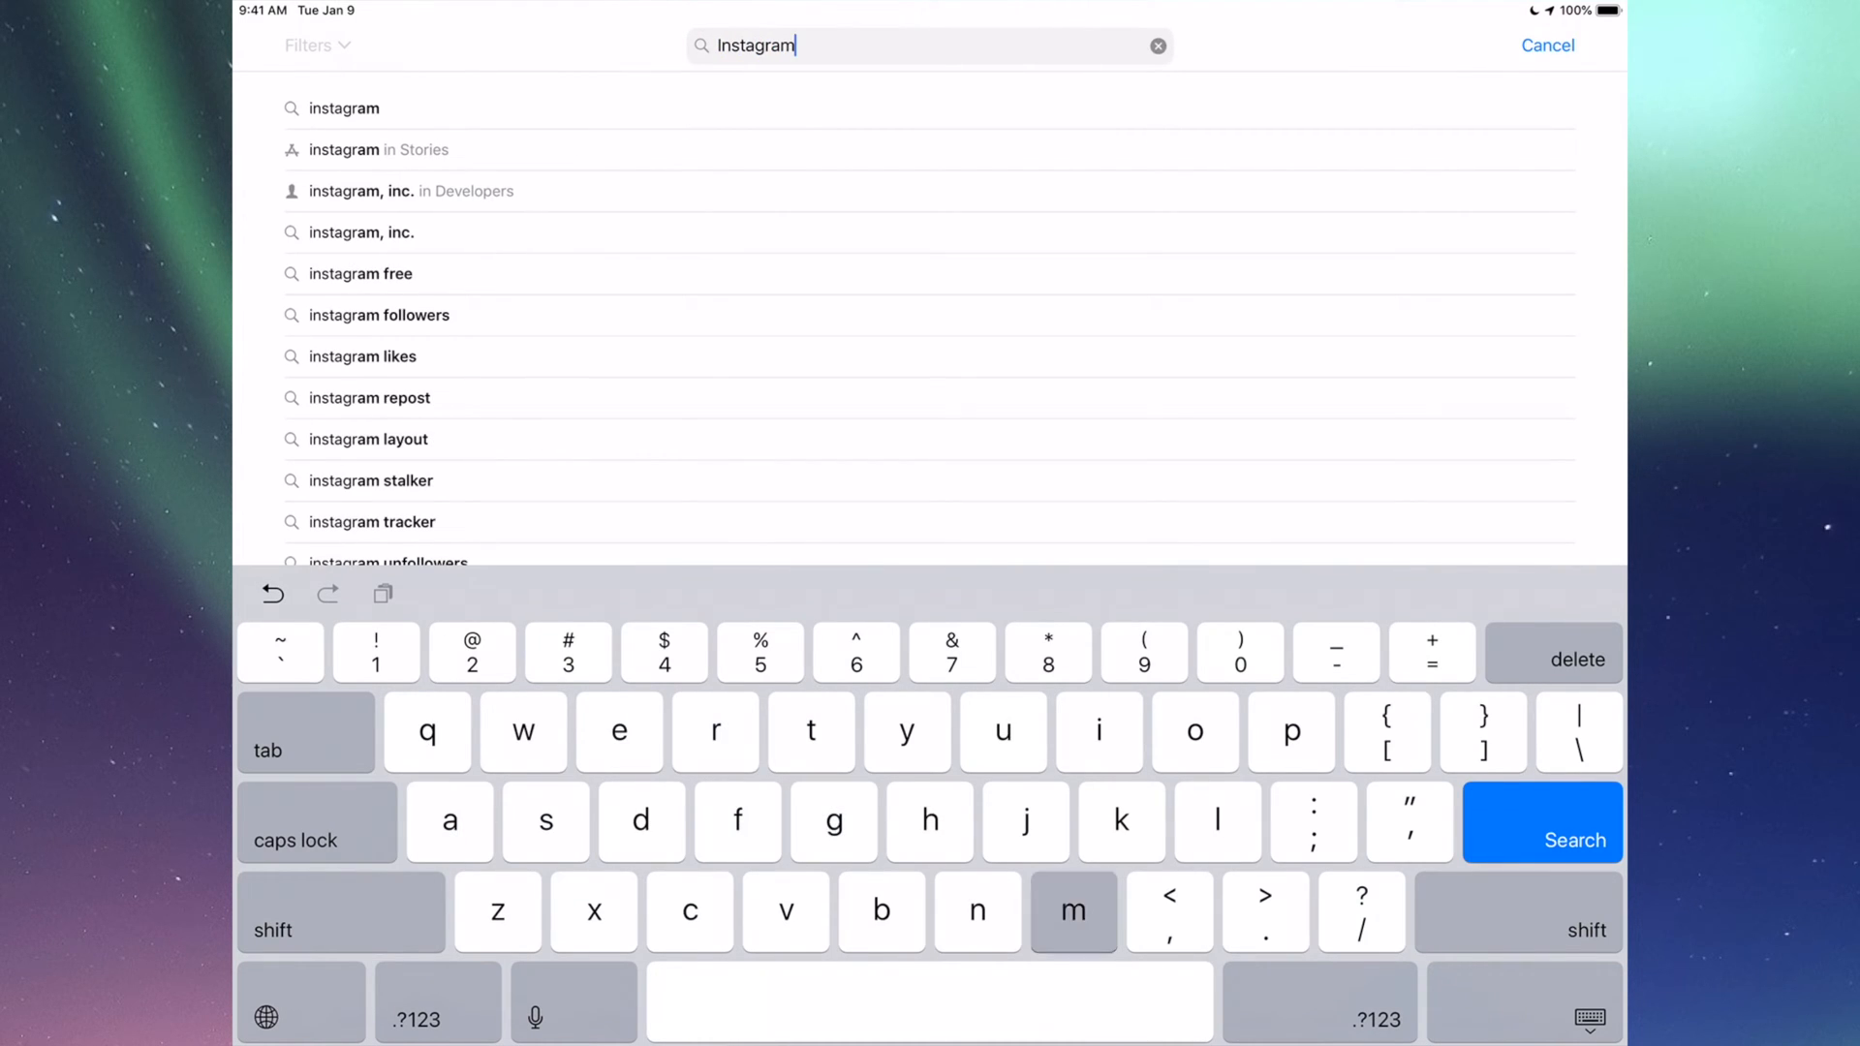
pyautogui.click(1544, 823)
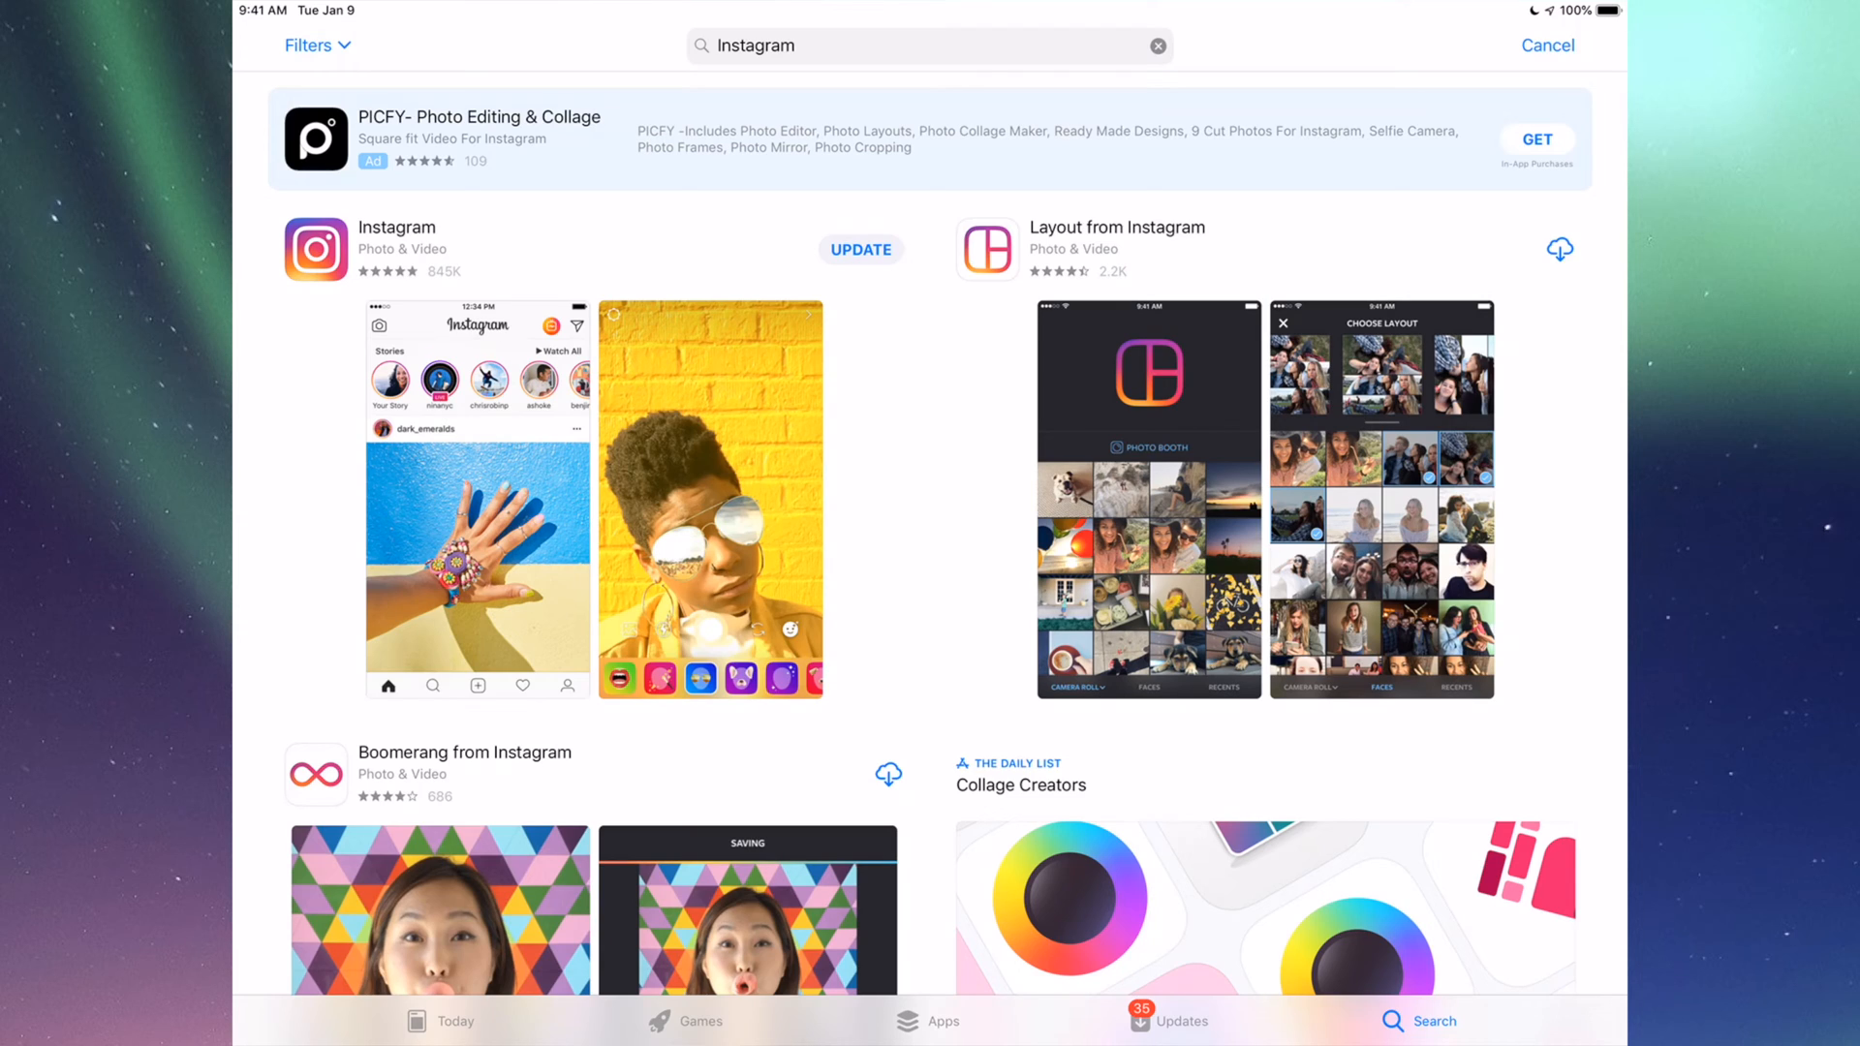
pyautogui.click(860, 250)
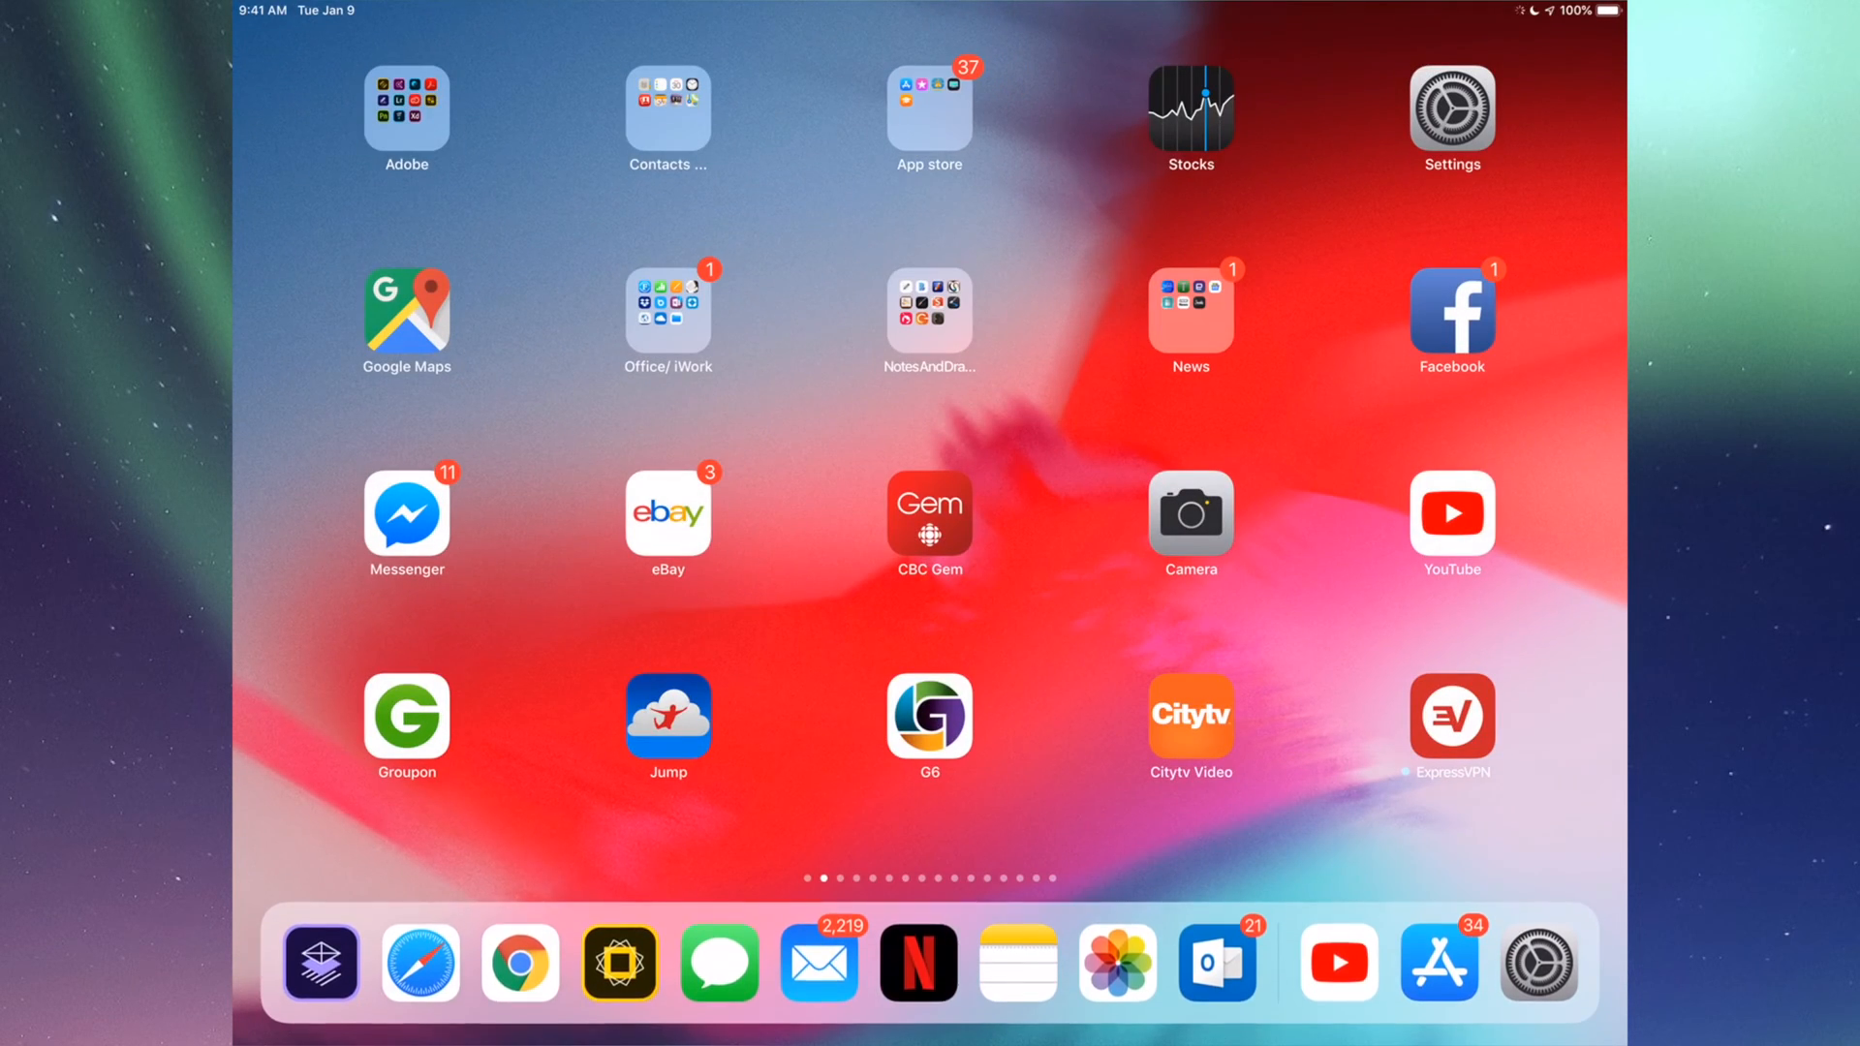
pyautogui.click(1449, 107)
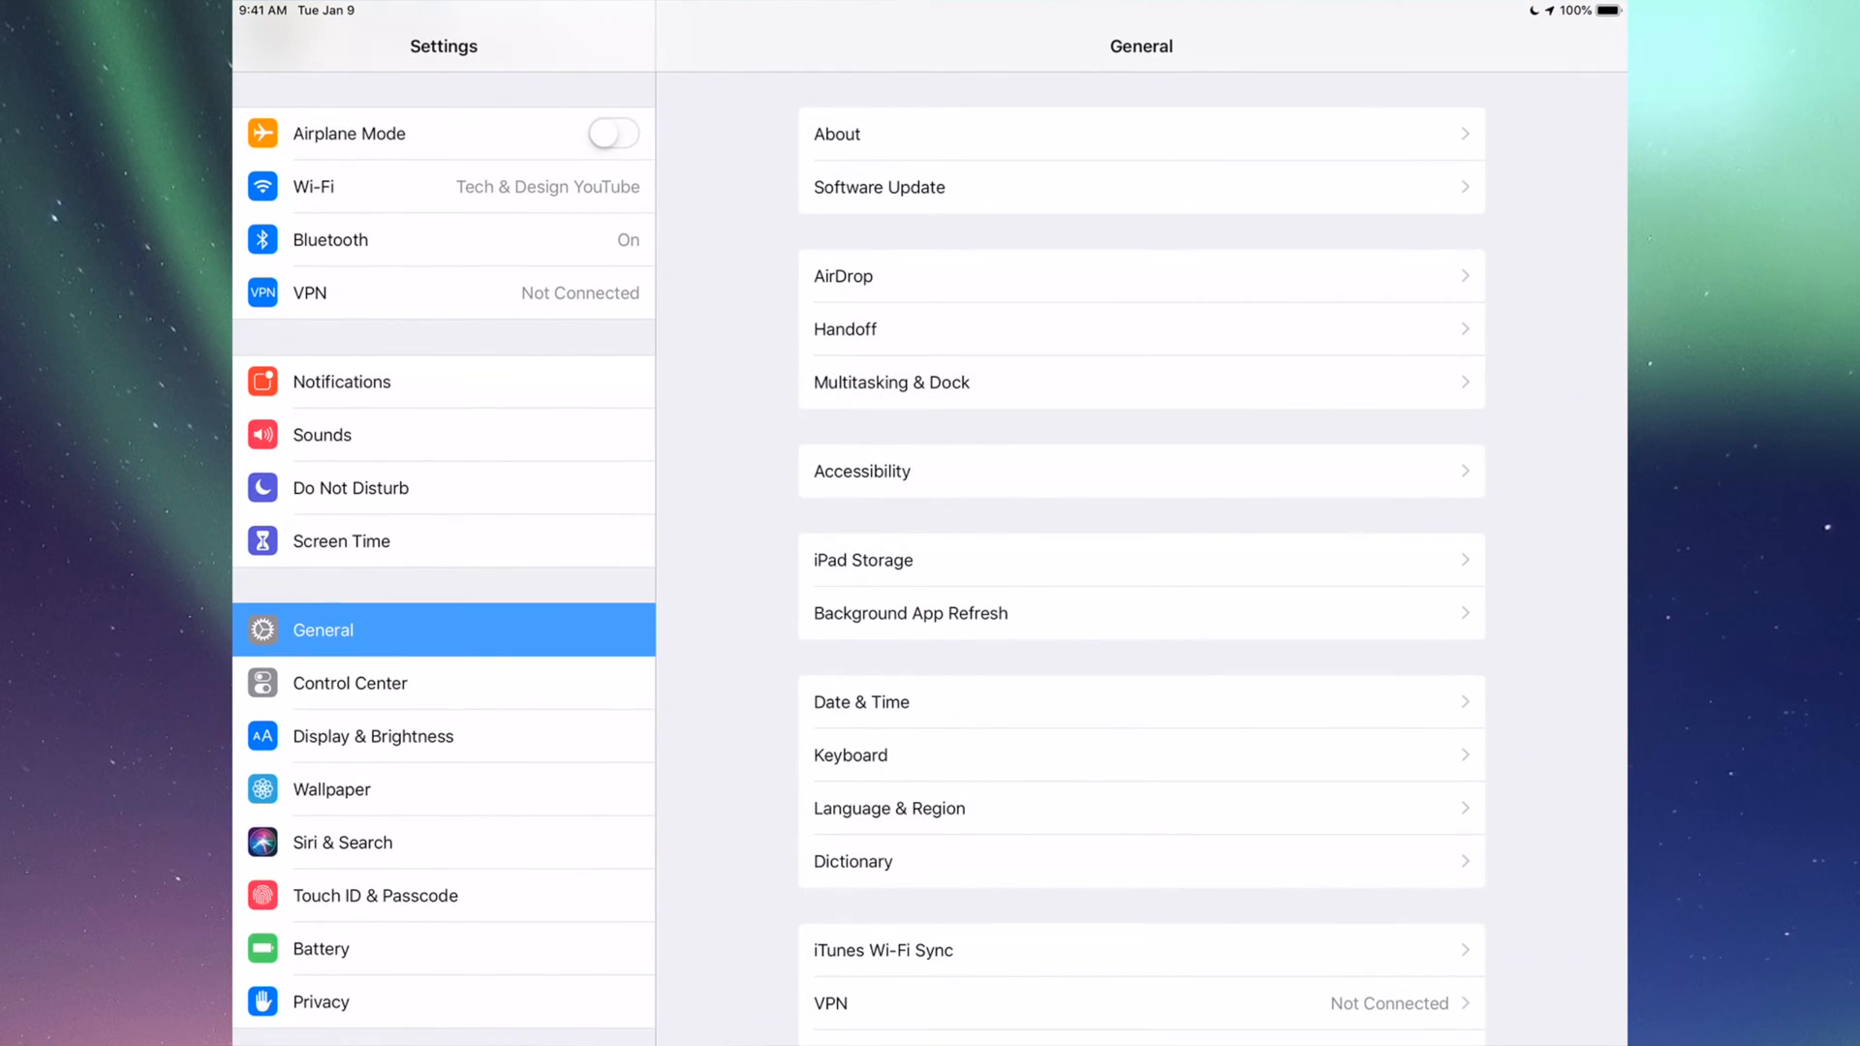
pyautogui.scroll(-3)
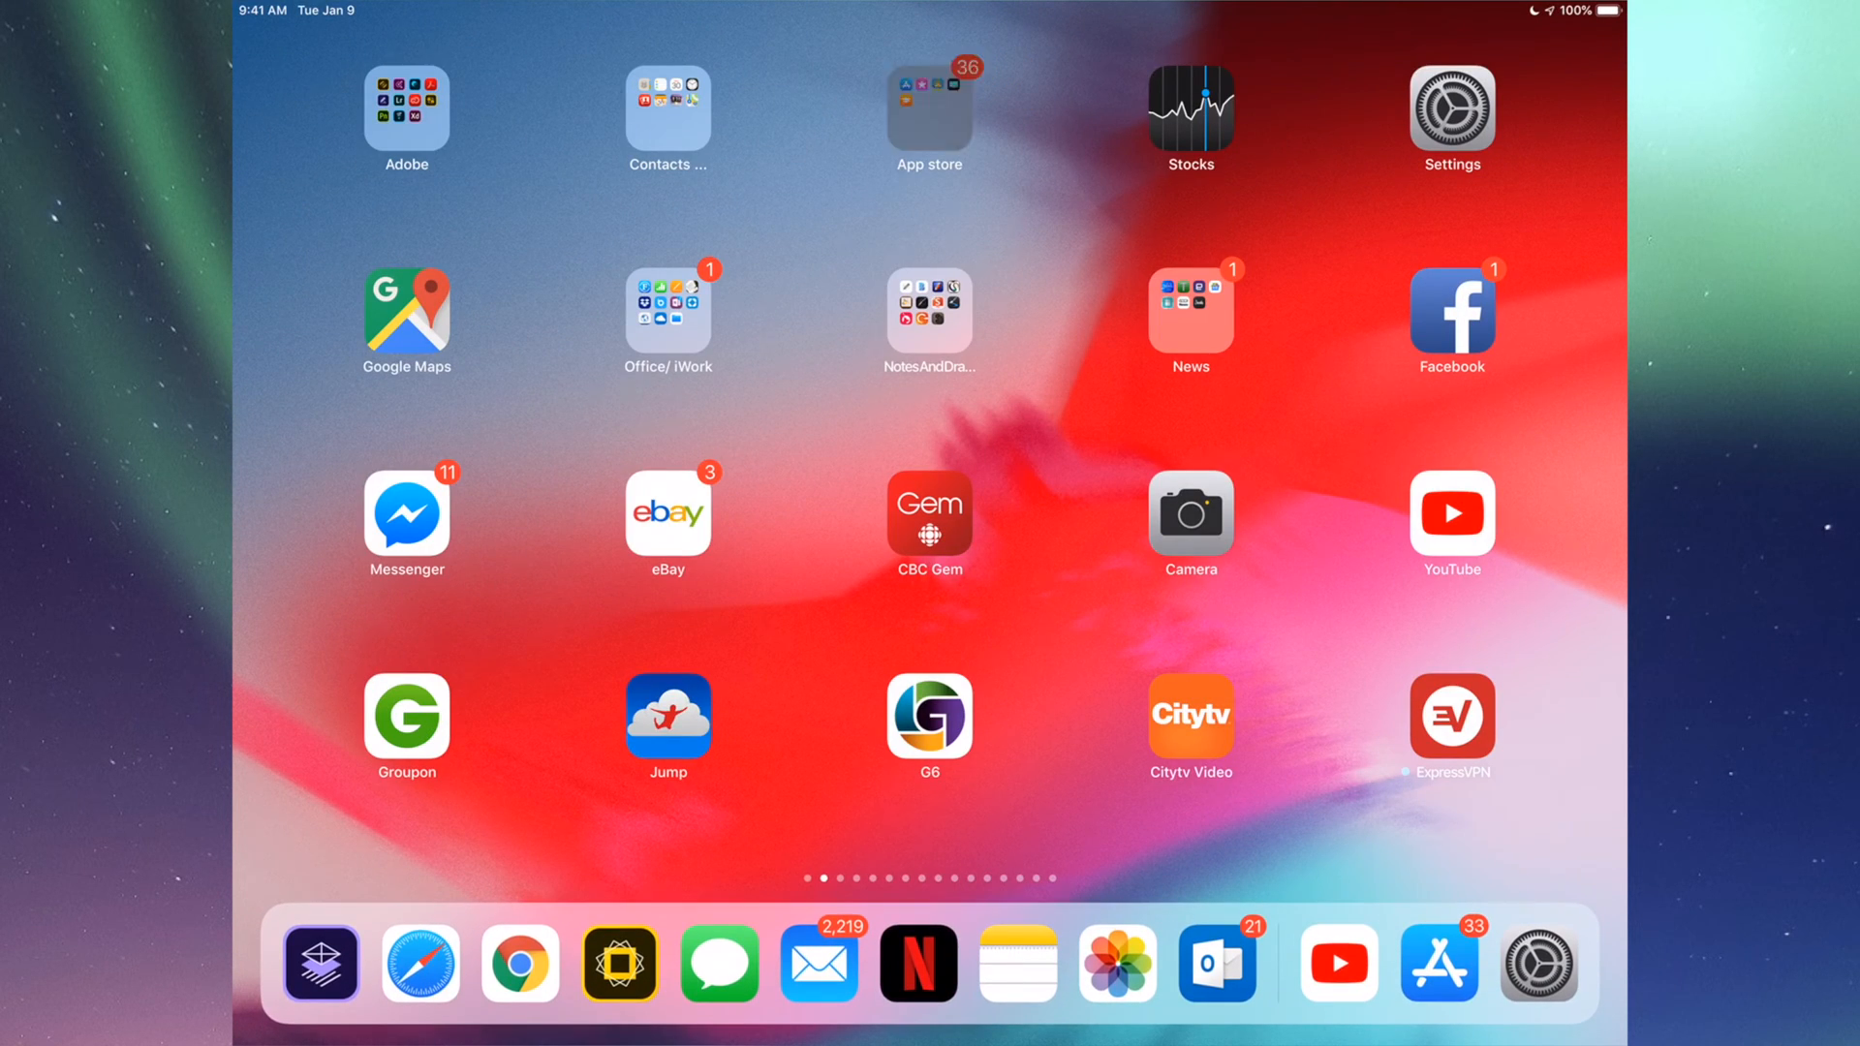
# Step: Reopen the App Store from its Home Screen folder onto the Updates list
pyautogui.click(928, 106)
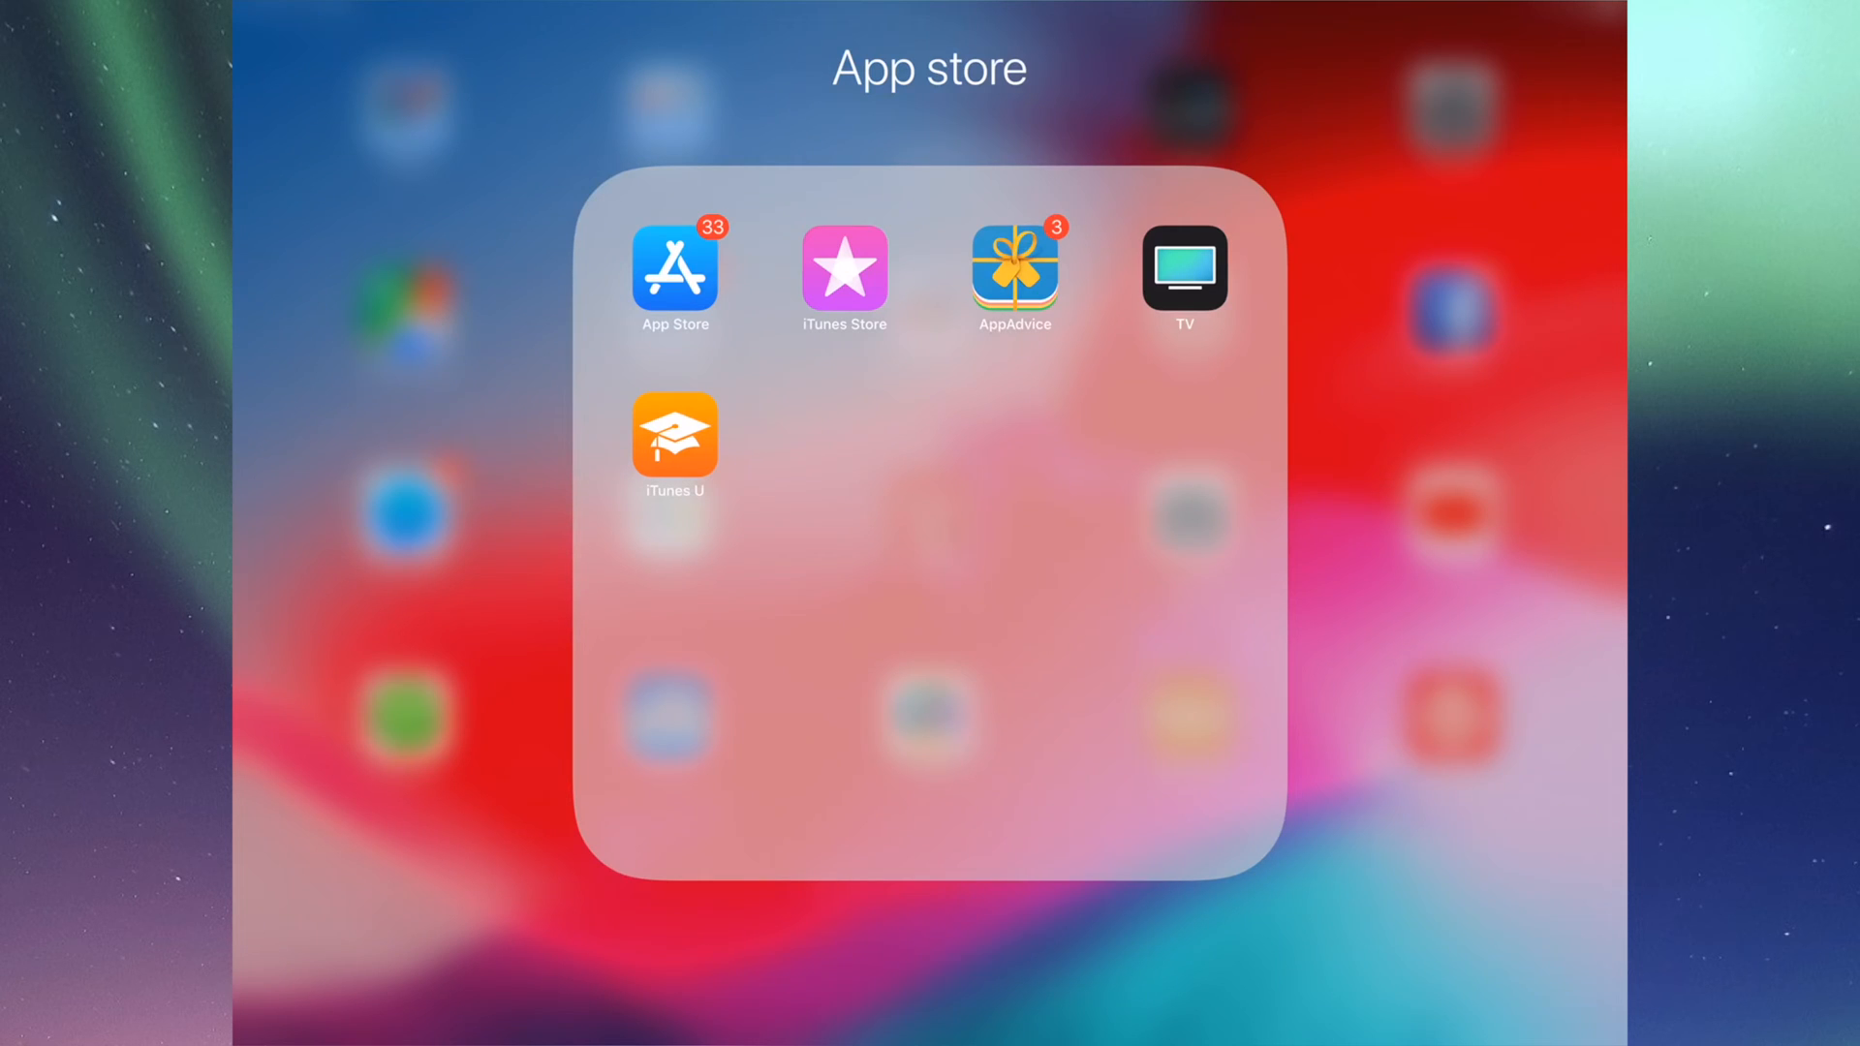
pyautogui.click(674, 267)
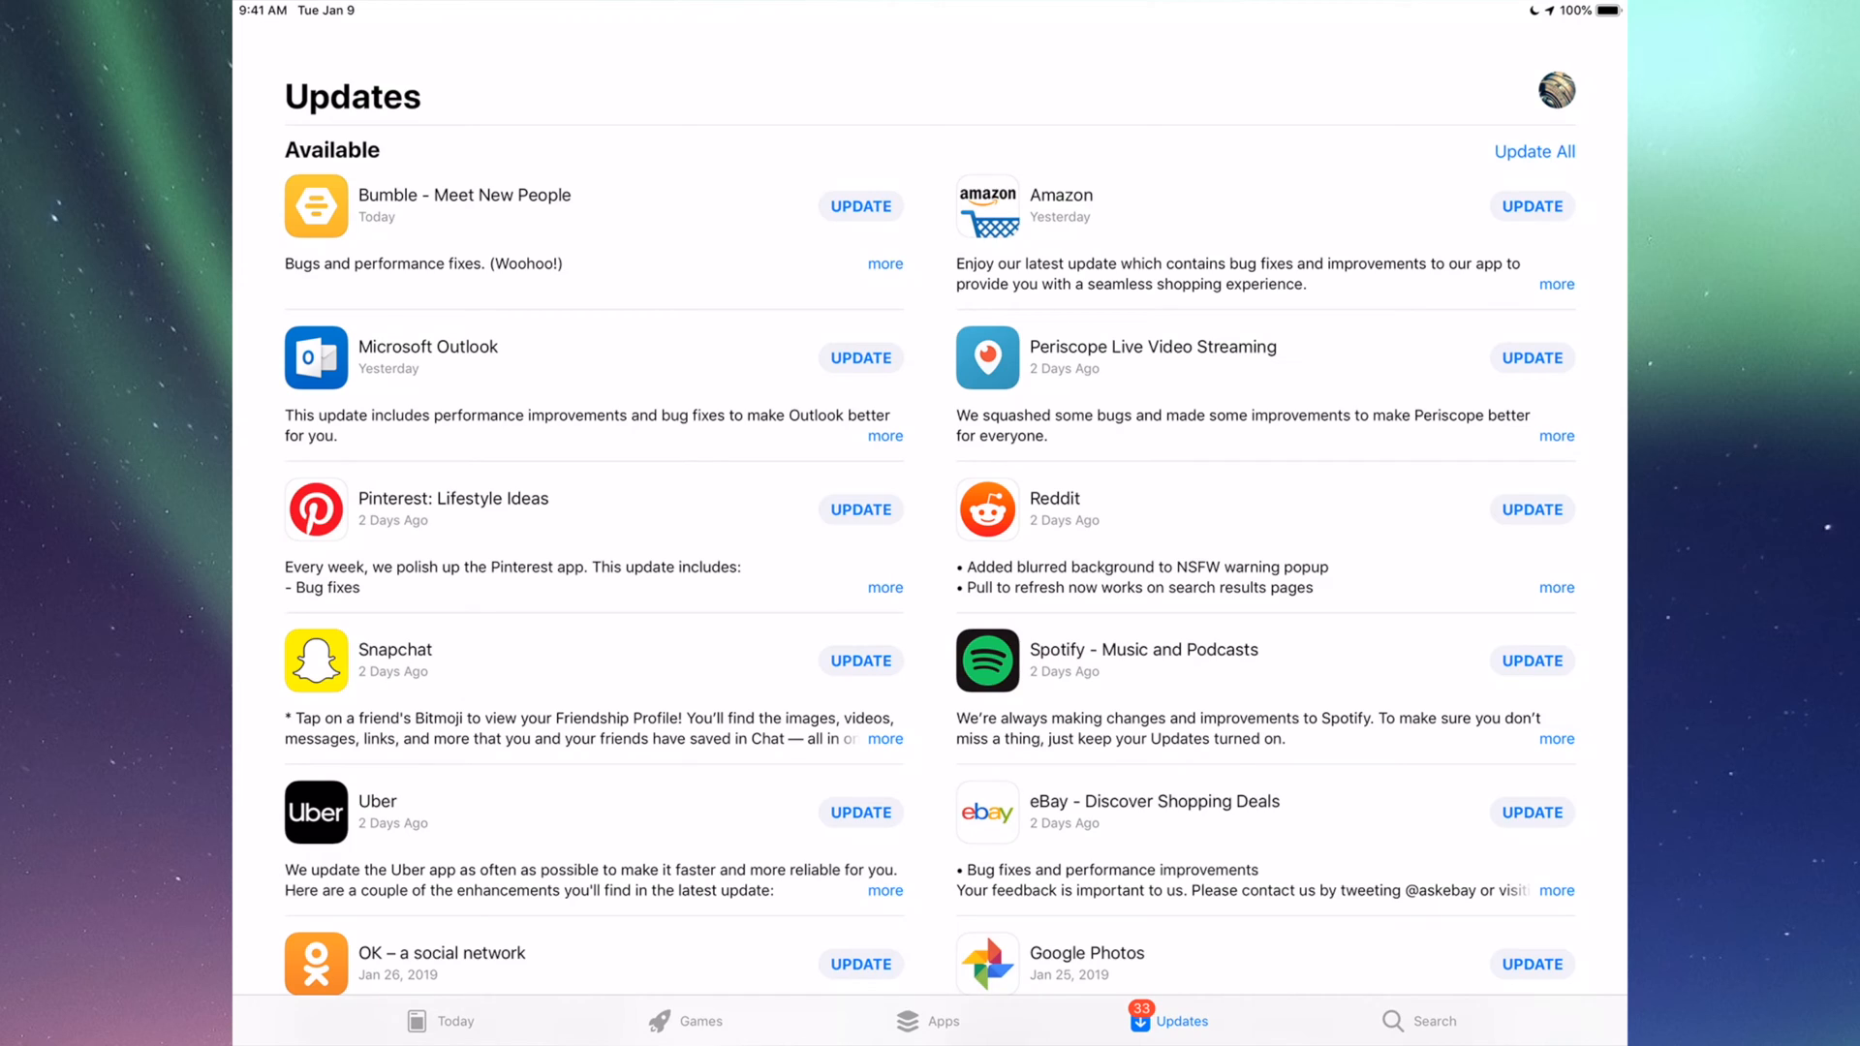
# Step: Start Update All and check the first queued apps in the list
pyautogui.click(1534, 151)
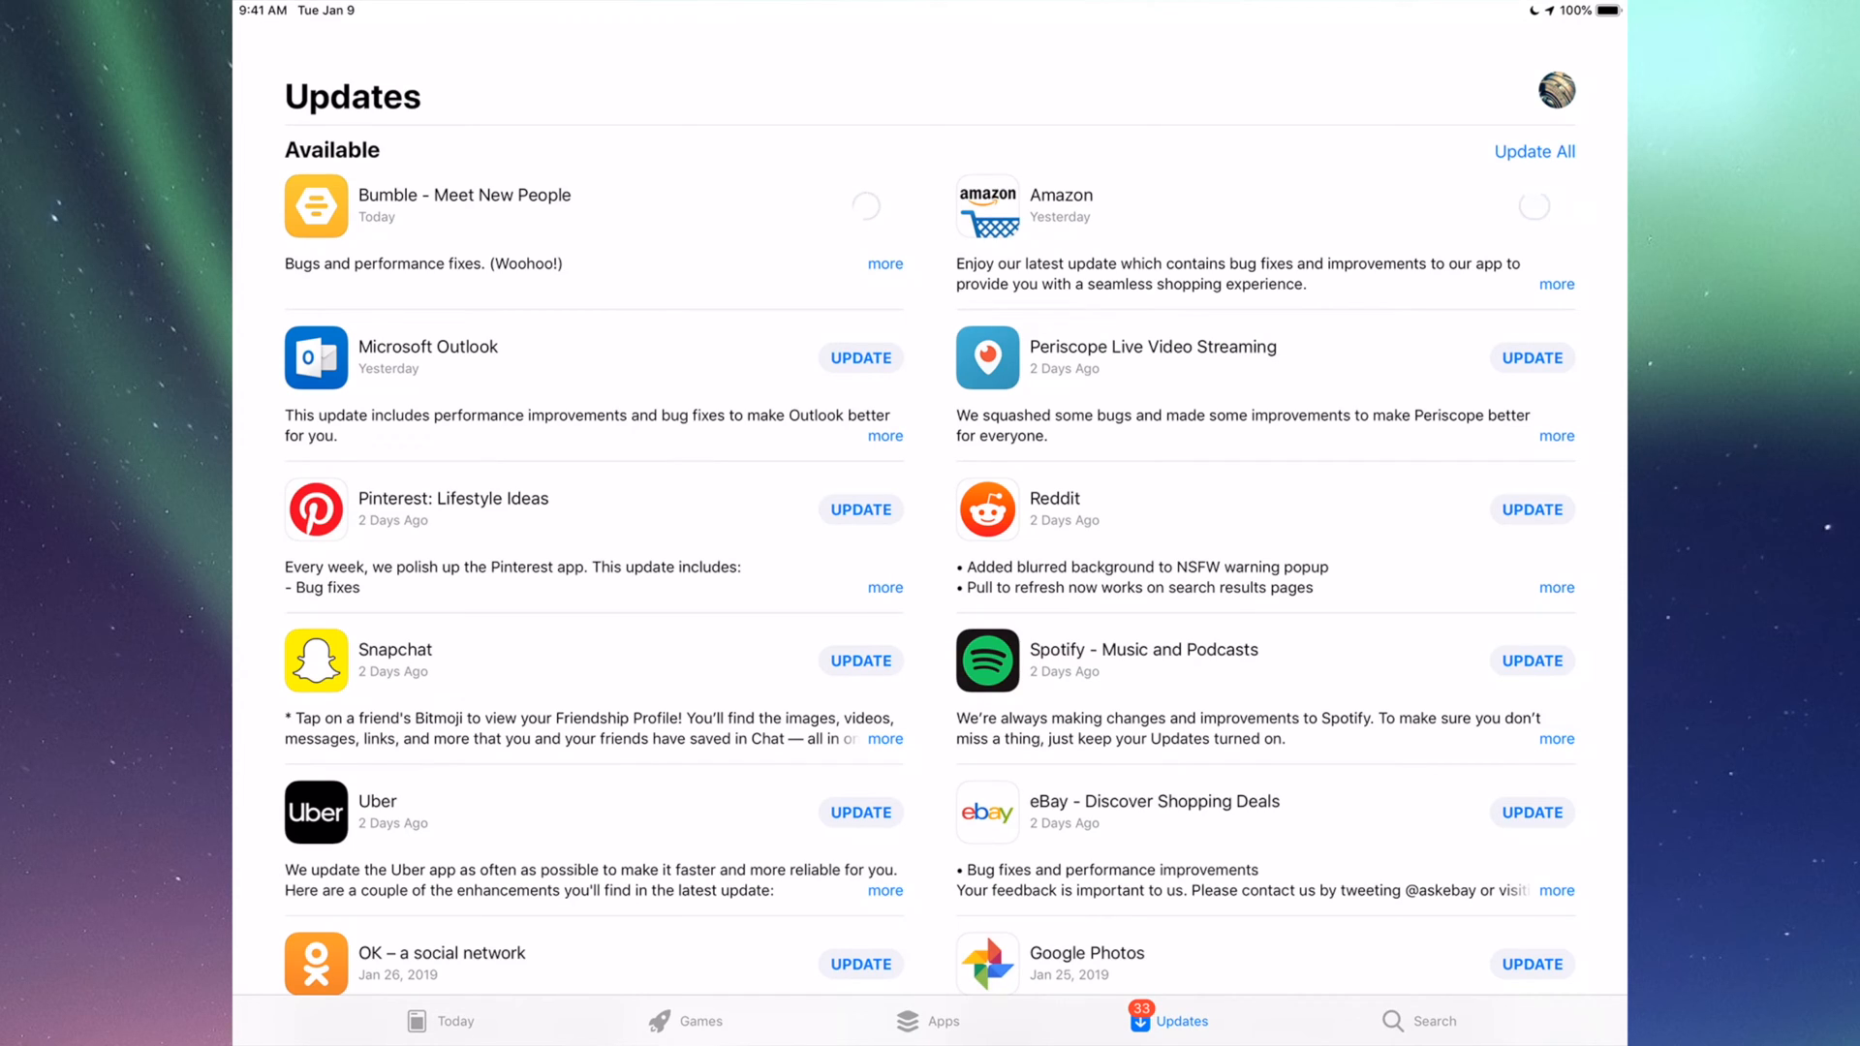
pyautogui.click(860, 356)
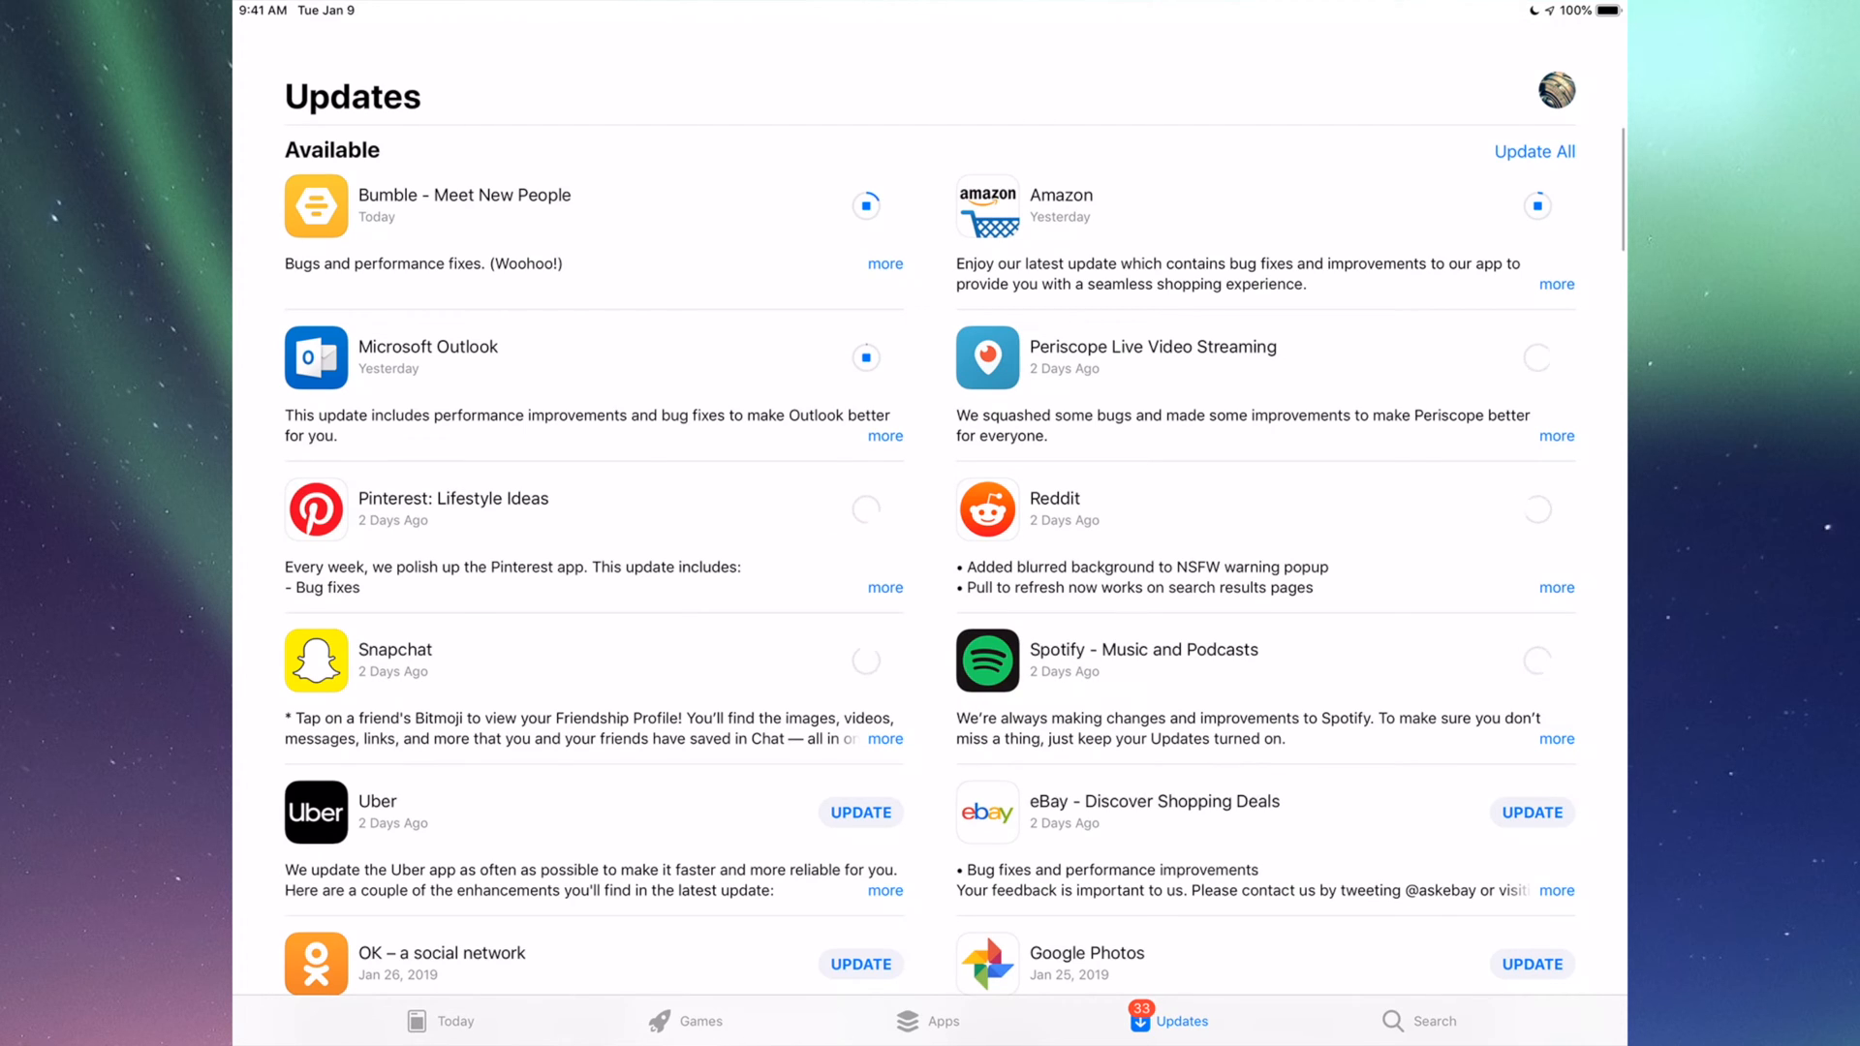
pyautogui.scroll(-3)
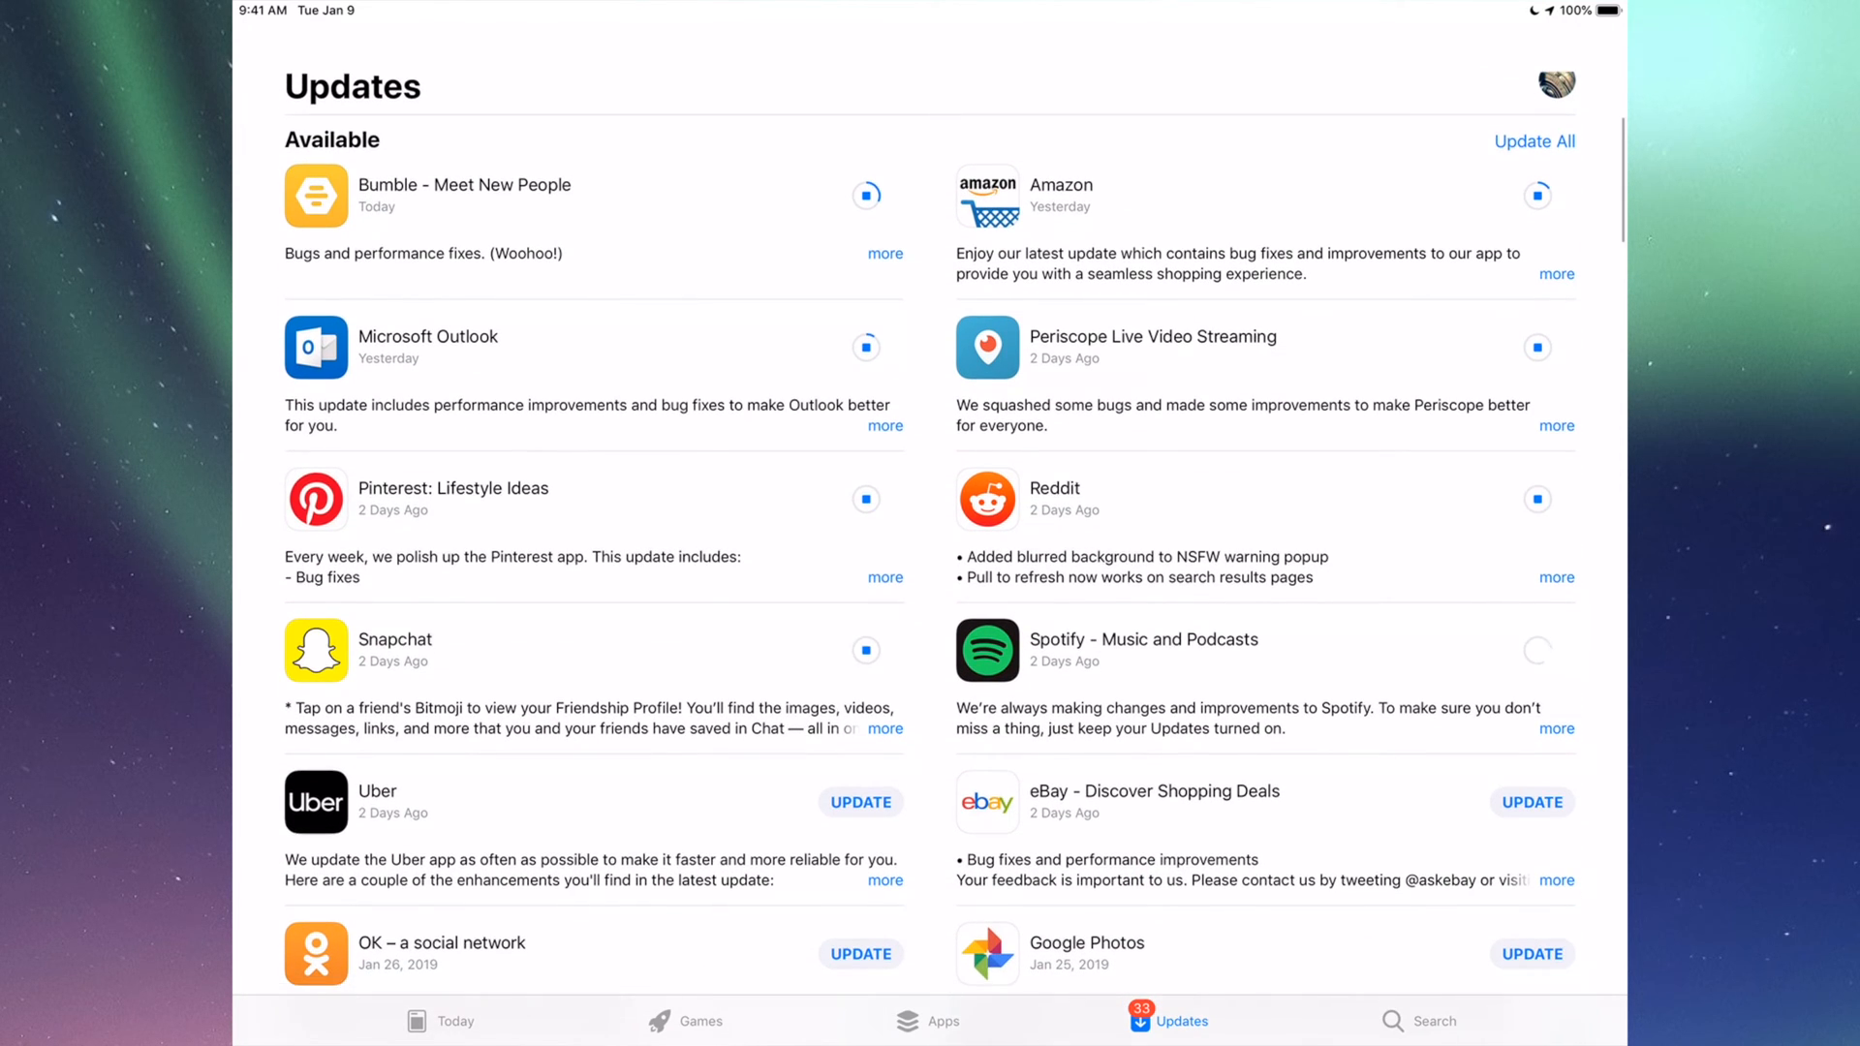
pyautogui.scroll(-3)
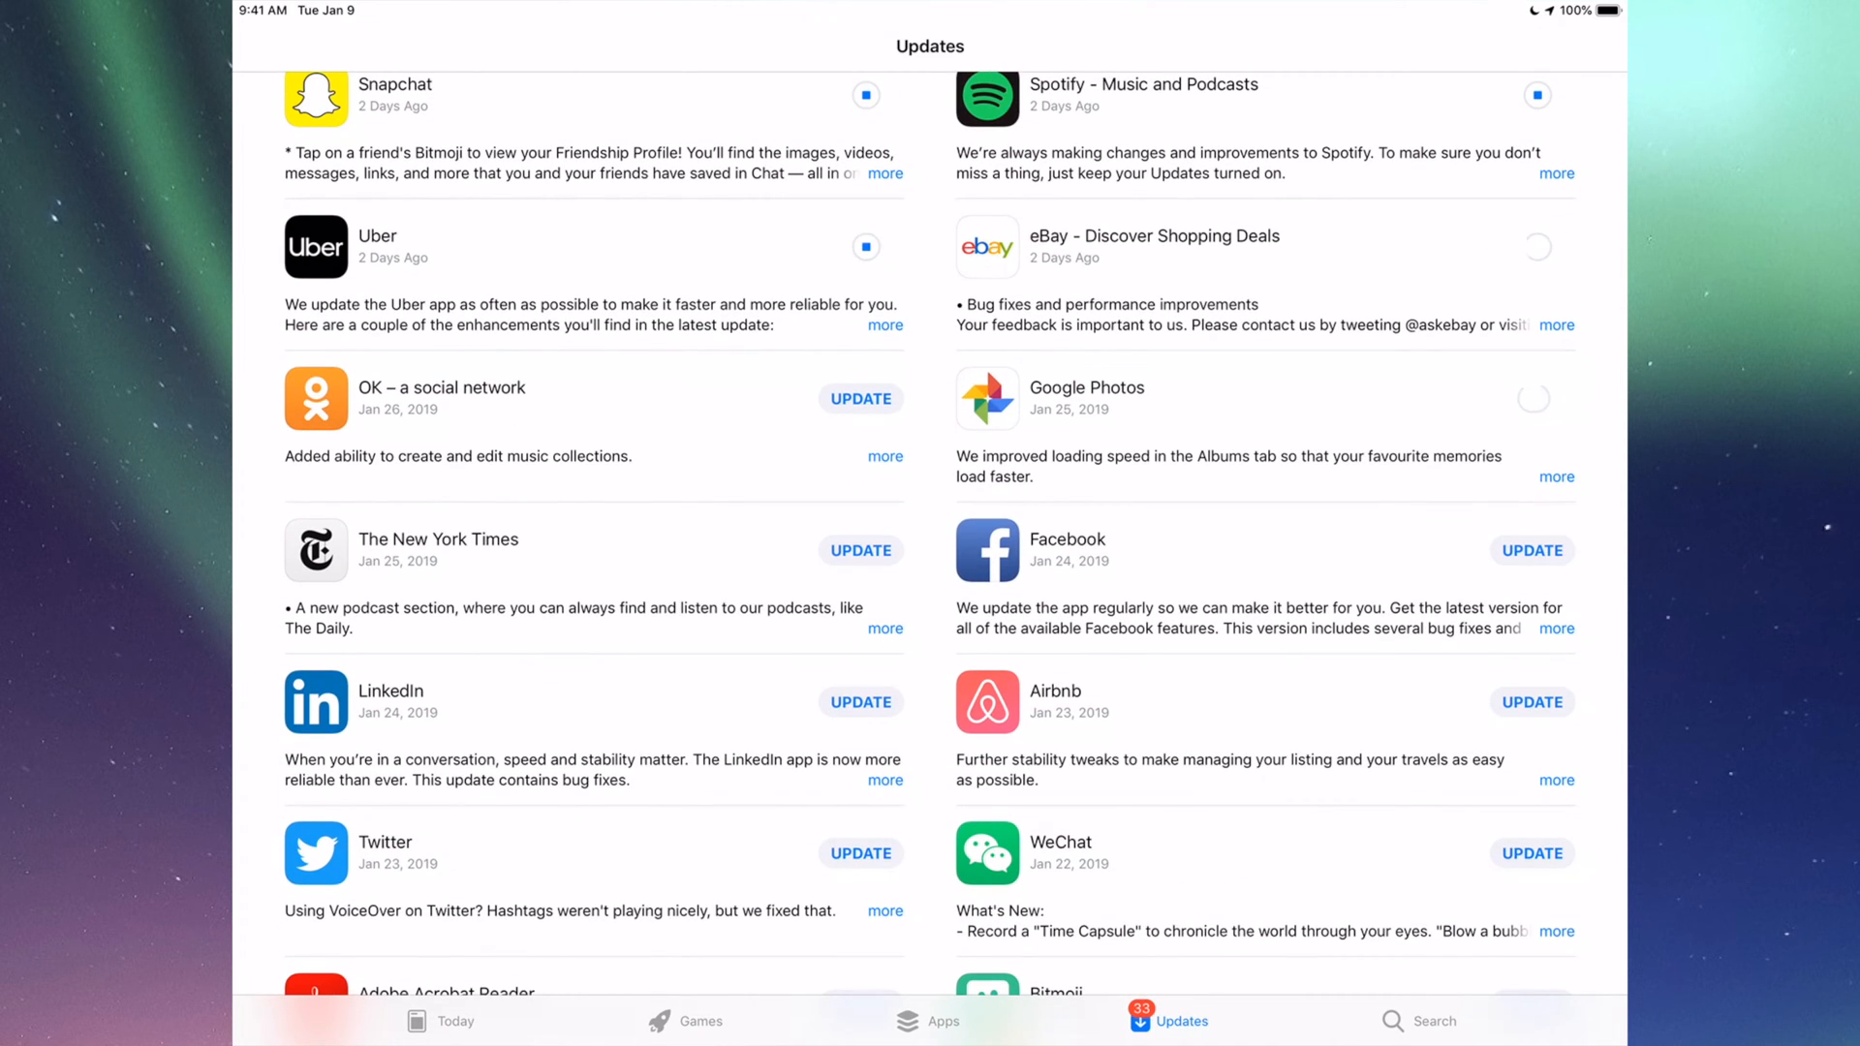
pyautogui.scroll(-3)
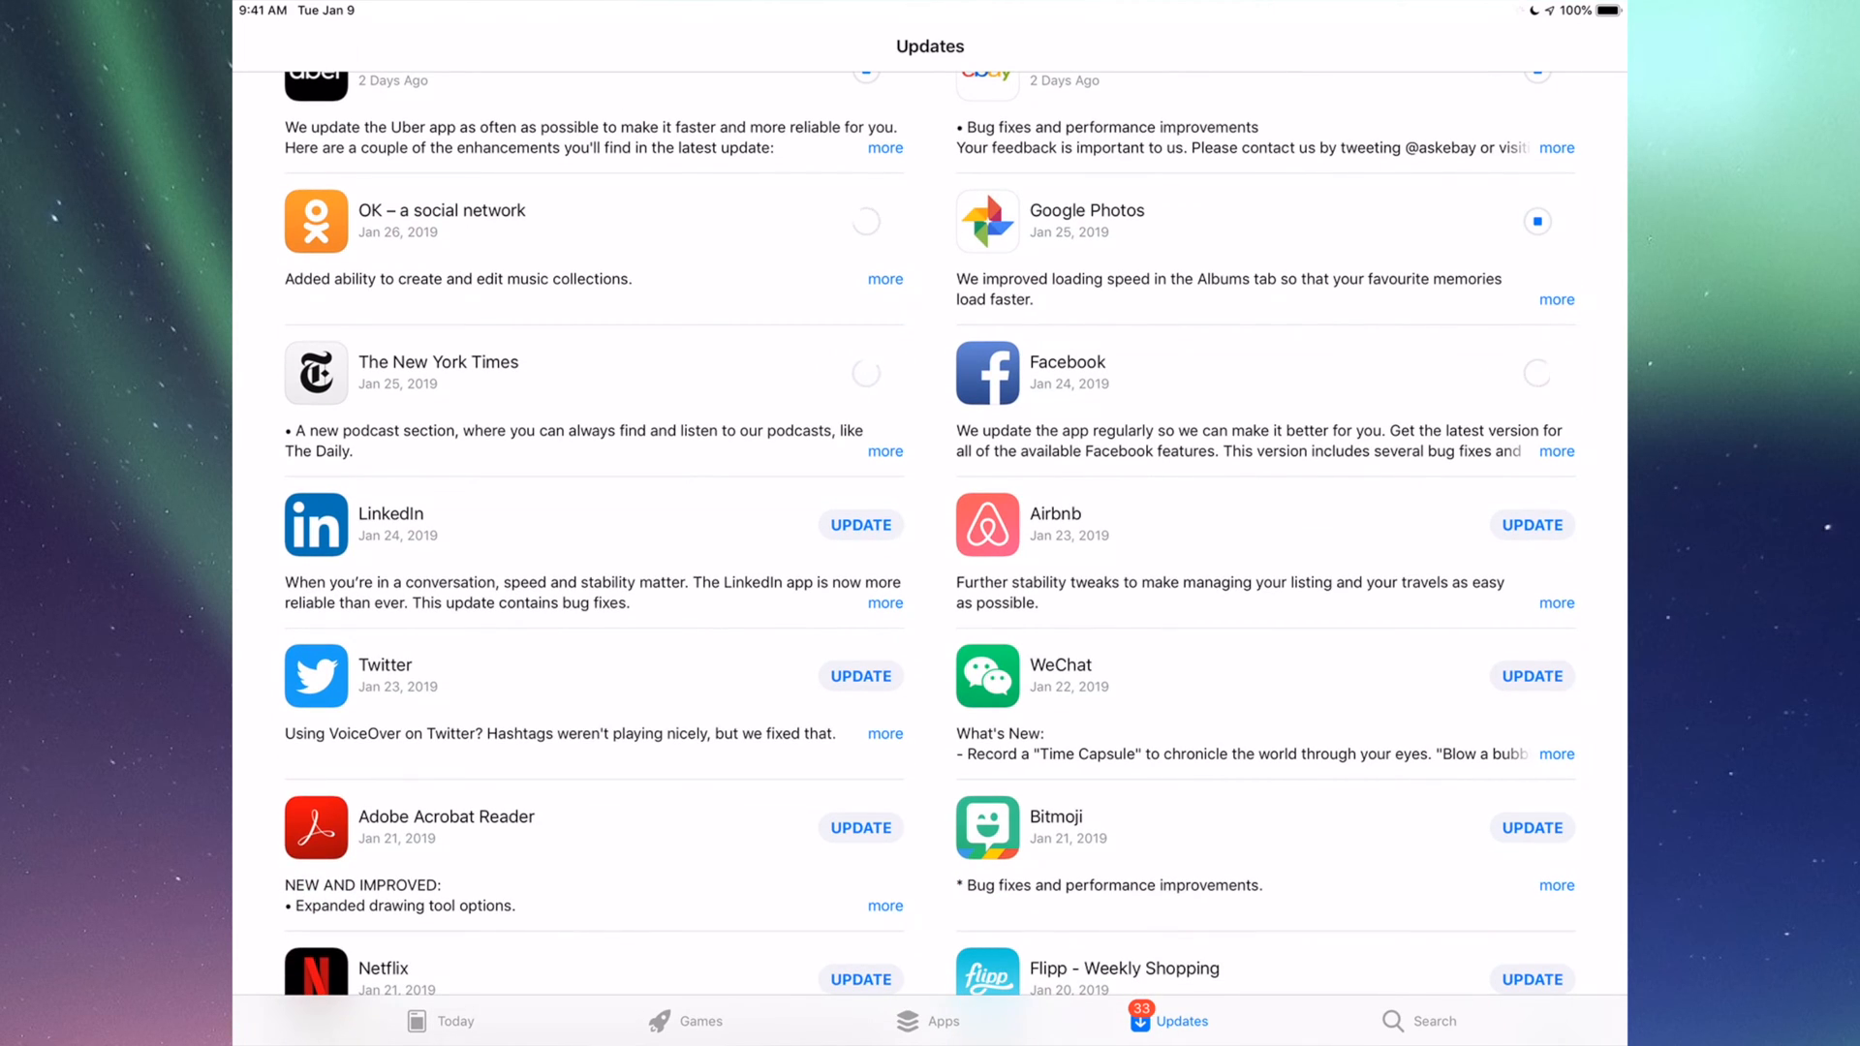
pyautogui.click(860, 525)
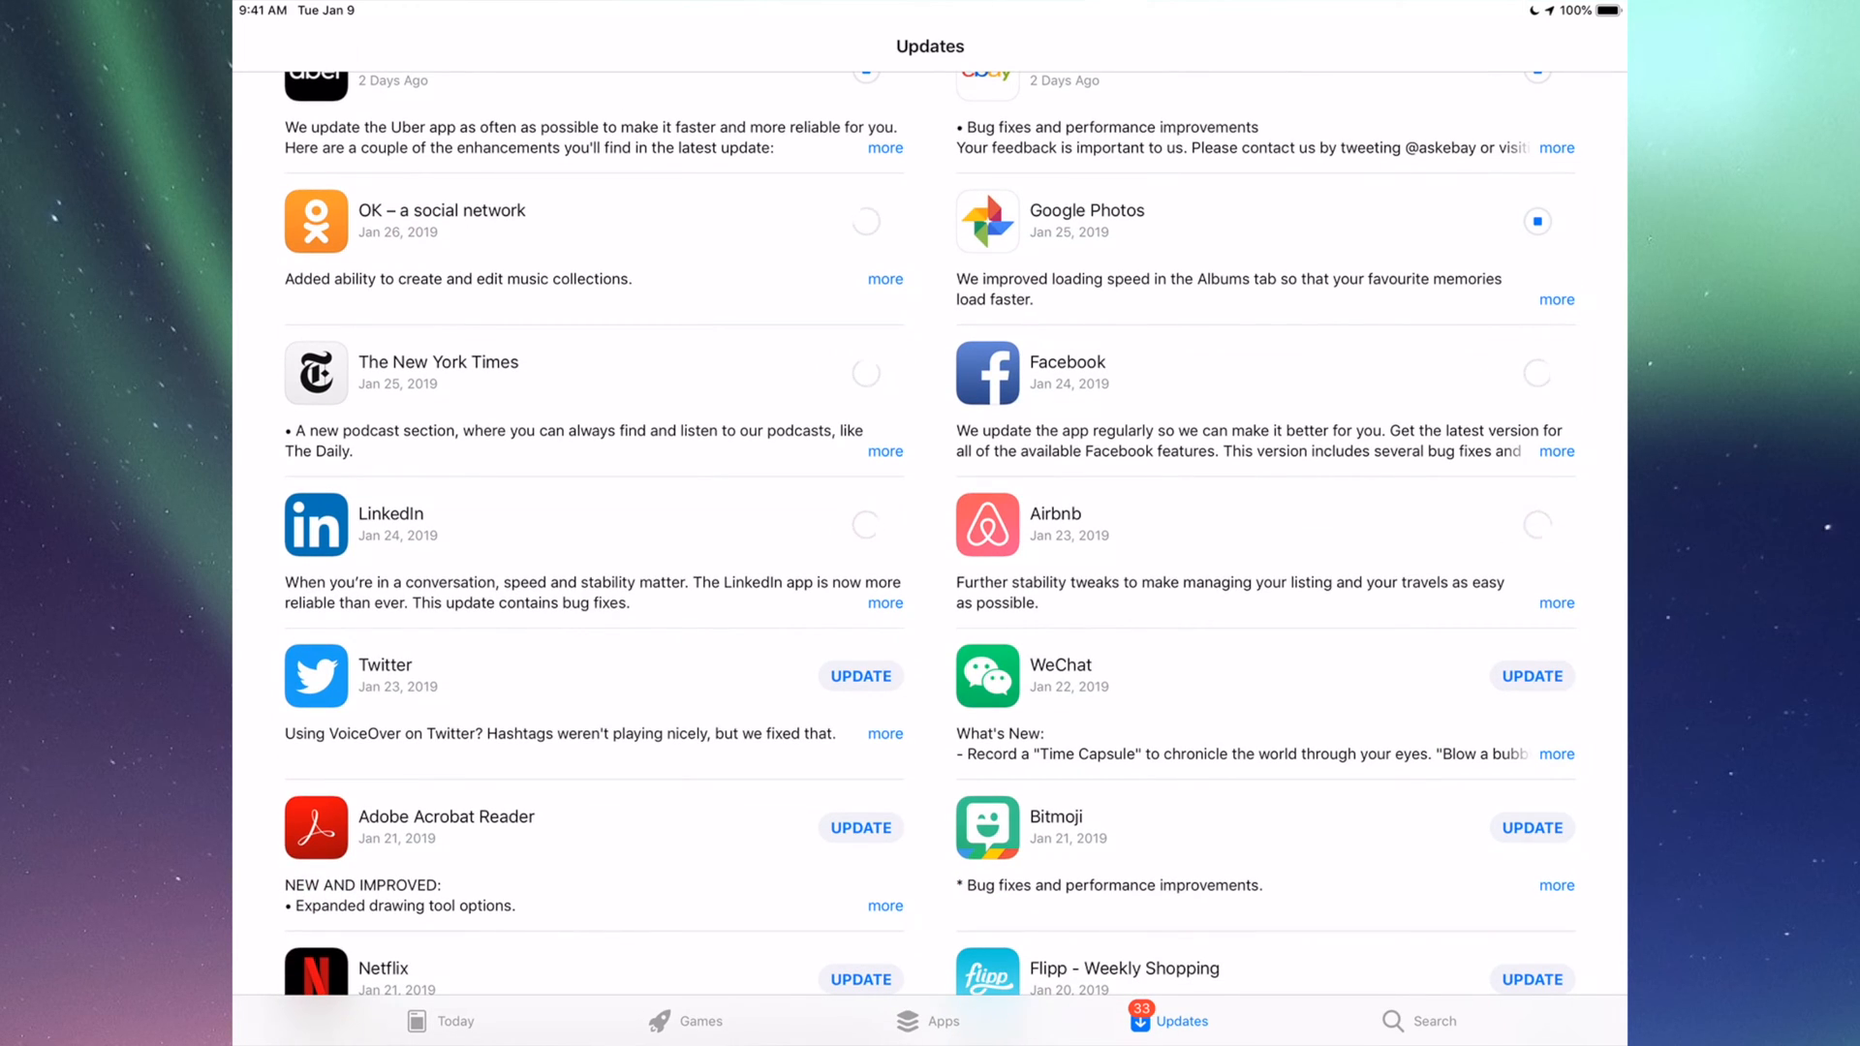
pyautogui.scroll(-3)
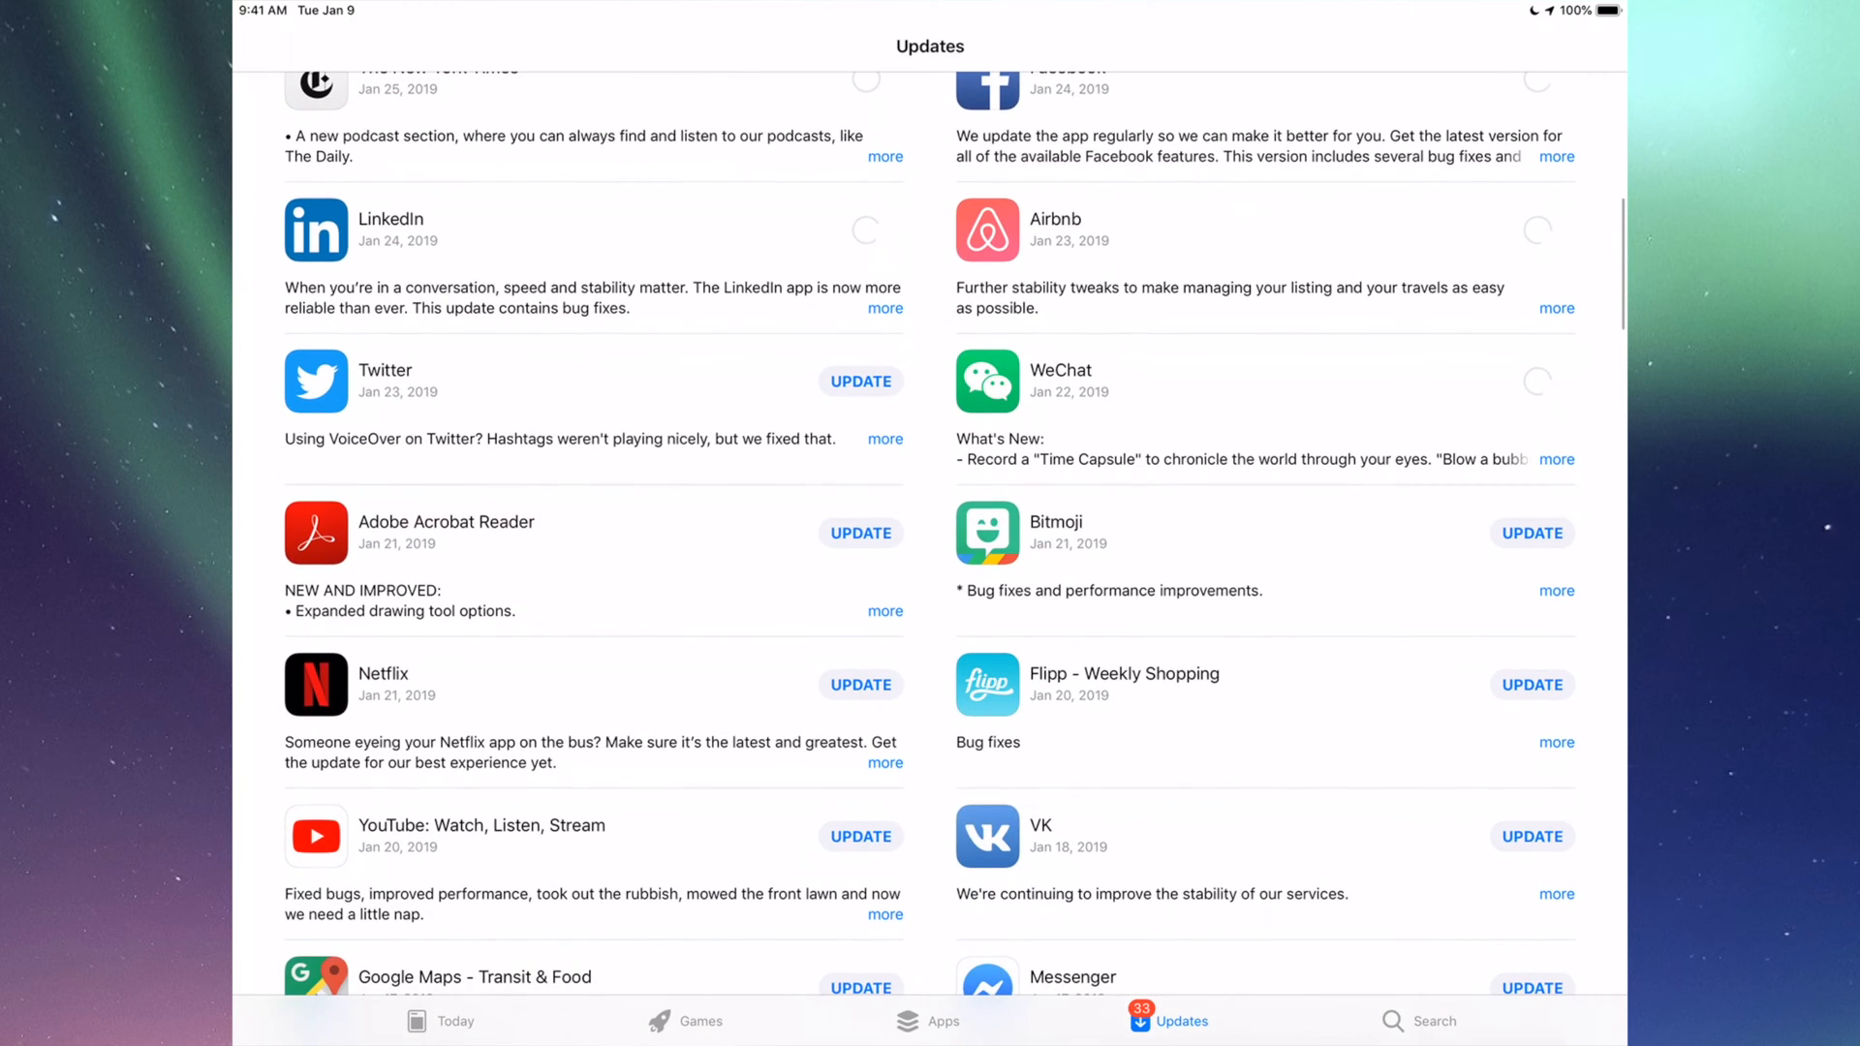
# Step: Check the remaining queued downloads and return to the top of the Updates list
pyautogui.click(860, 382)
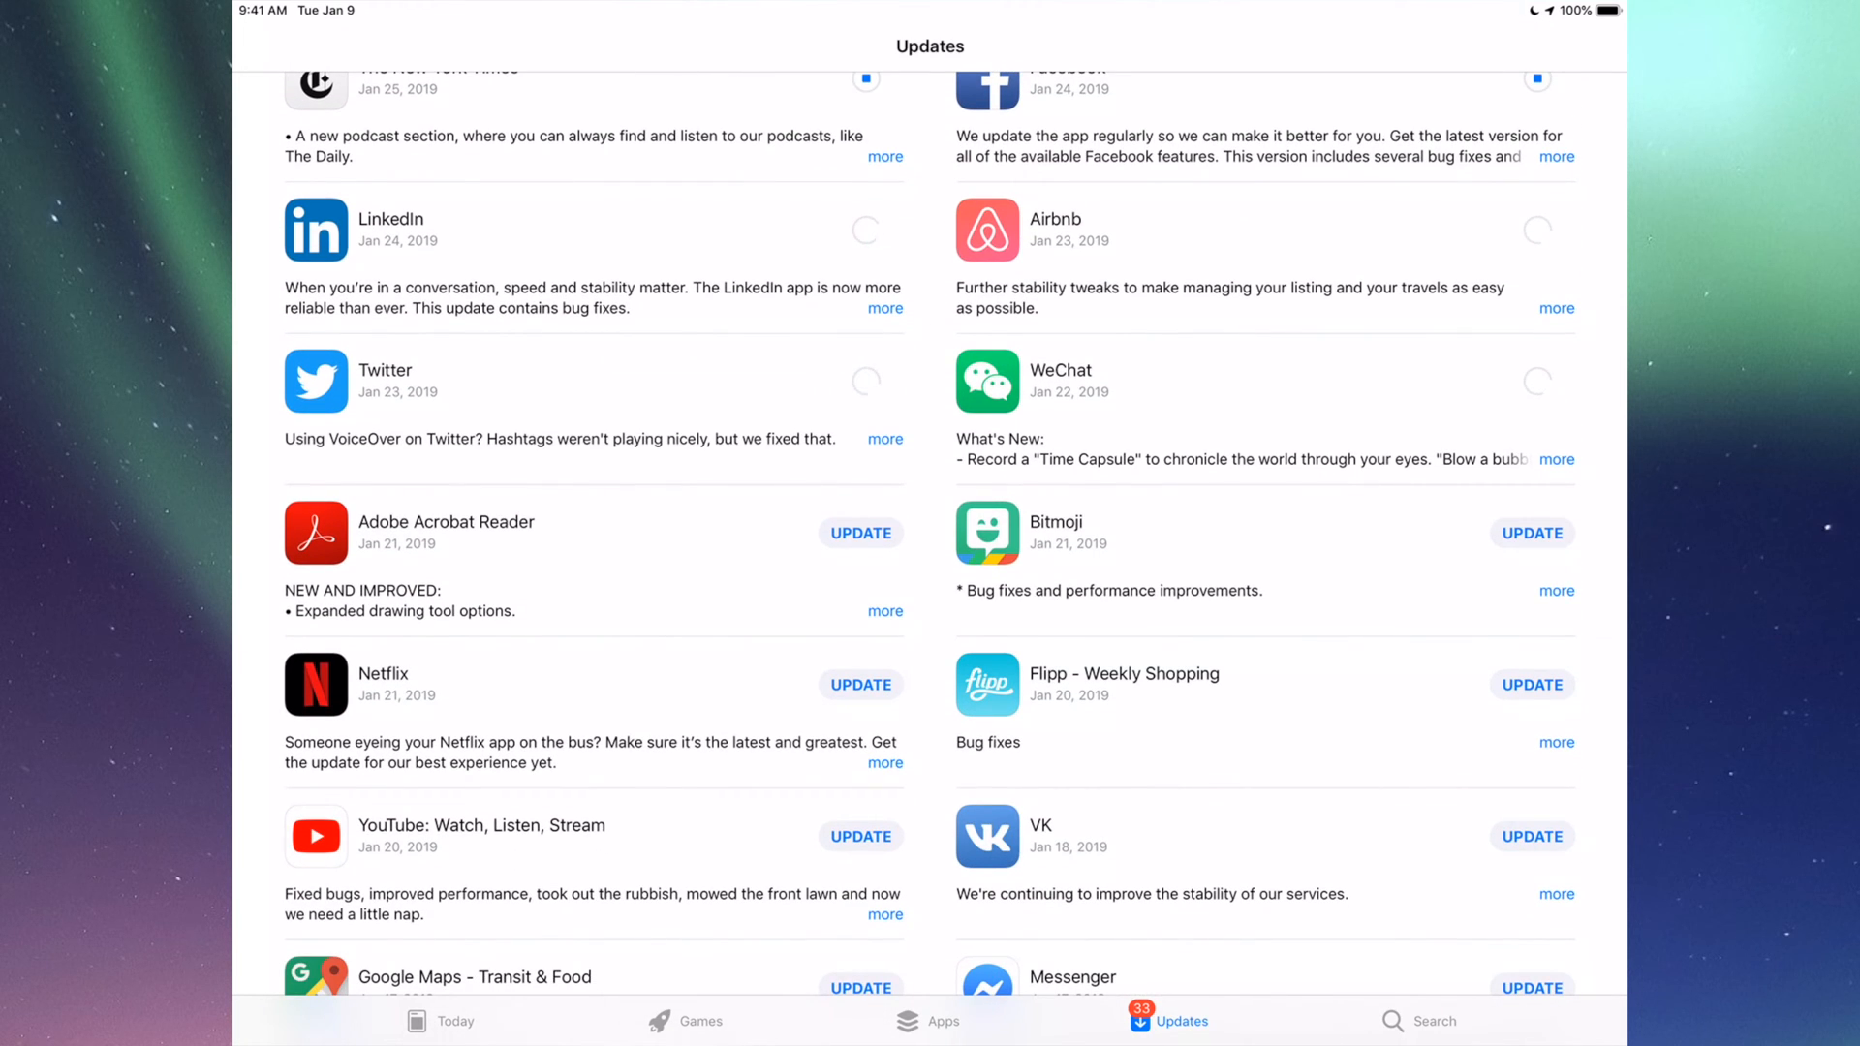
pyautogui.scroll(-3)
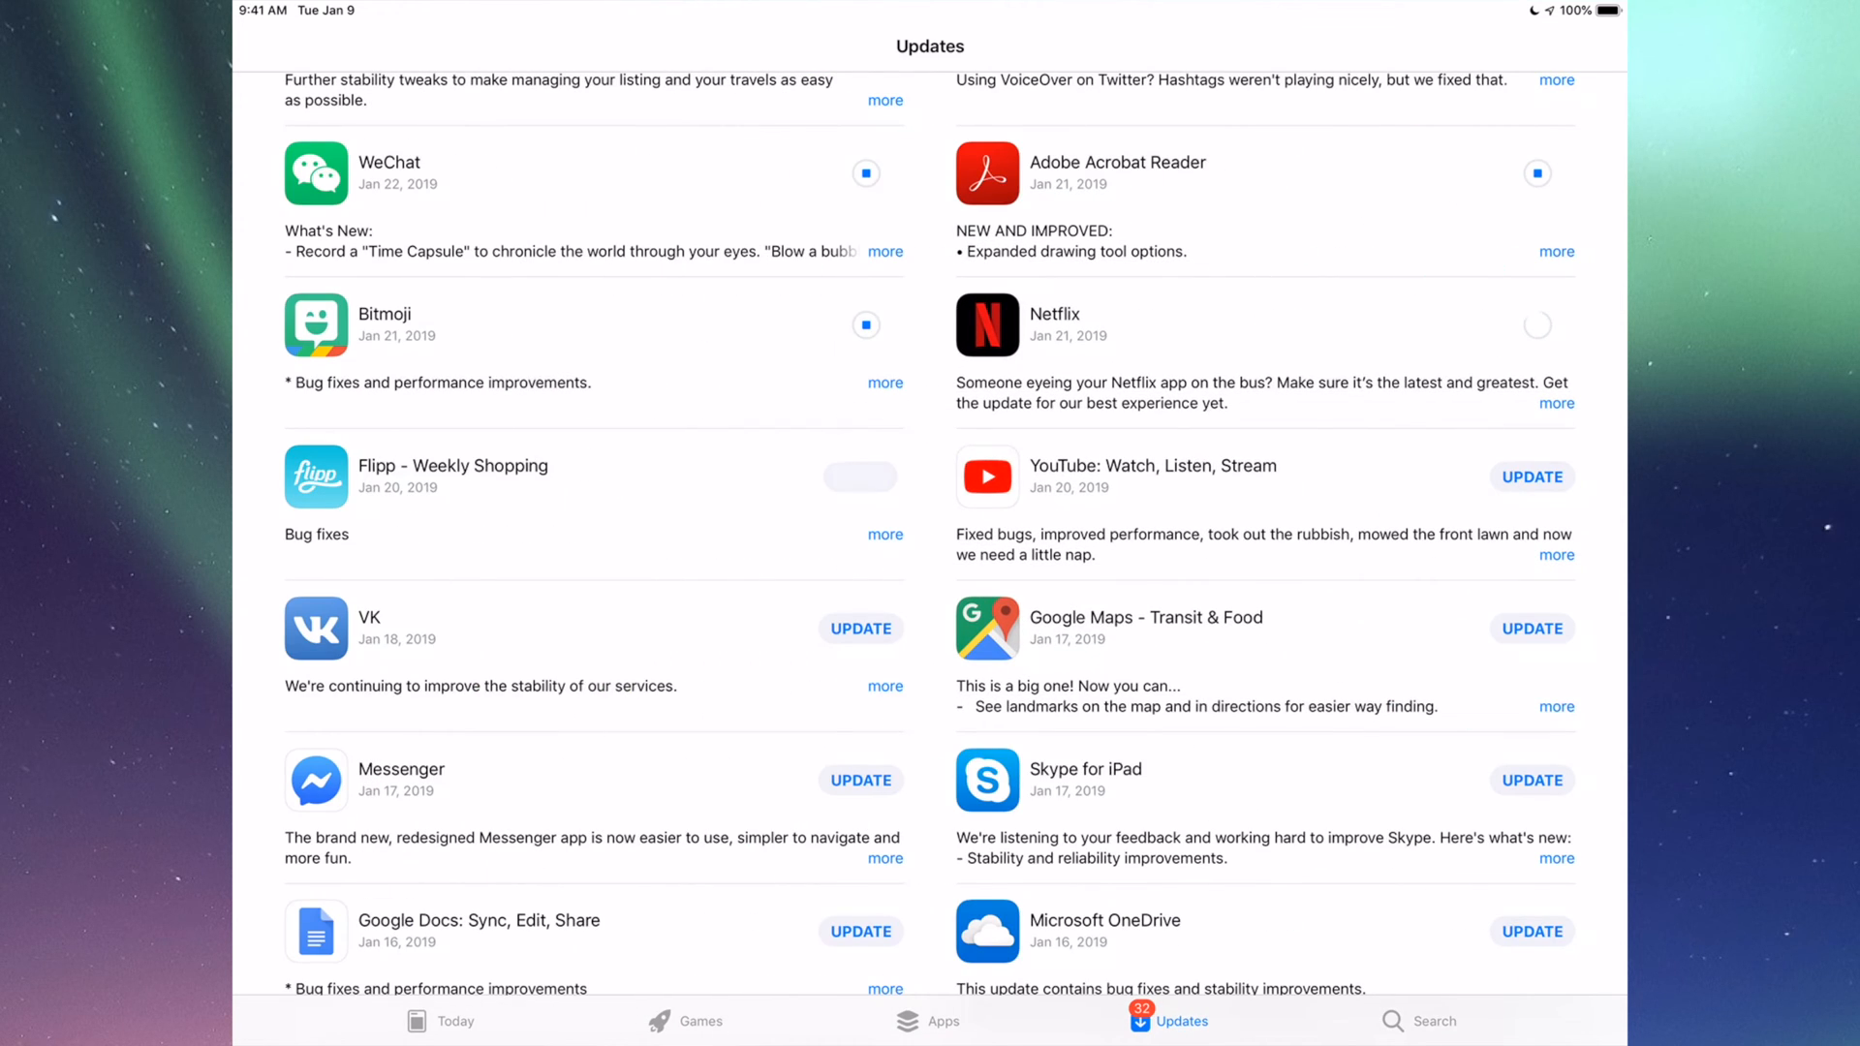
pyautogui.click(860, 476)
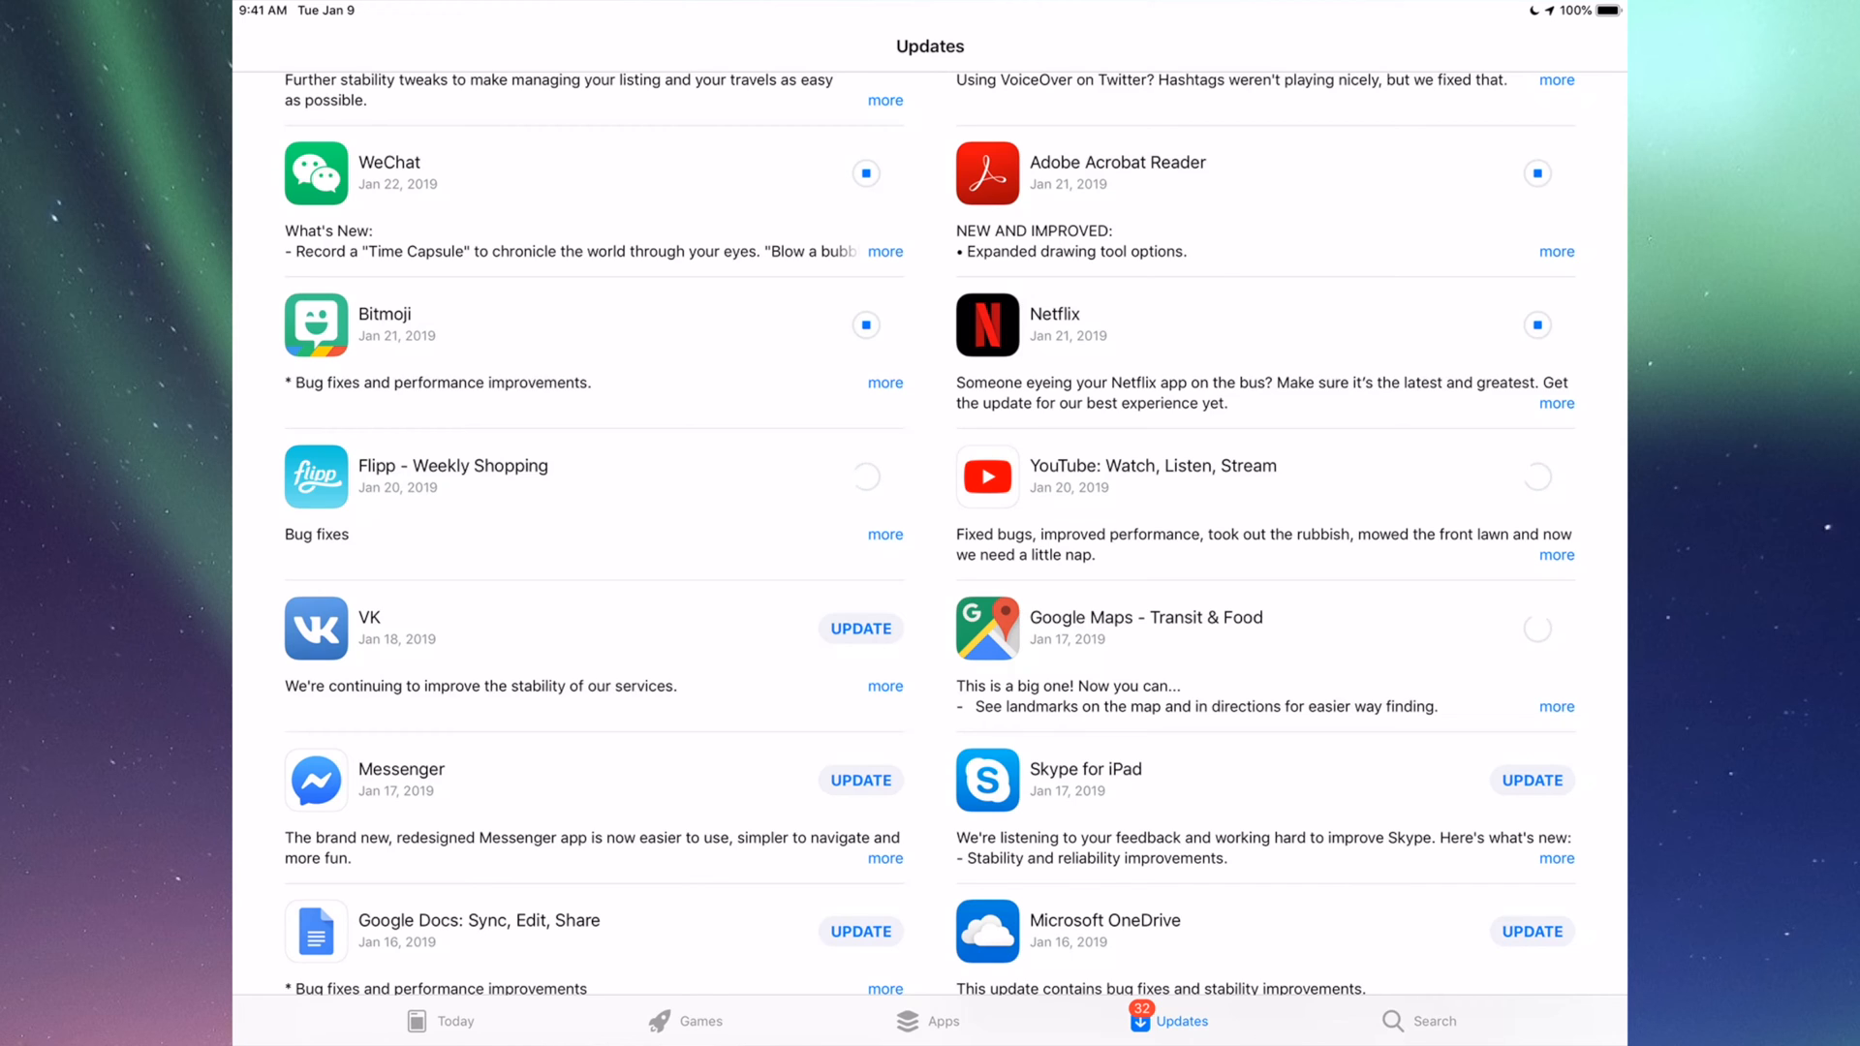
pyautogui.scroll(-3)
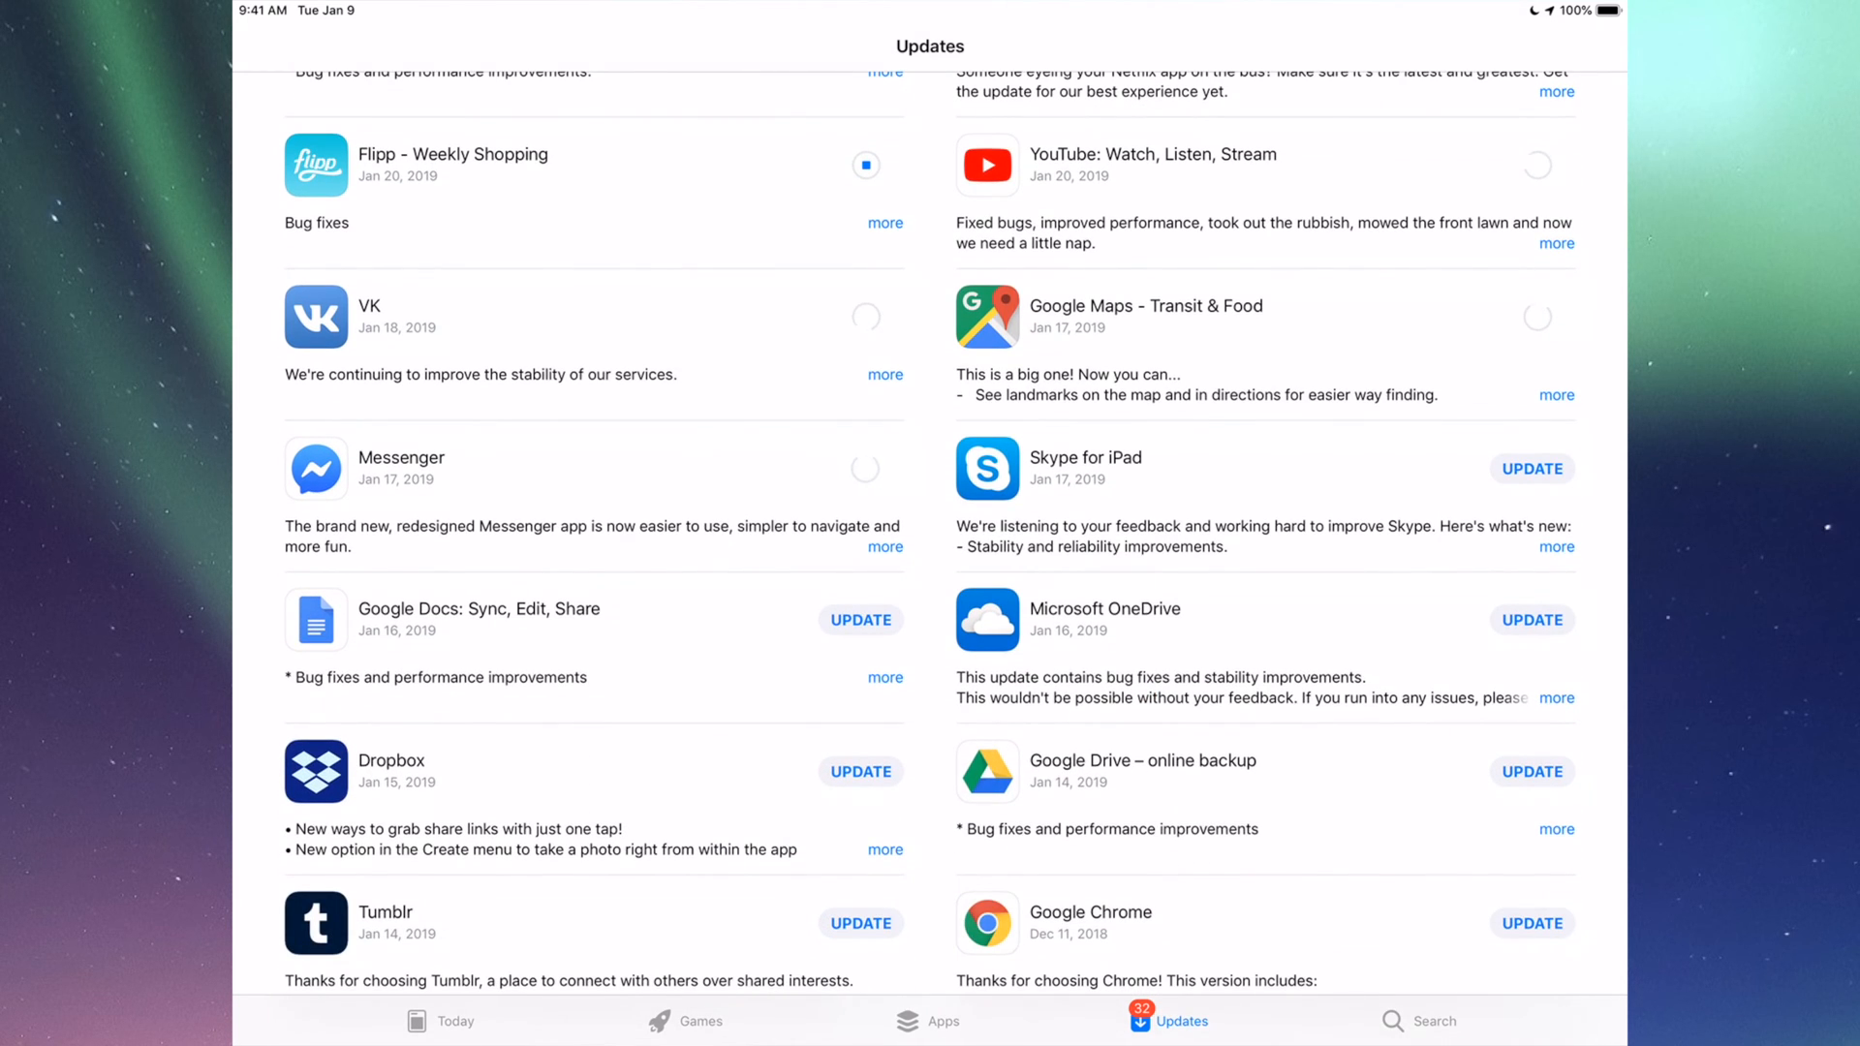
pyautogui.scroll(-3)
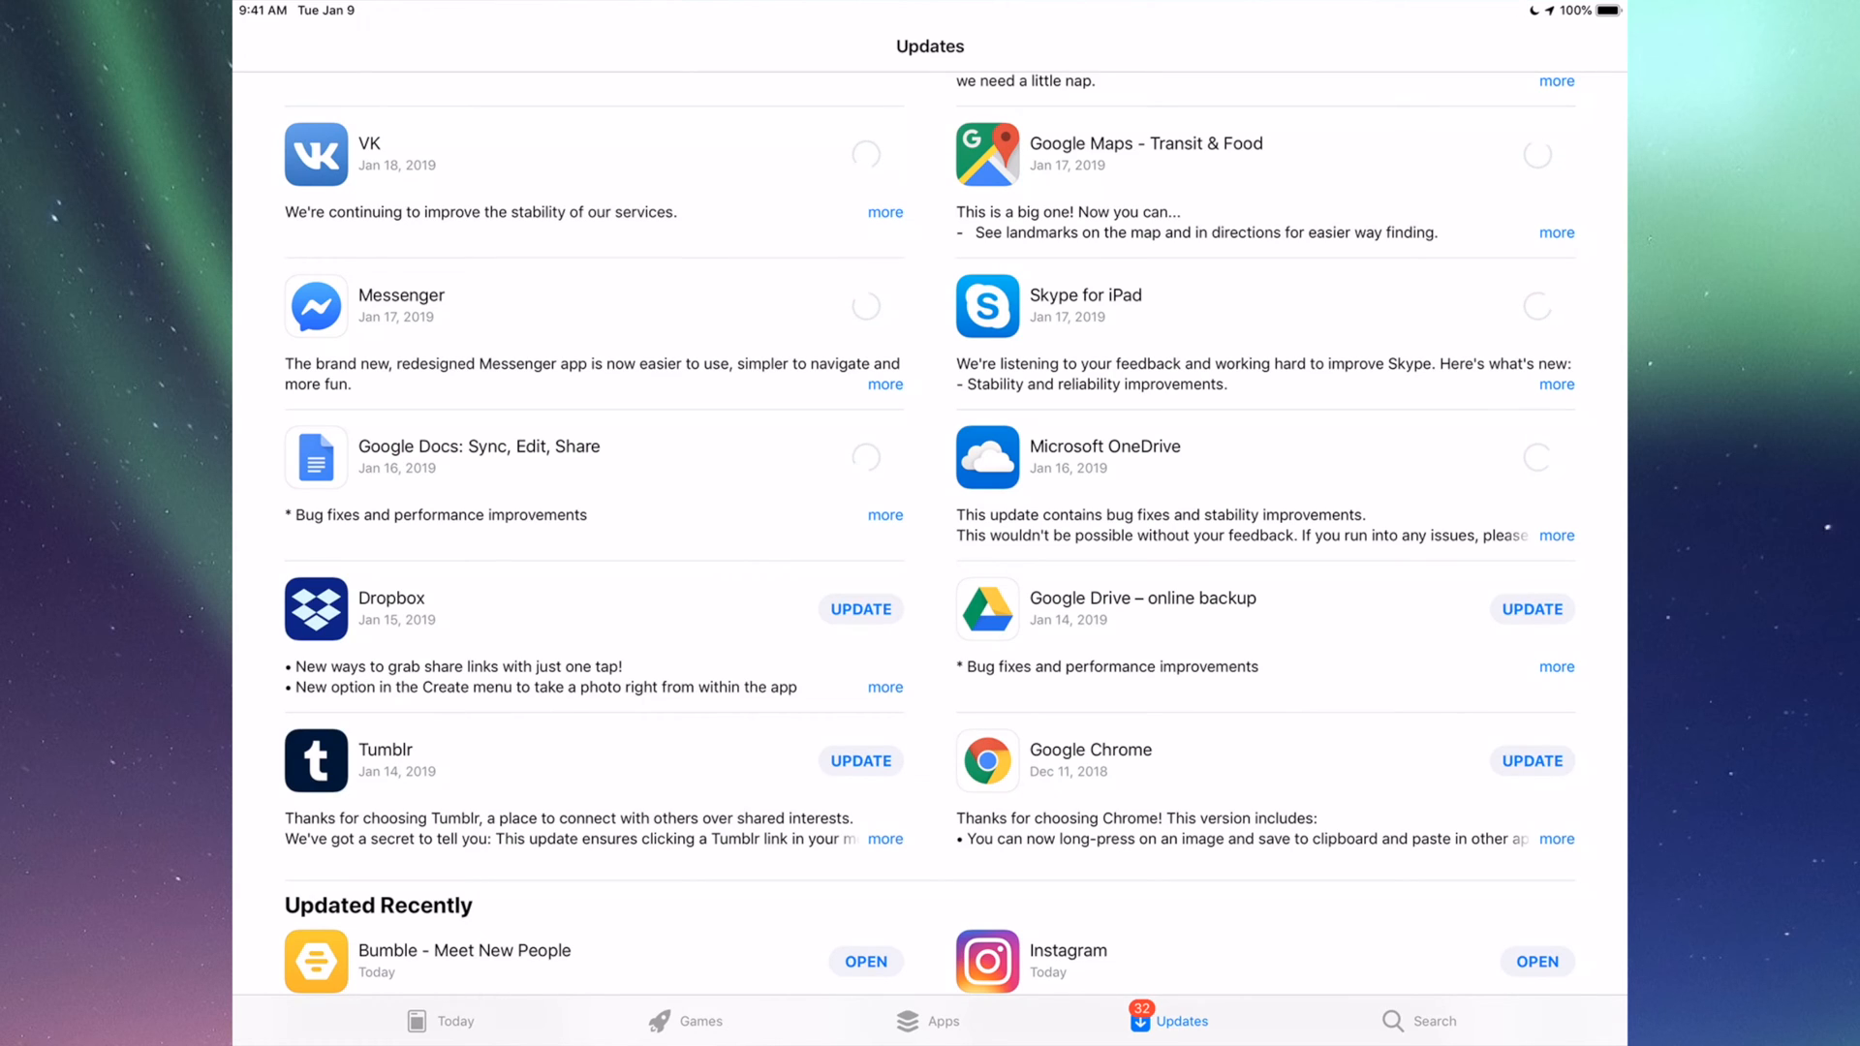
pyautogui.scroll(-3)
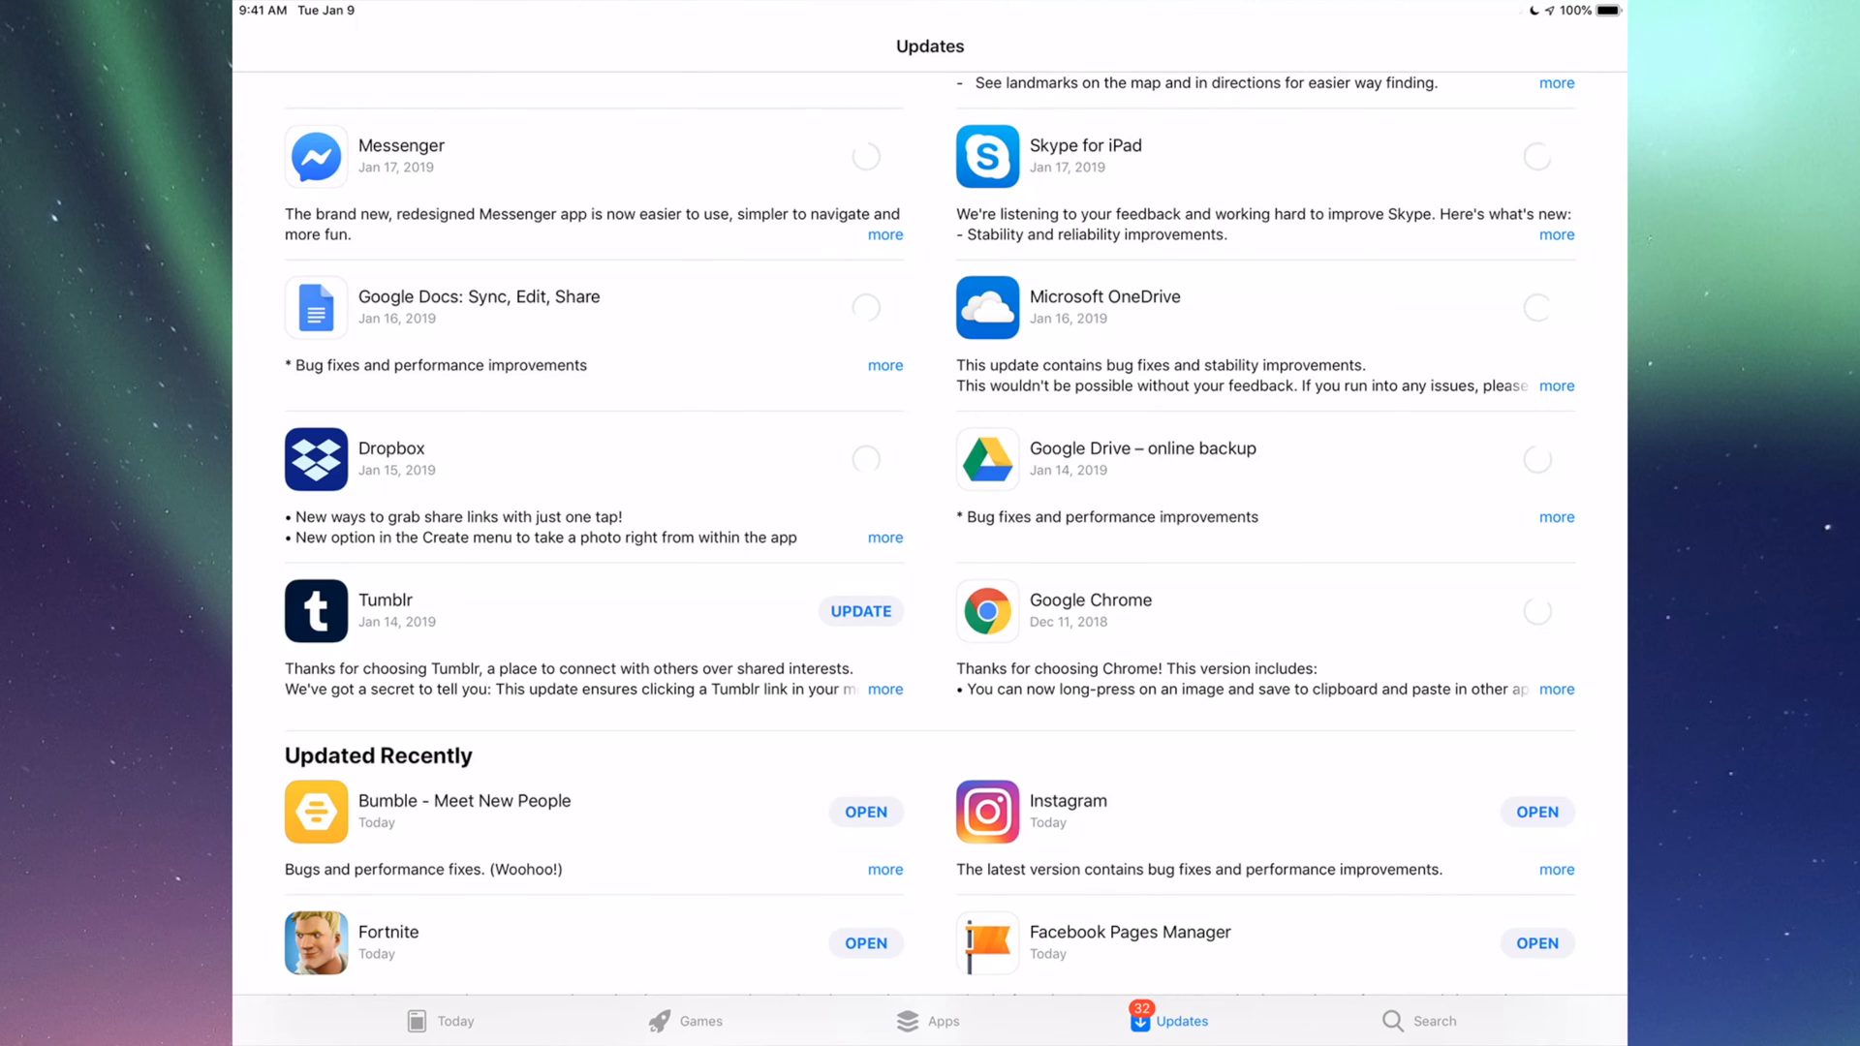
pyautogui.click(860, 610)
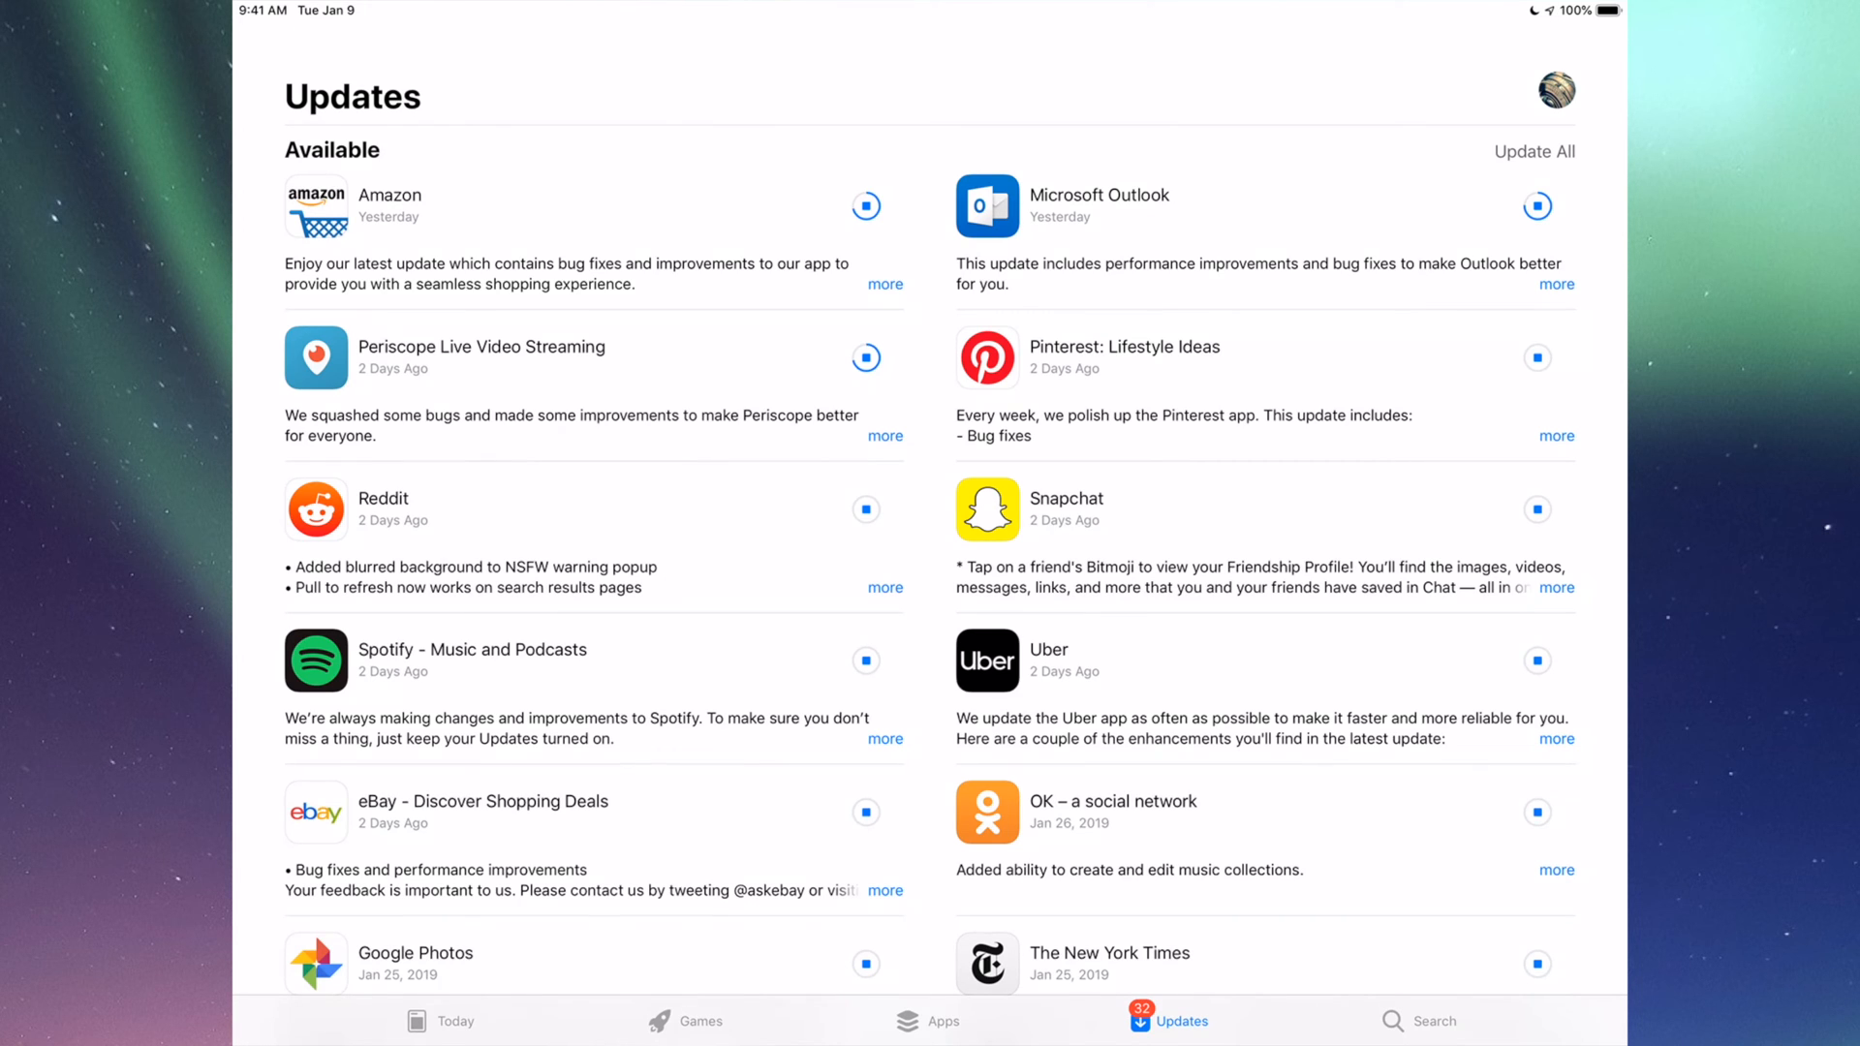
# Step: Scroll the Updates list to watch queued downloads move into Updated Recently
pyautogui.scroll(-3)
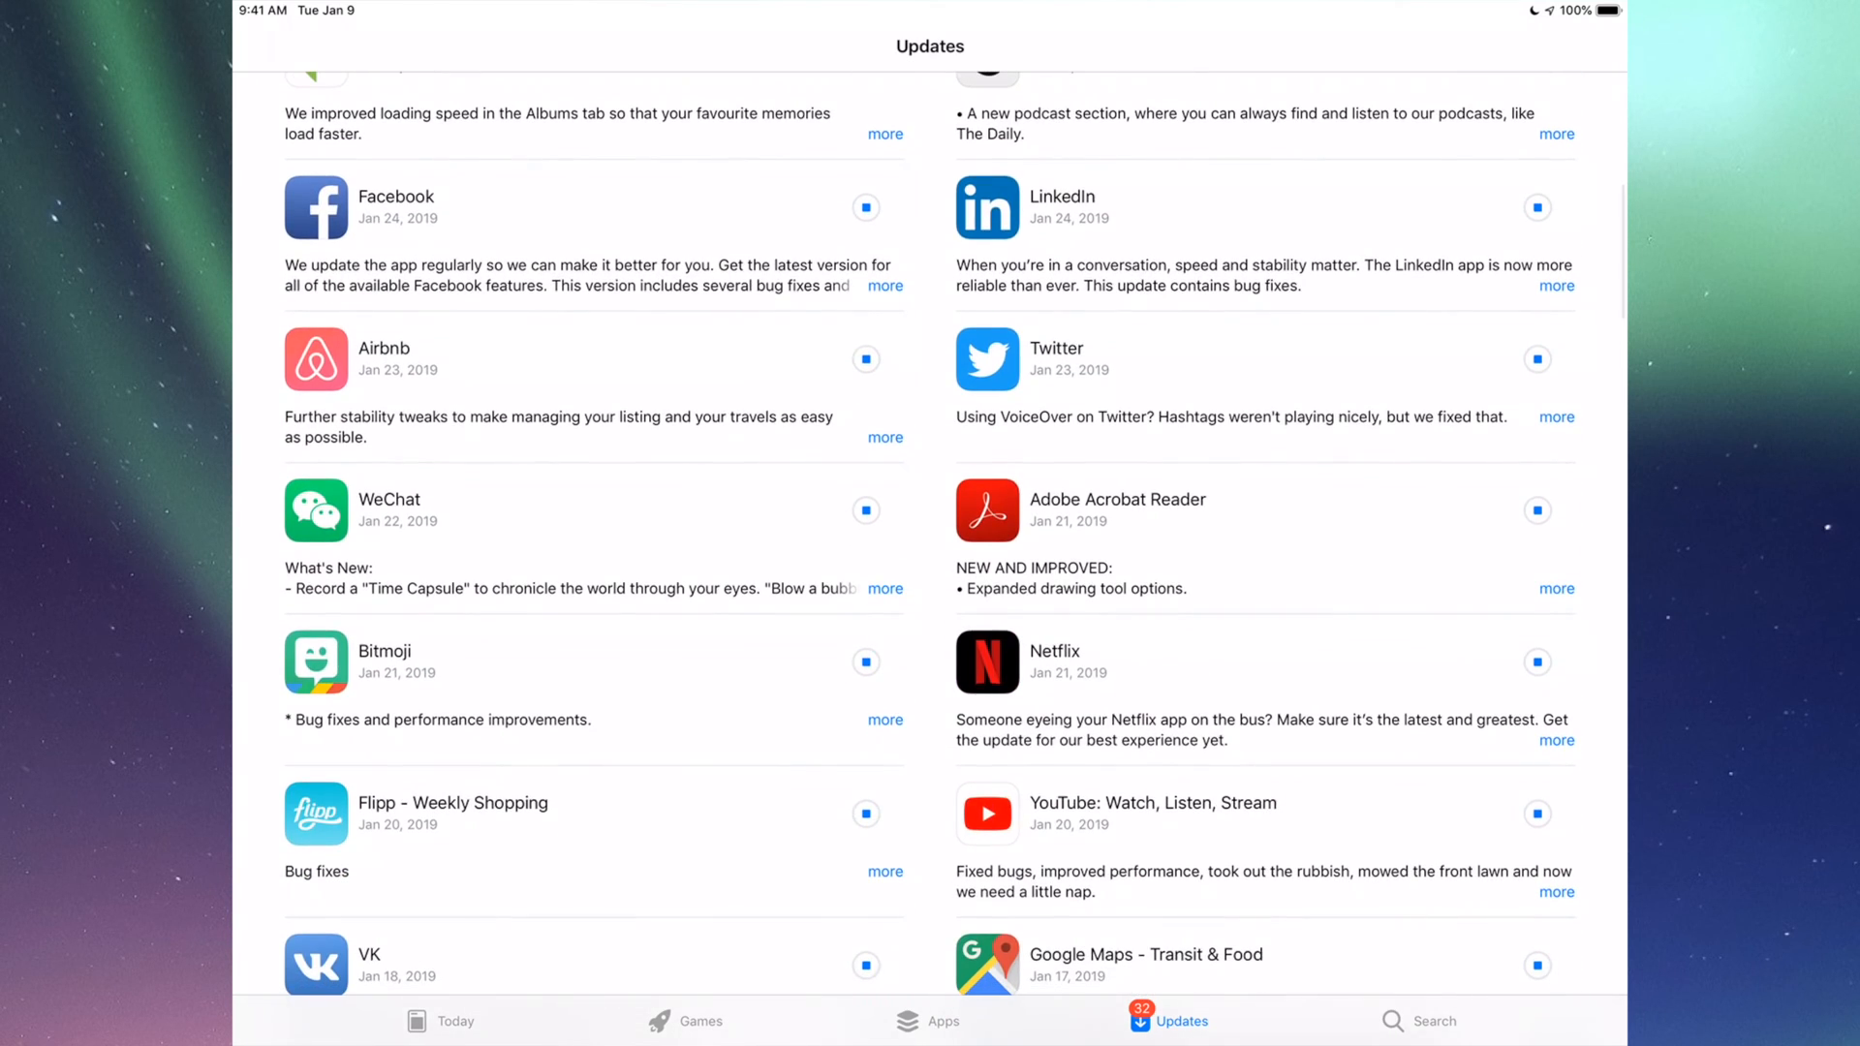
pyautogui.scroll(3)
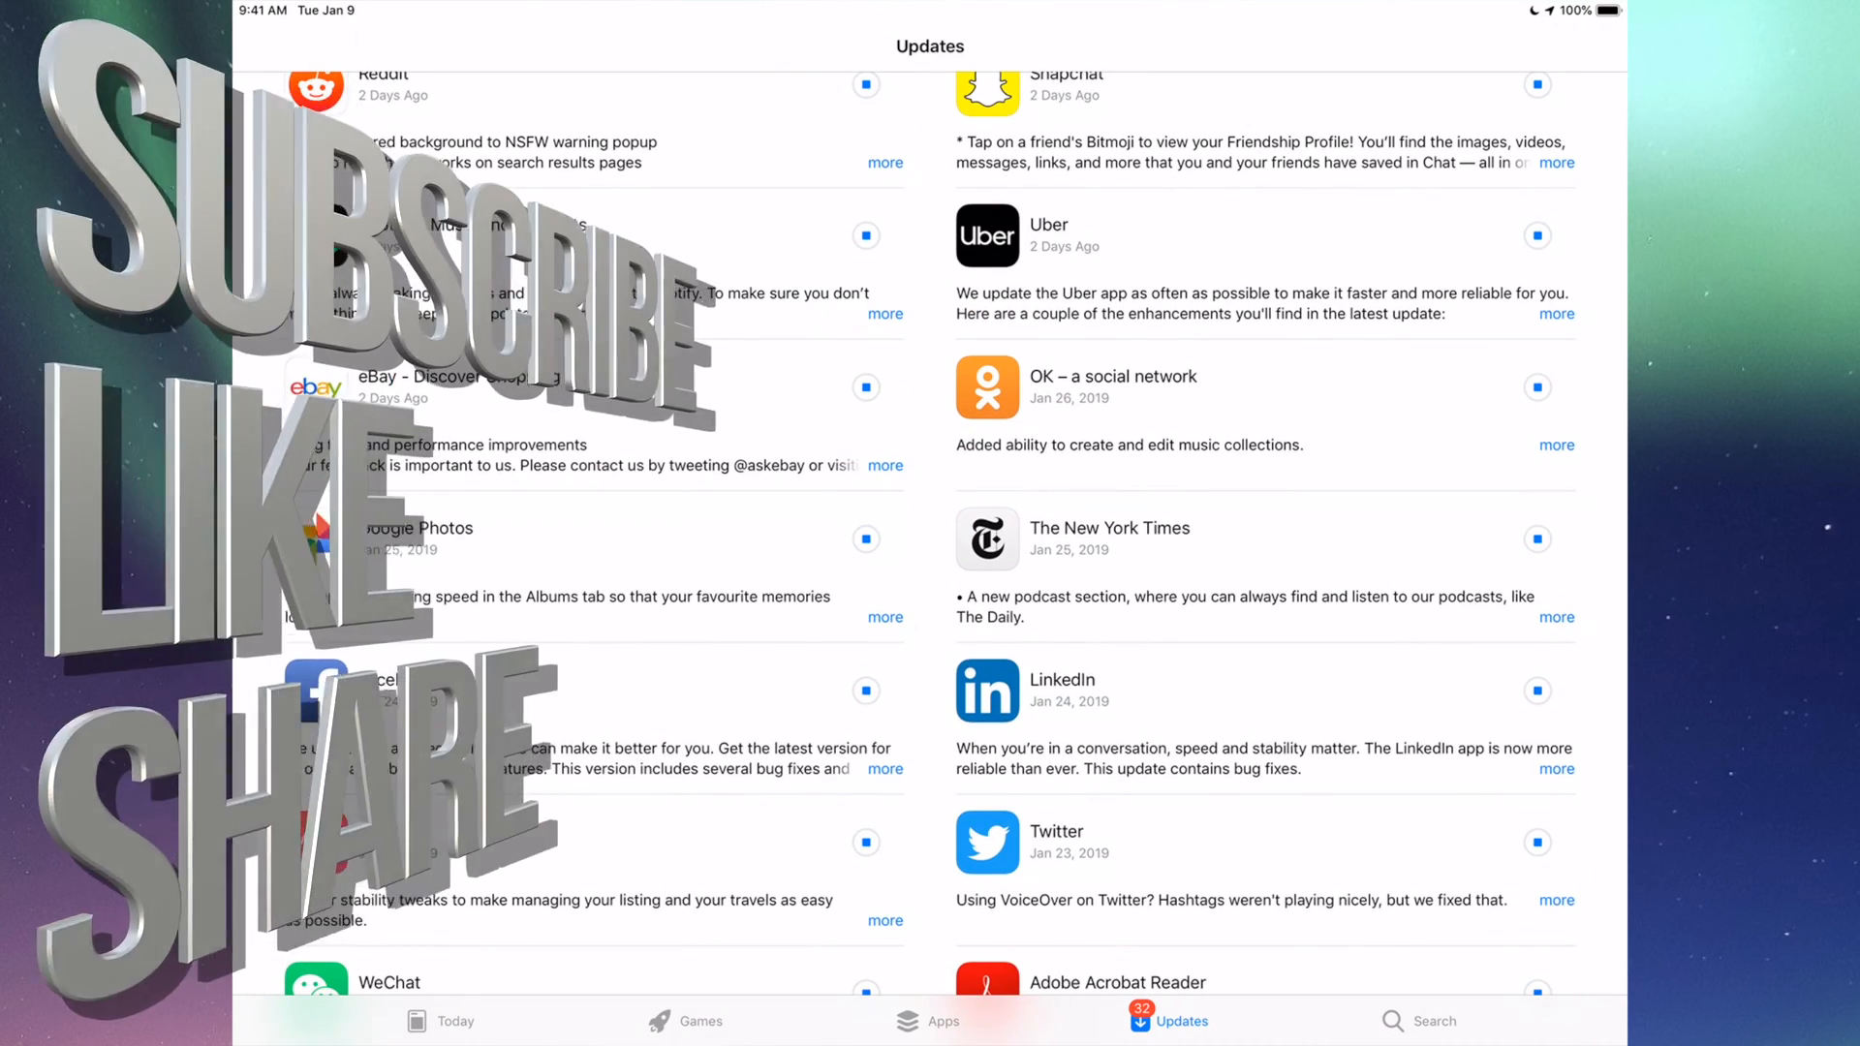
pyautogui.scroll(-3)
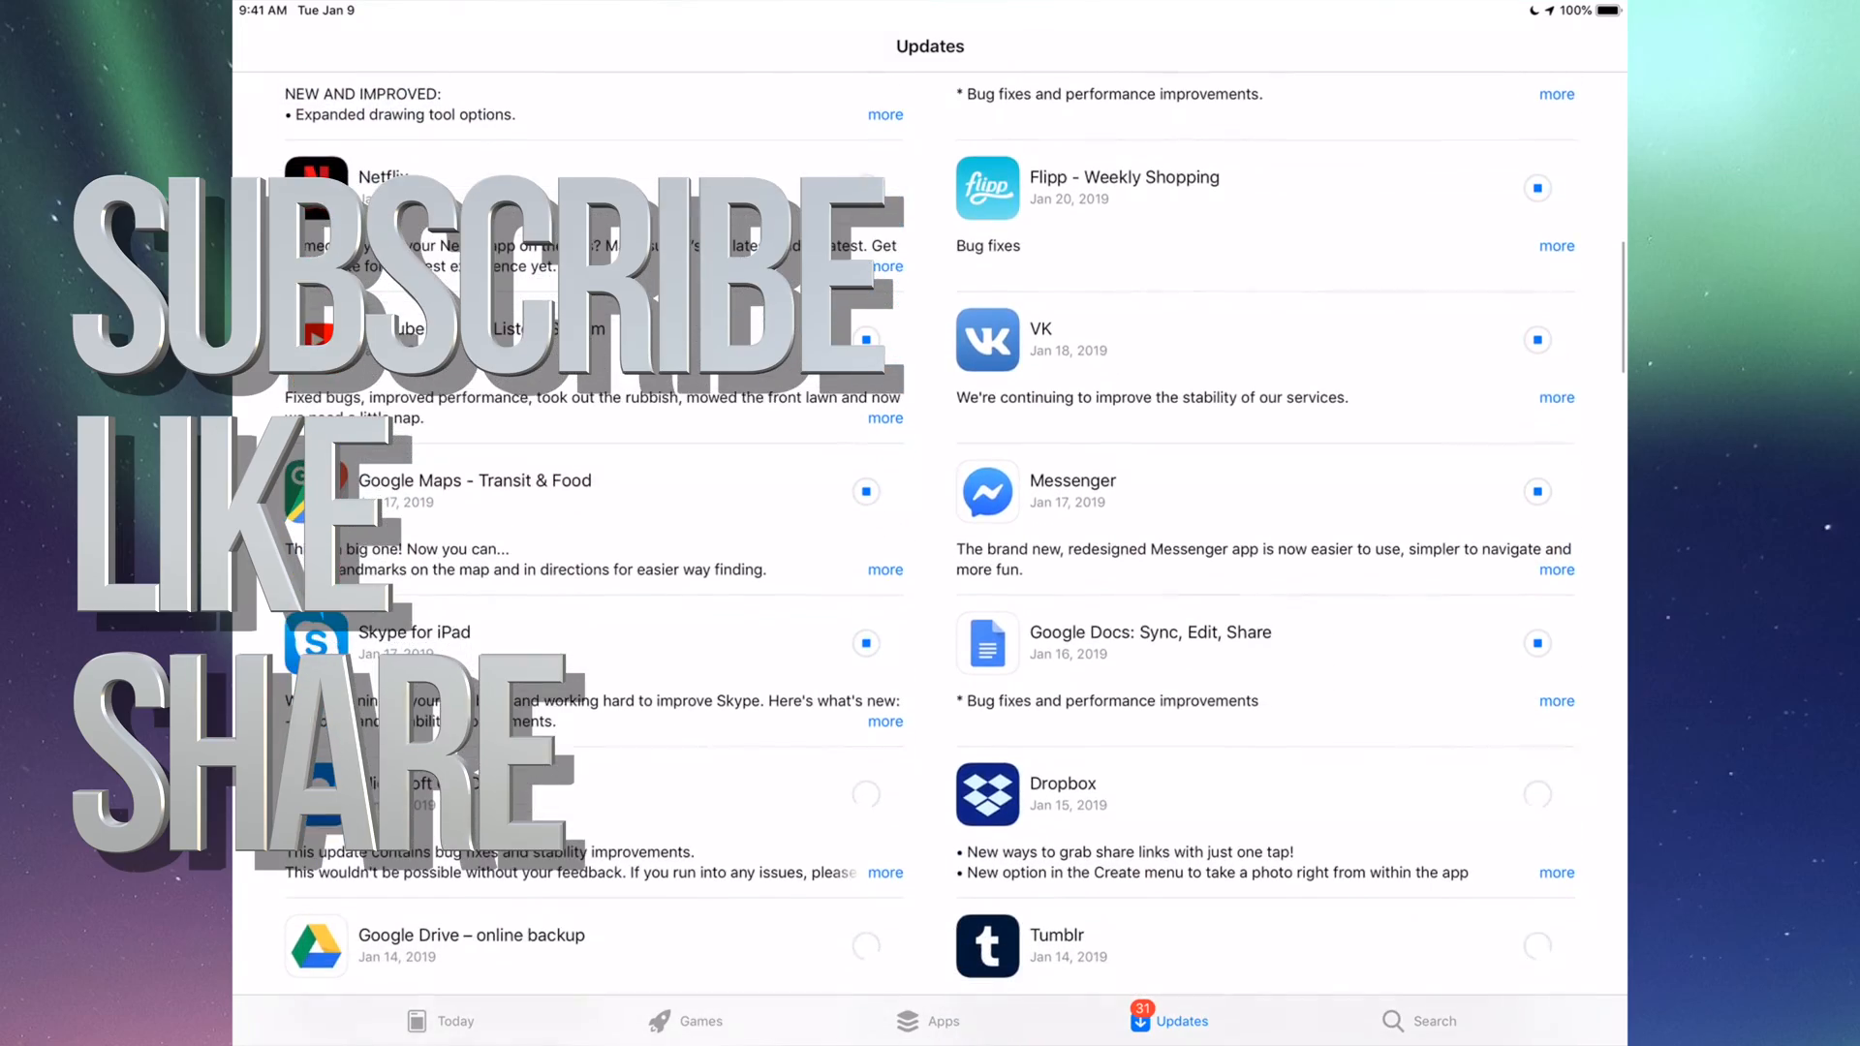
pyautogui.scroll(-3)
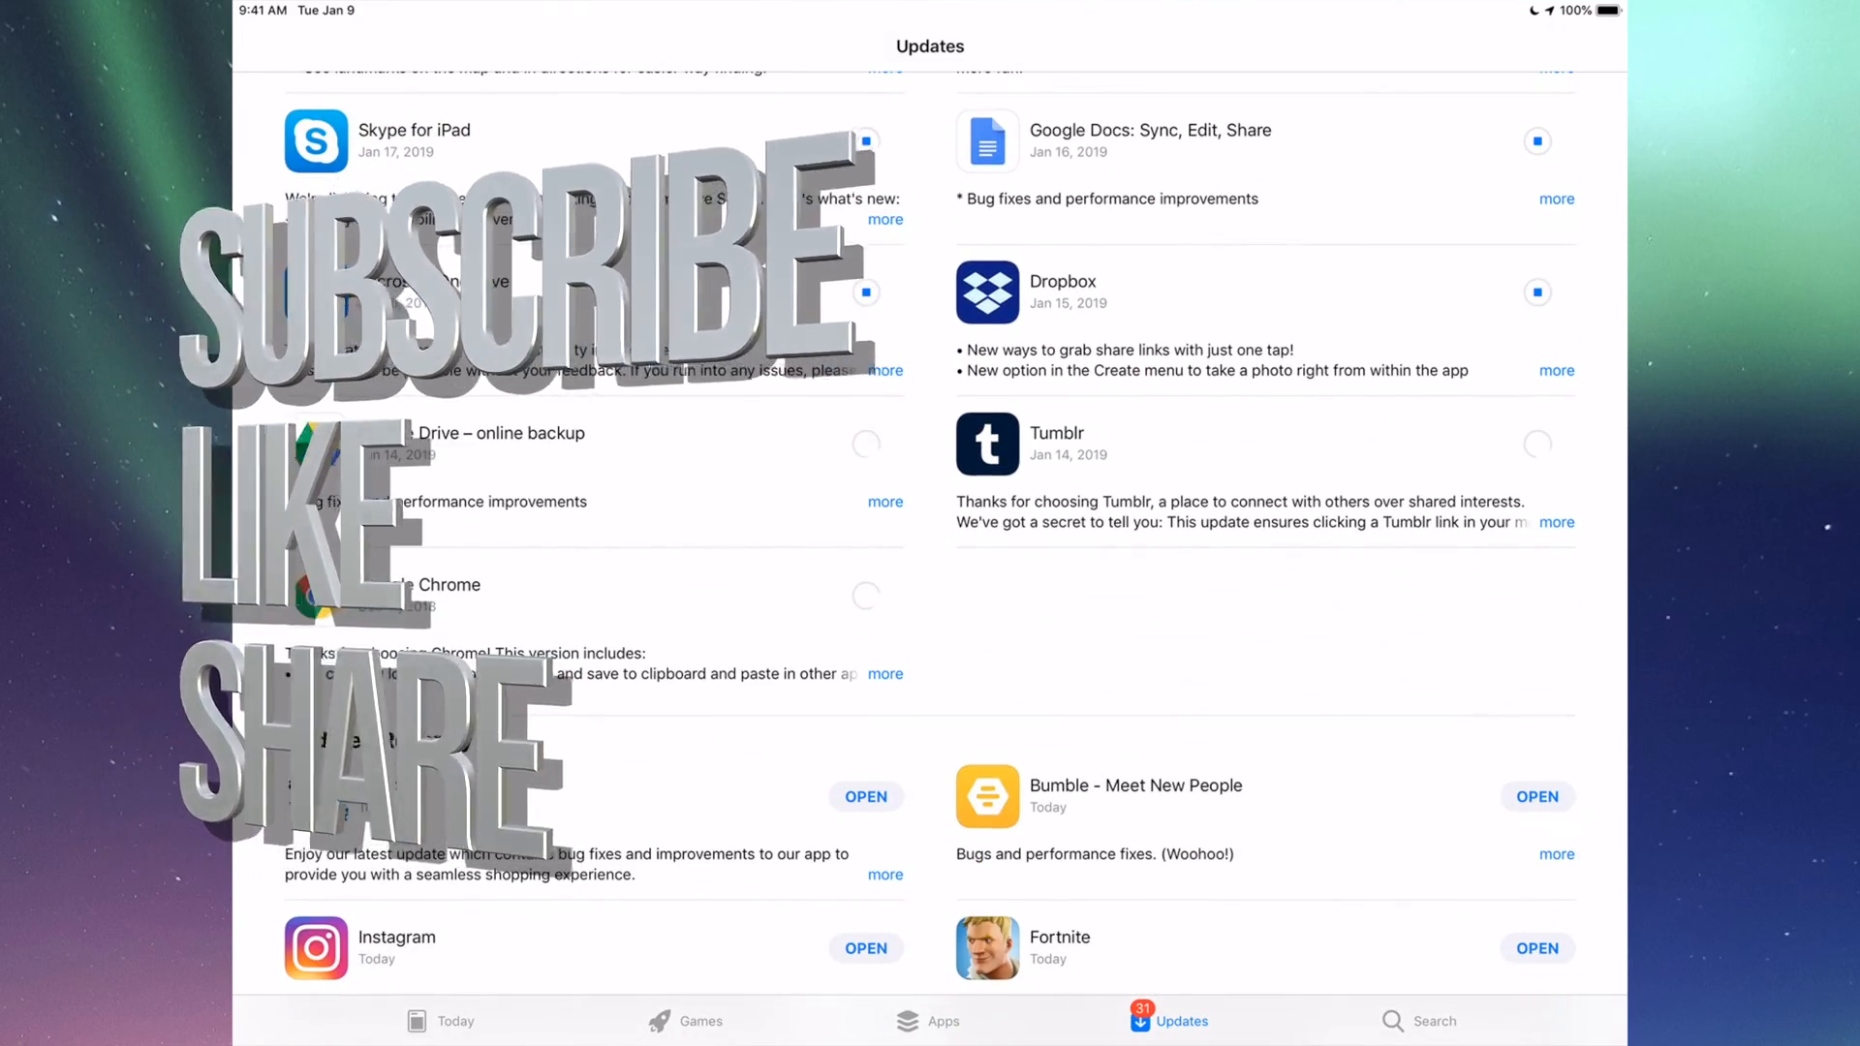